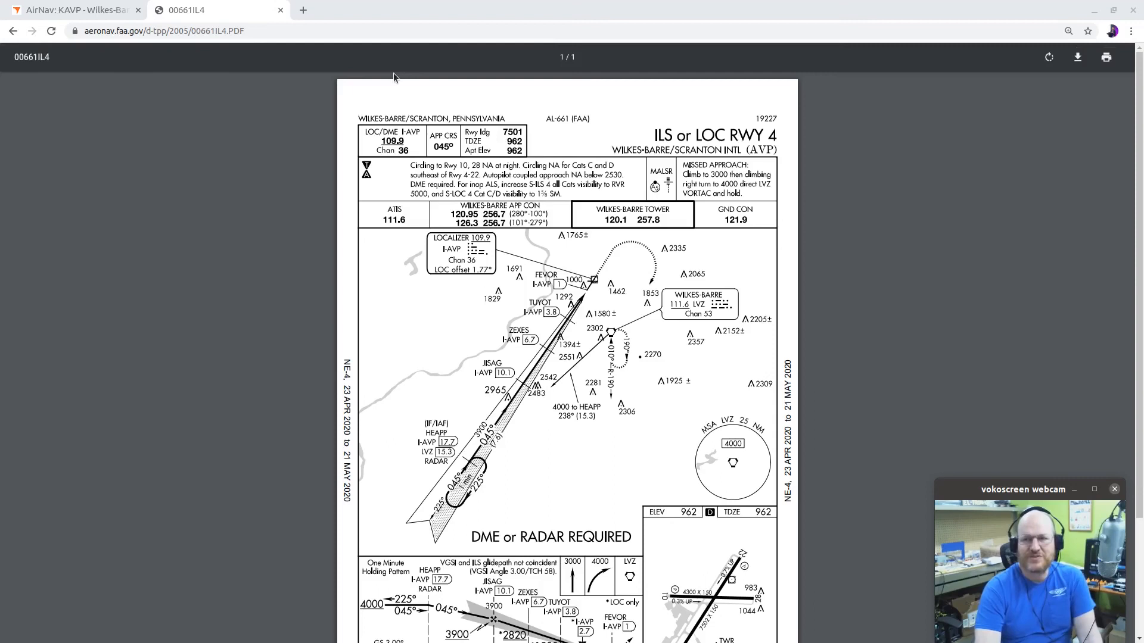
{"action": "mouse_move", "coordinate": [540, 108]}
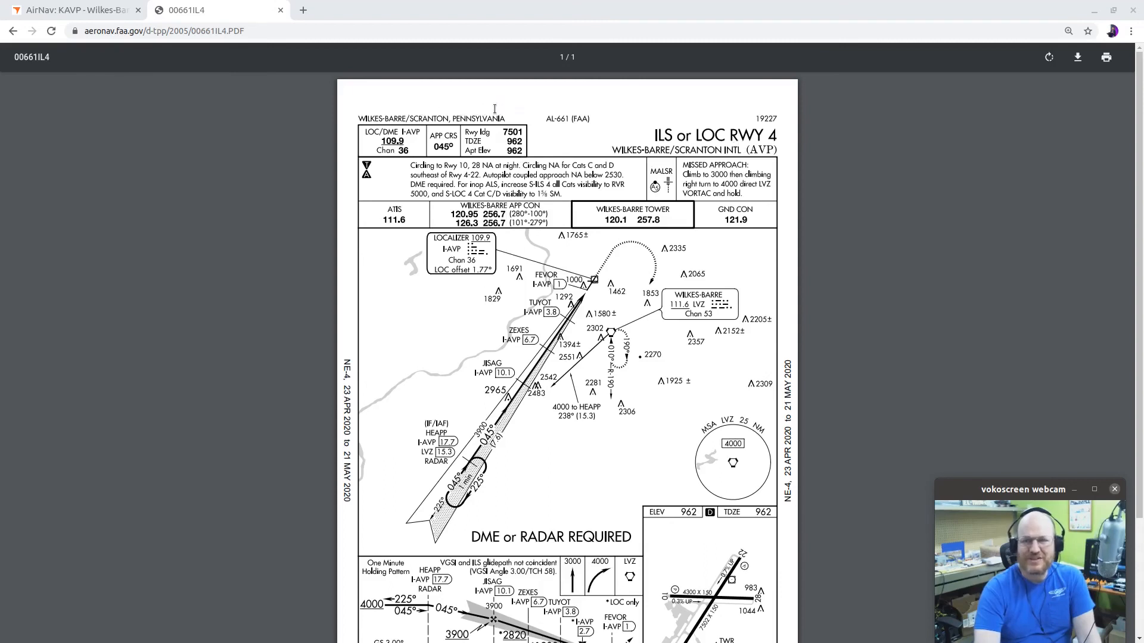
{"action": "mouse_move", "coordinate": [417, 147]}
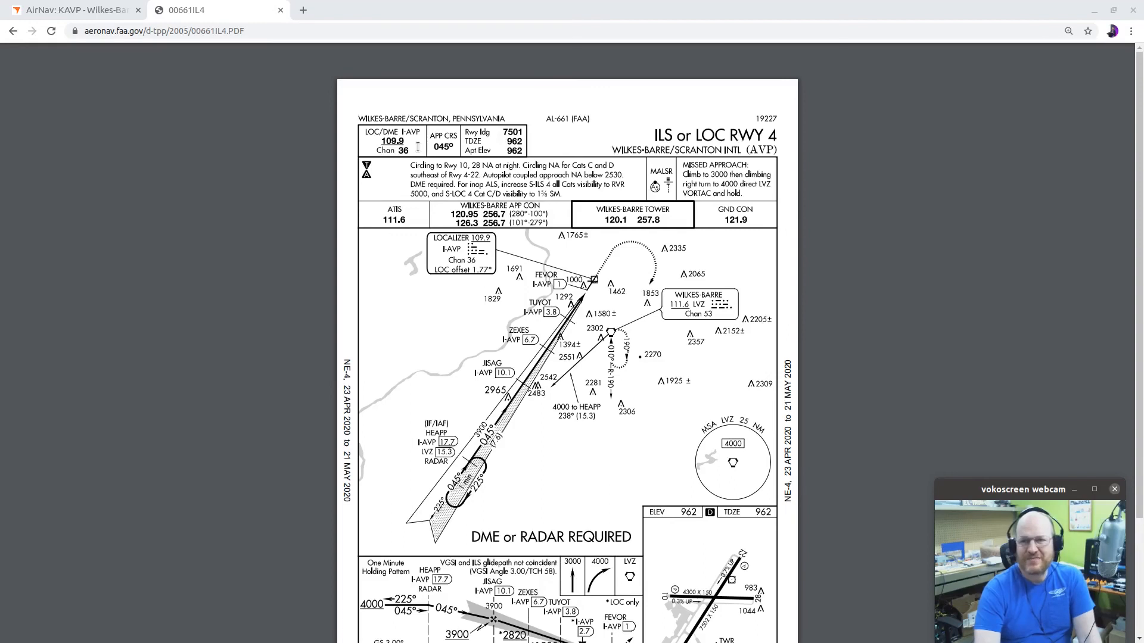
{"action": "mouse_move", "coordinate": [424, 141]}
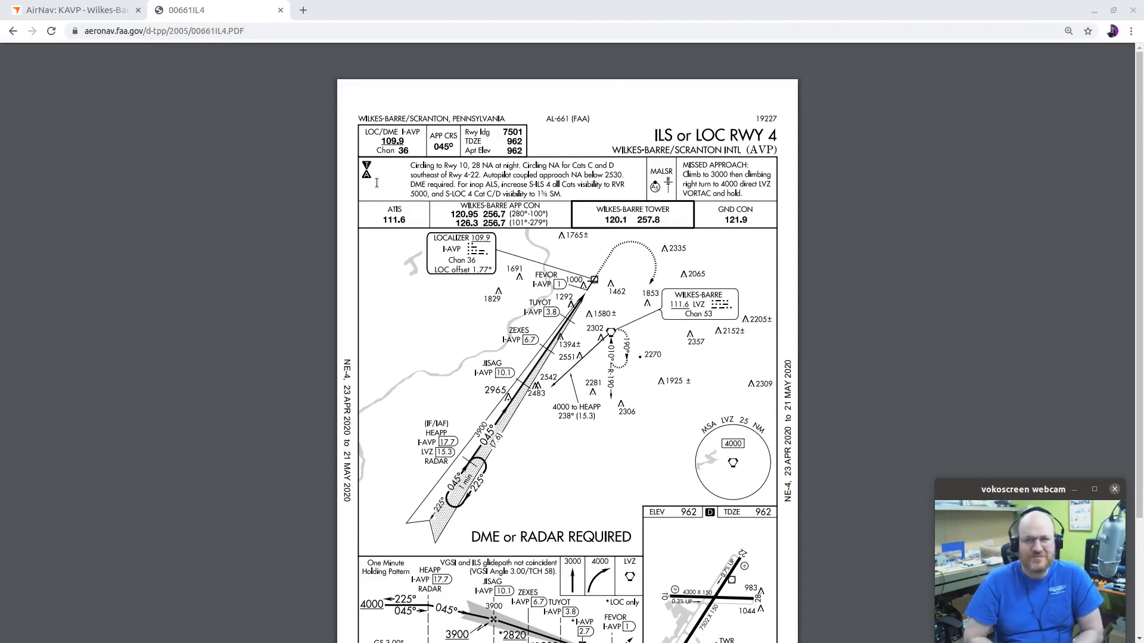
{"action": "mouse_move", "coordinate": [416, 158]}
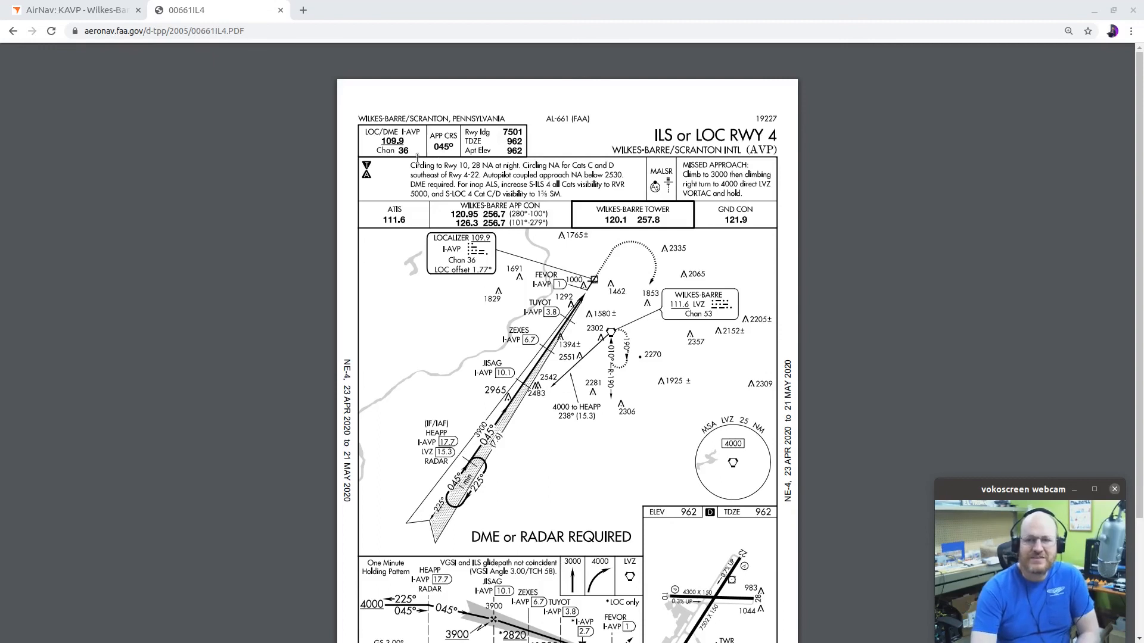
{"action": "mouse_move", "coordinate": [402, 180]}
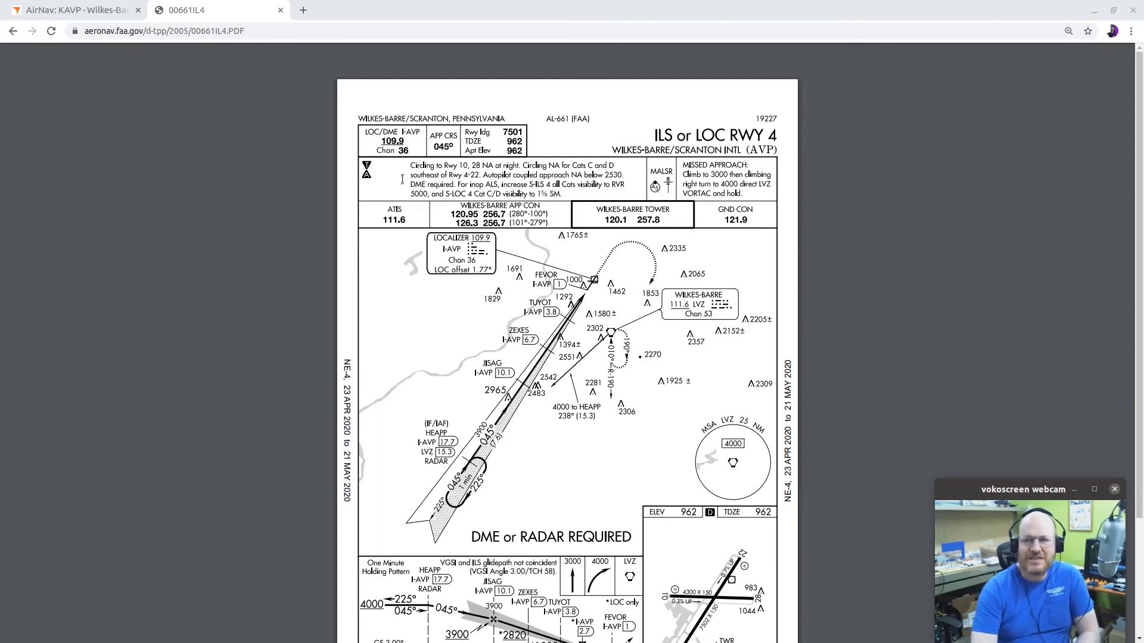
{"action": "mouse_move", "coordinate": [394, 189]}
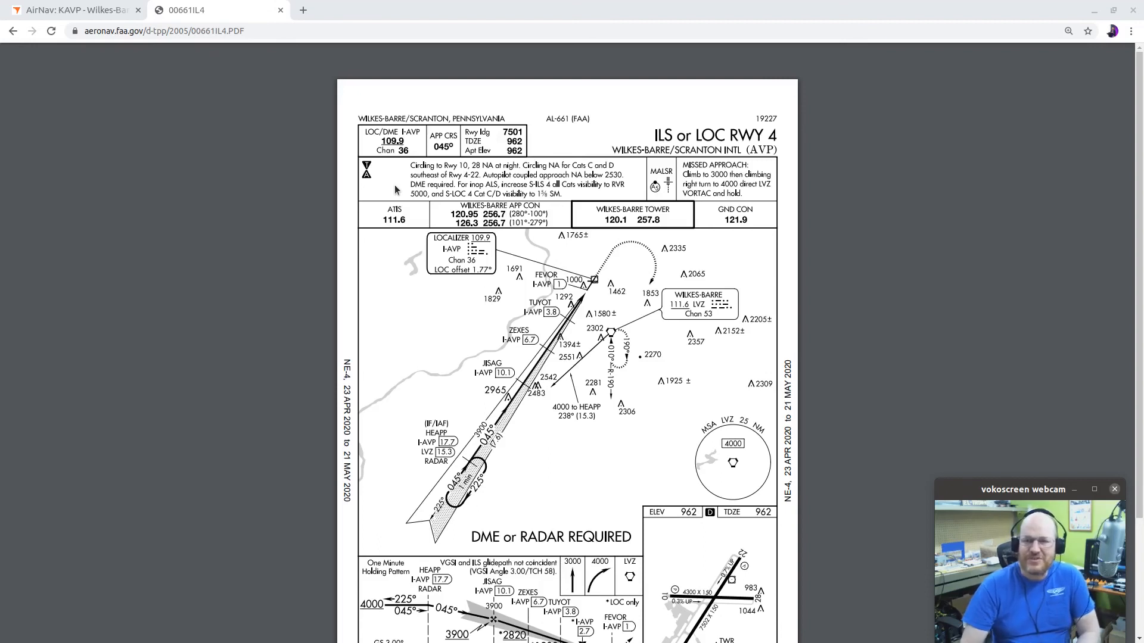
{"action": "mouse_move", "coordinate": [635, 329]}
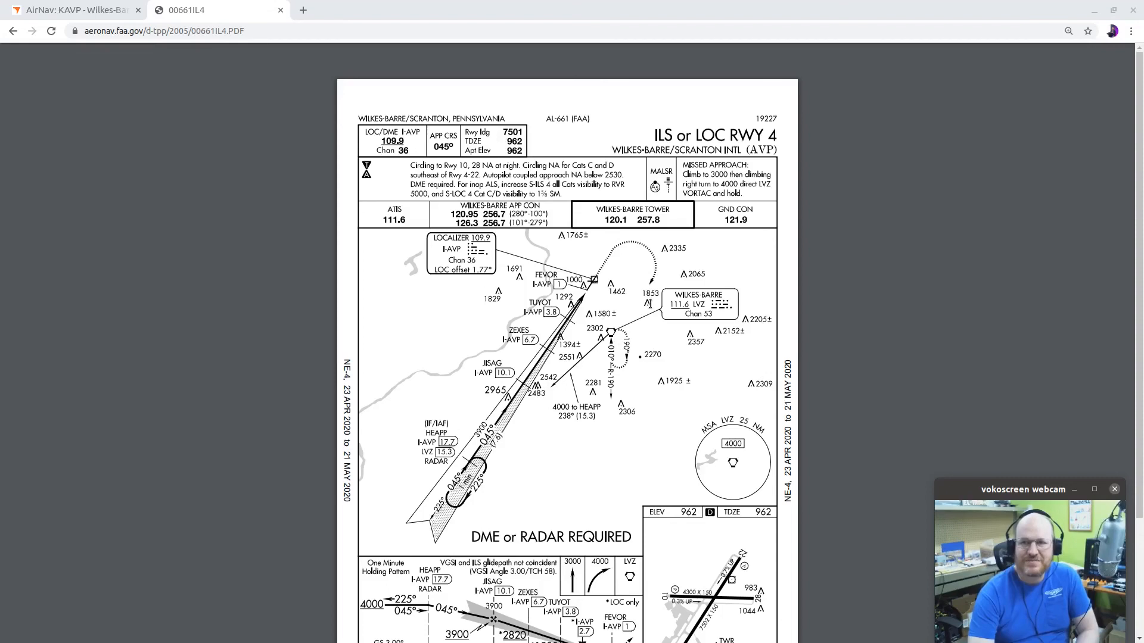
{"action": "mouse_move", "coordinate": [629, 309]}
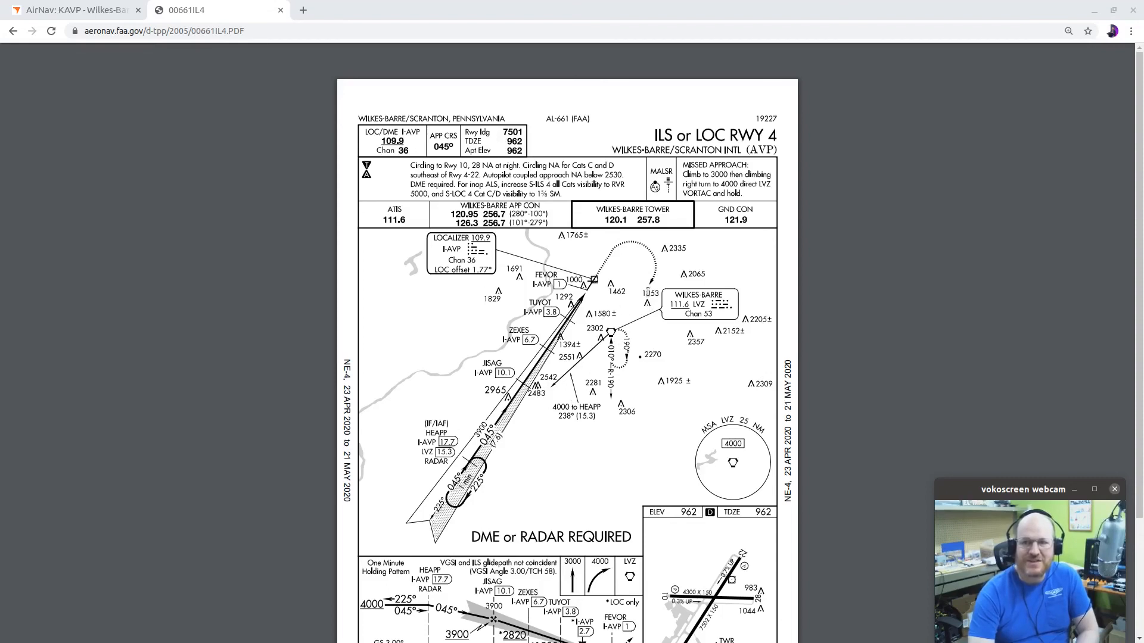
{"action": "mouse_move", "coordinate": [551, 259]}
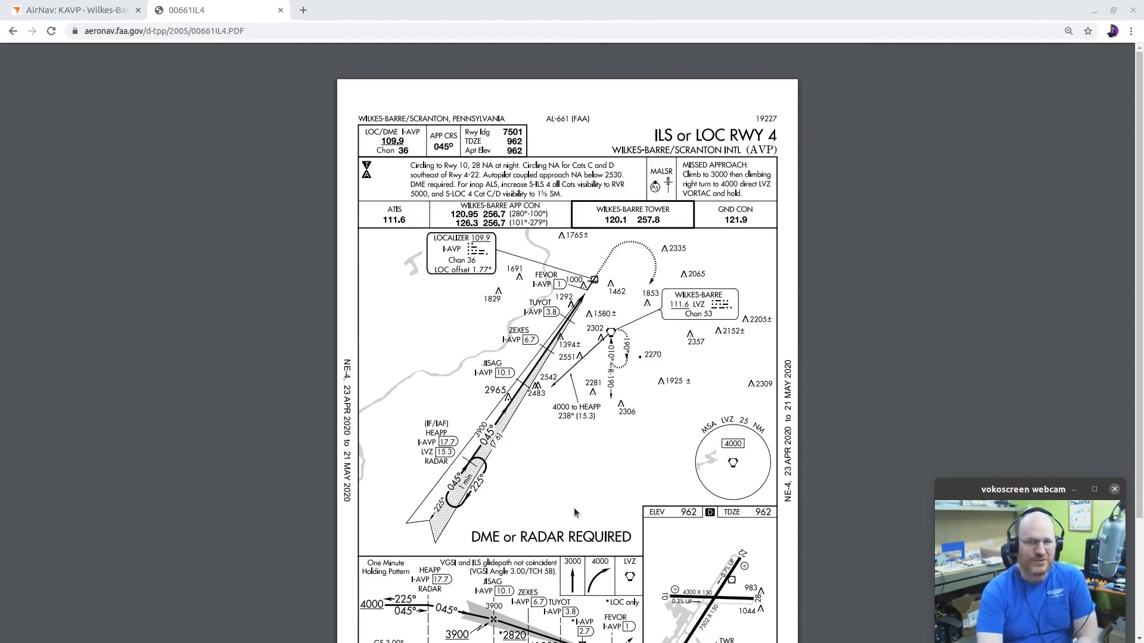
{"action": "mouse_move", "coordinate": [591, 492]}
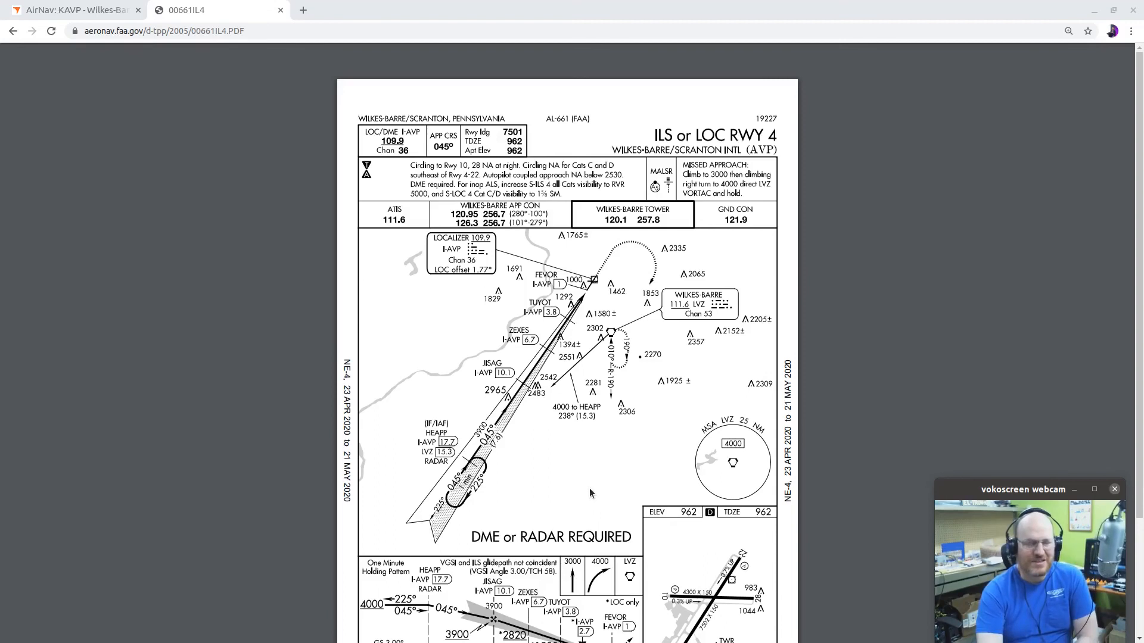
{"action": "mouse_move", "coordinate": [591, 487]}
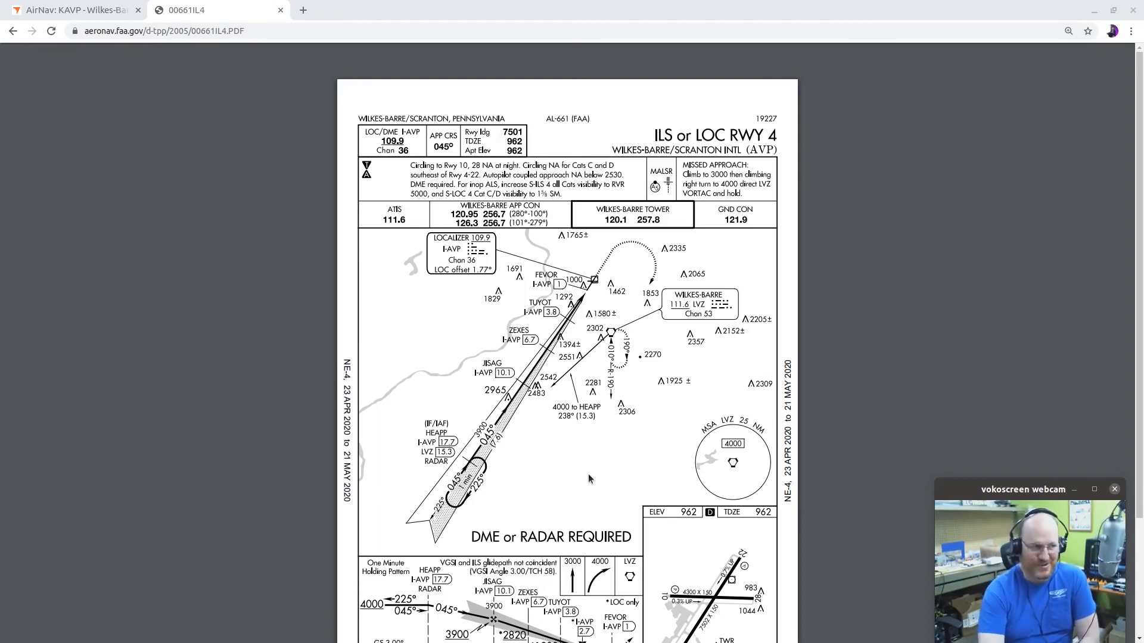
{"action": "mouse_move", "coordinate": [624, 439]}
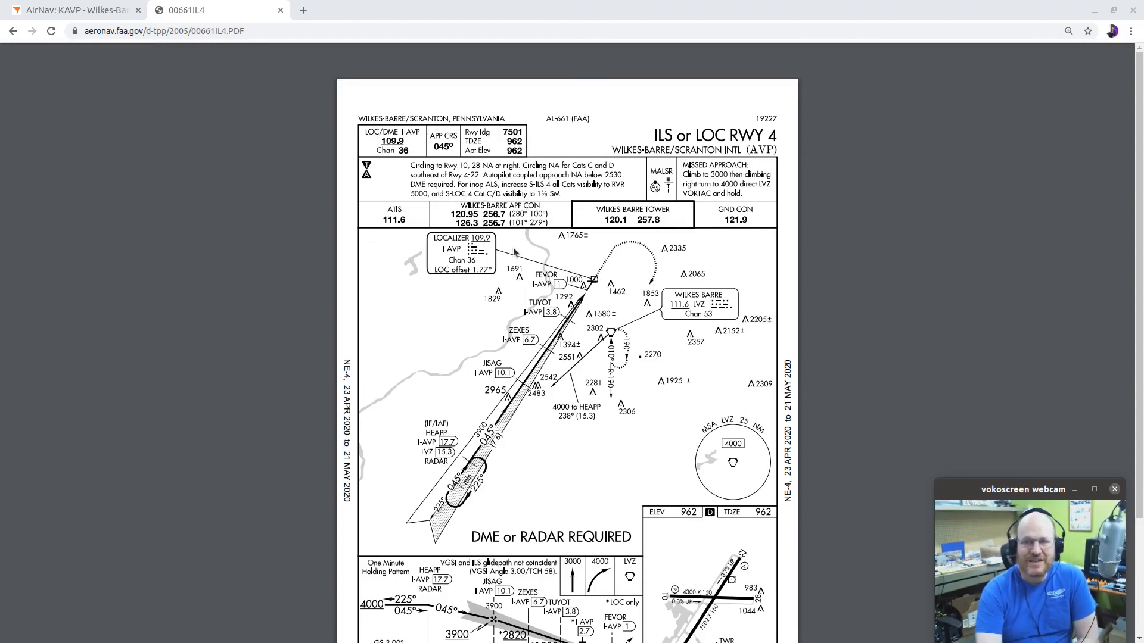
{"action": "mouse_move", "coordinate": [392, 359]}
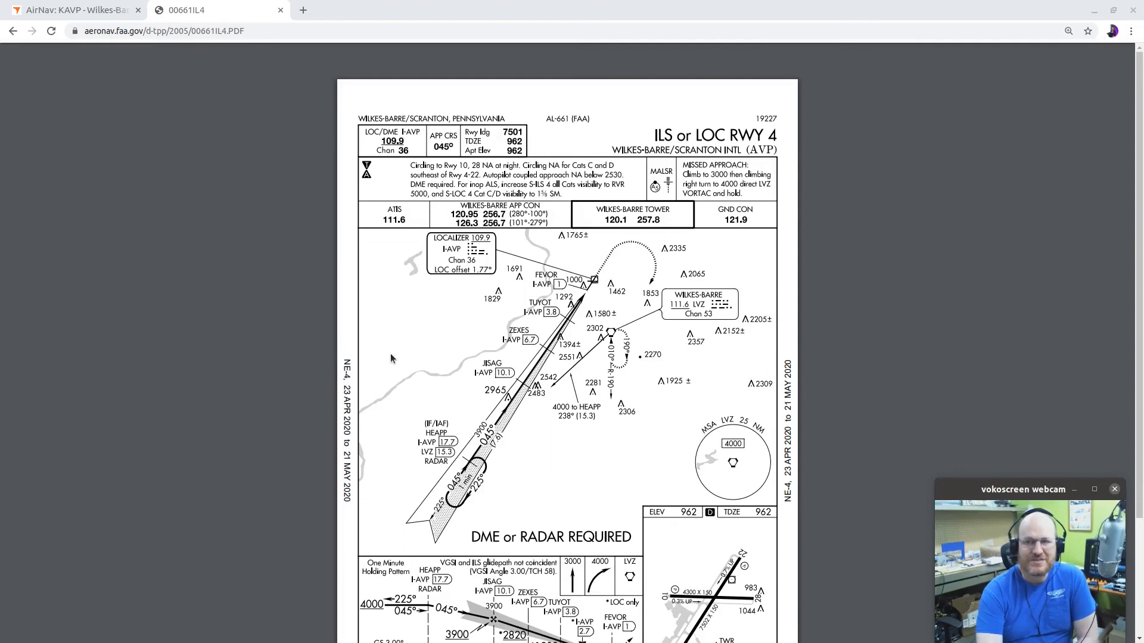
{"action": "mouse_move", "coordinate": [392, 342]}
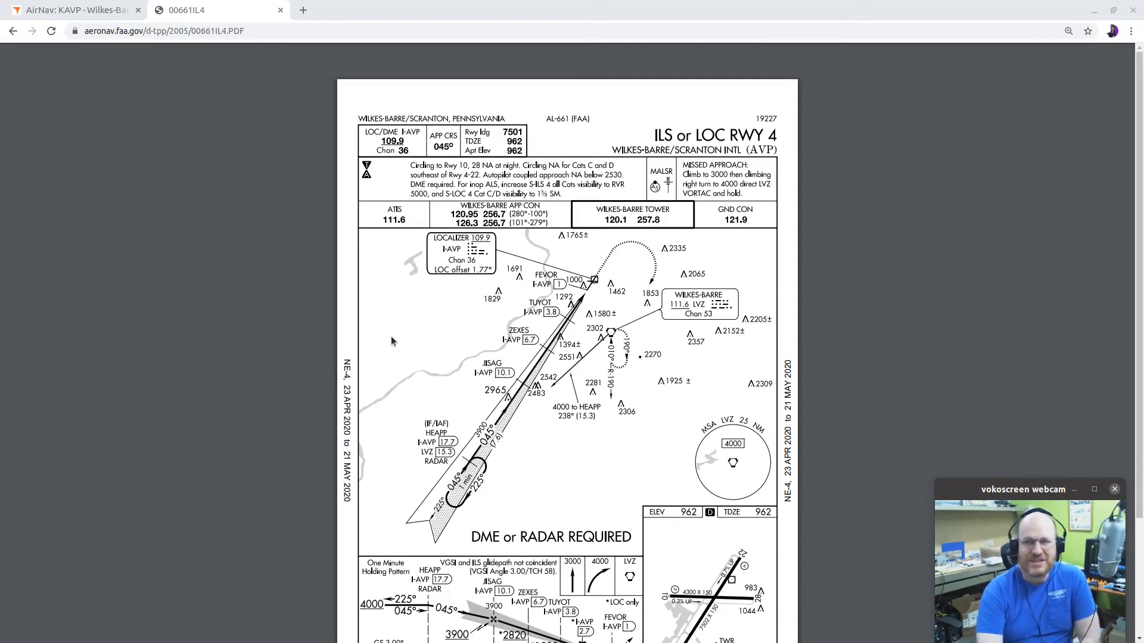
{"action": "mouse_move", "coordinate": [401, 333]}
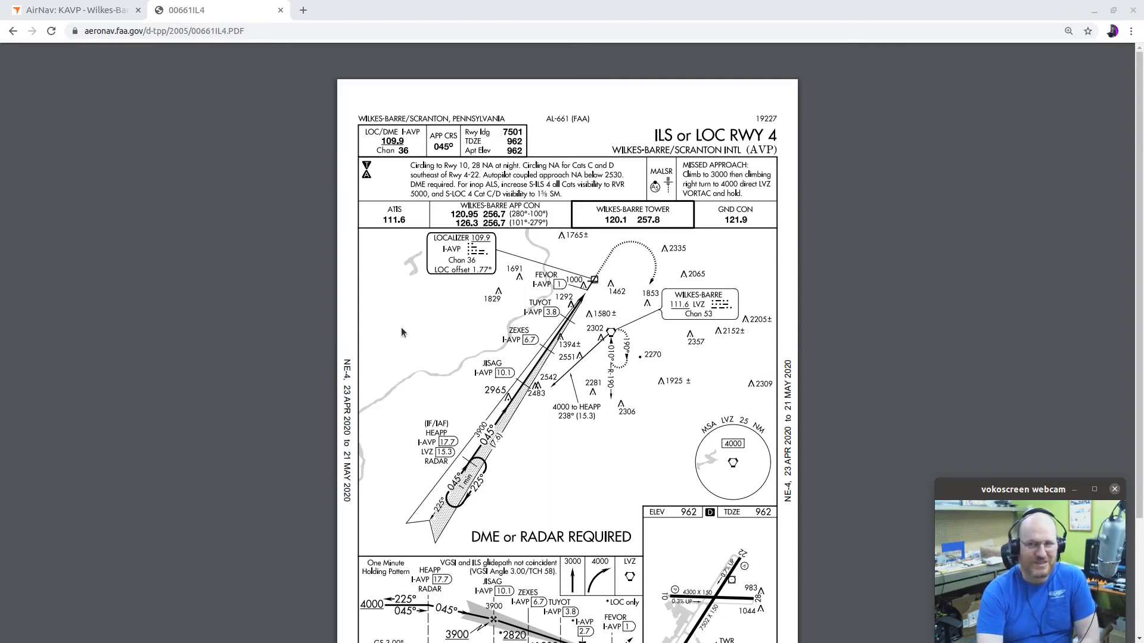
{"action": "mouse_move", "coordinate": [436, 203]}
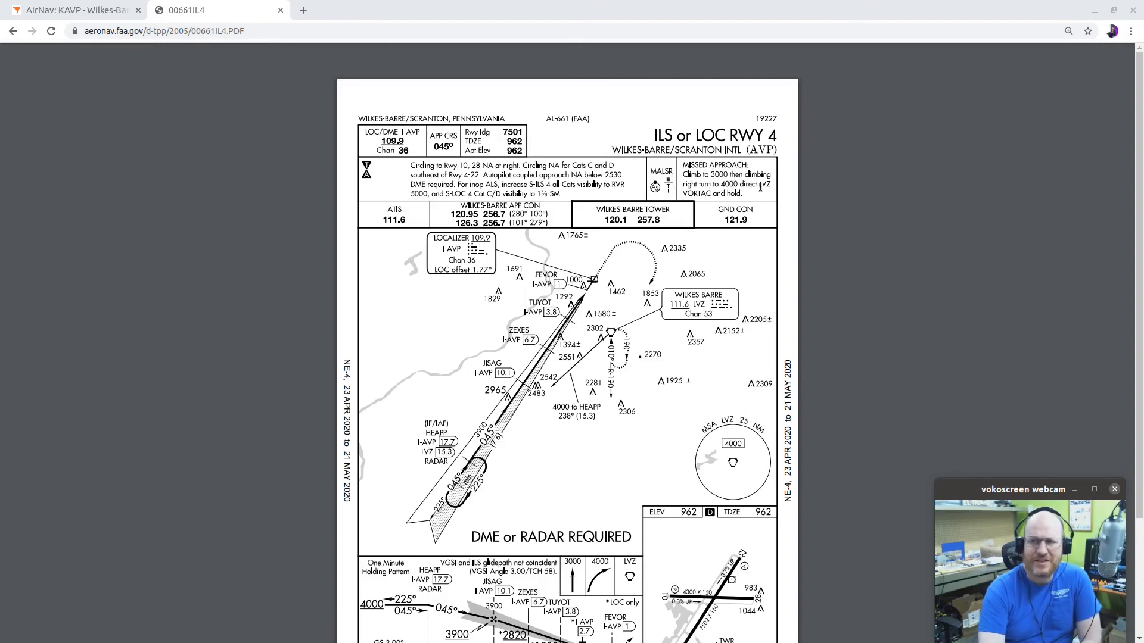
{"action": "mouse_move", "coordinate": [759, 204]}
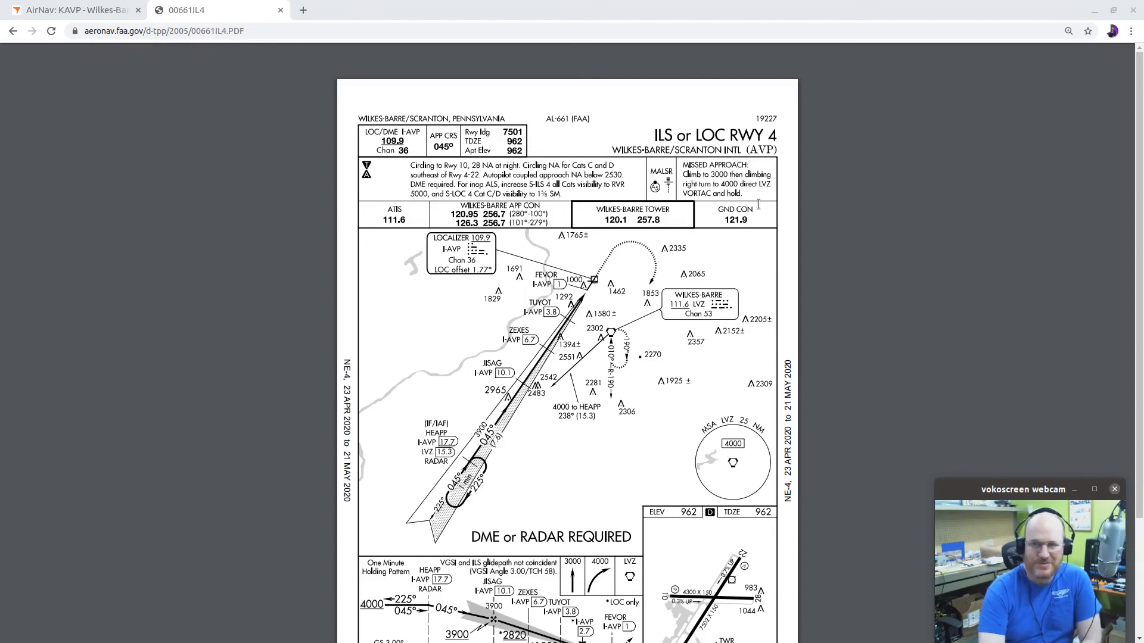
{"action": "mouse_move", "coordinate": [413, 222]}
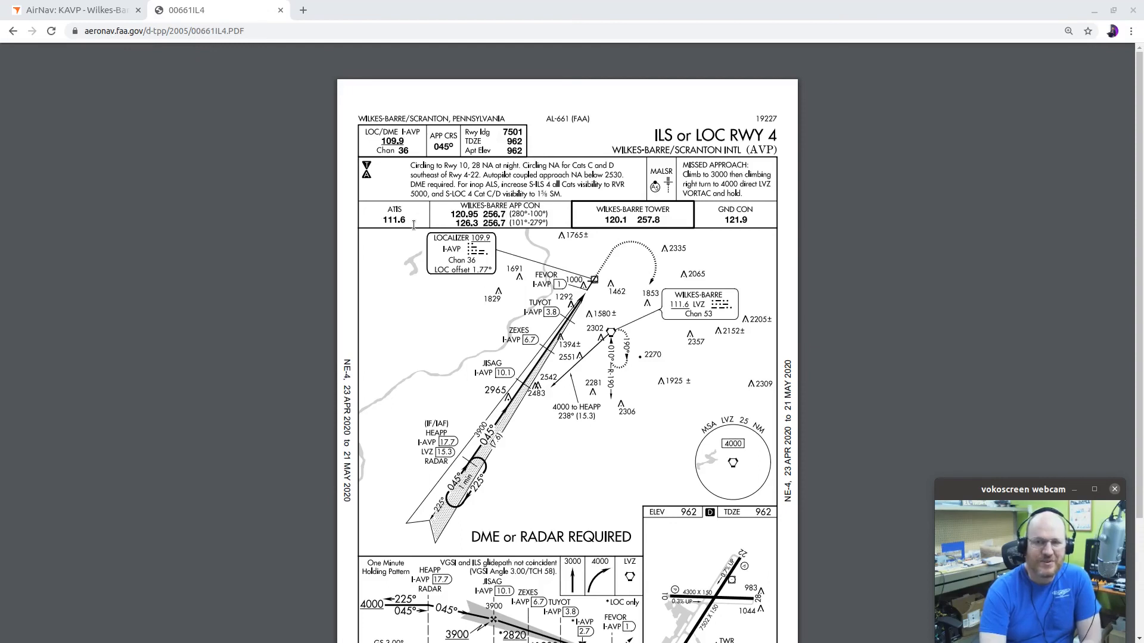
{"action": "mouse_move", "coordinate": [400, 287]}
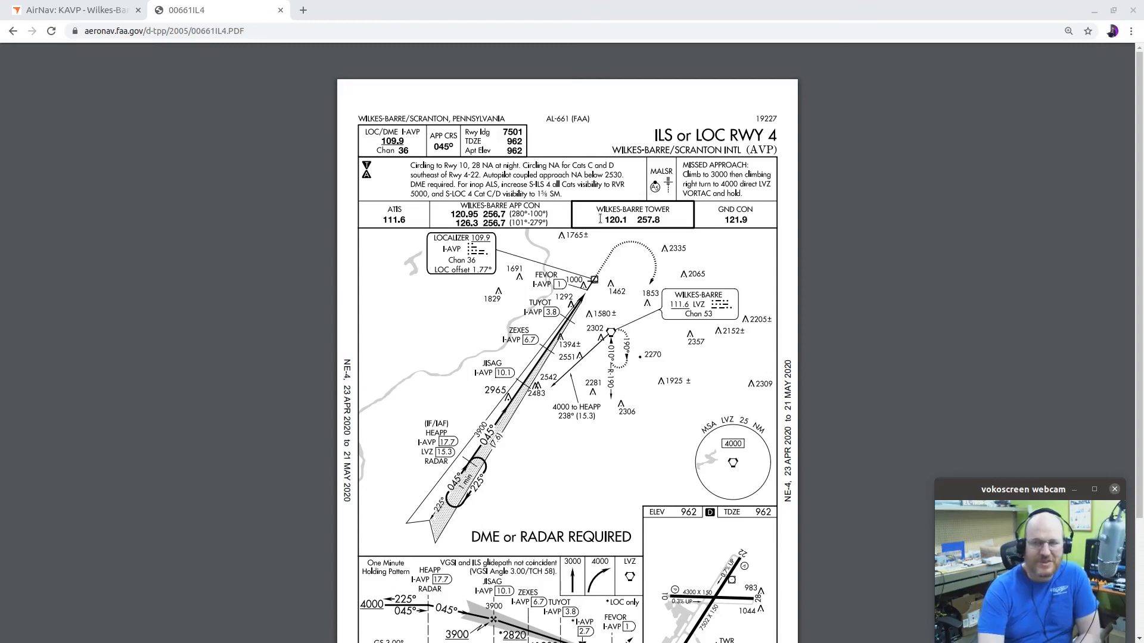
{"action": "mouse_move", "coordinate": [699, 232]}
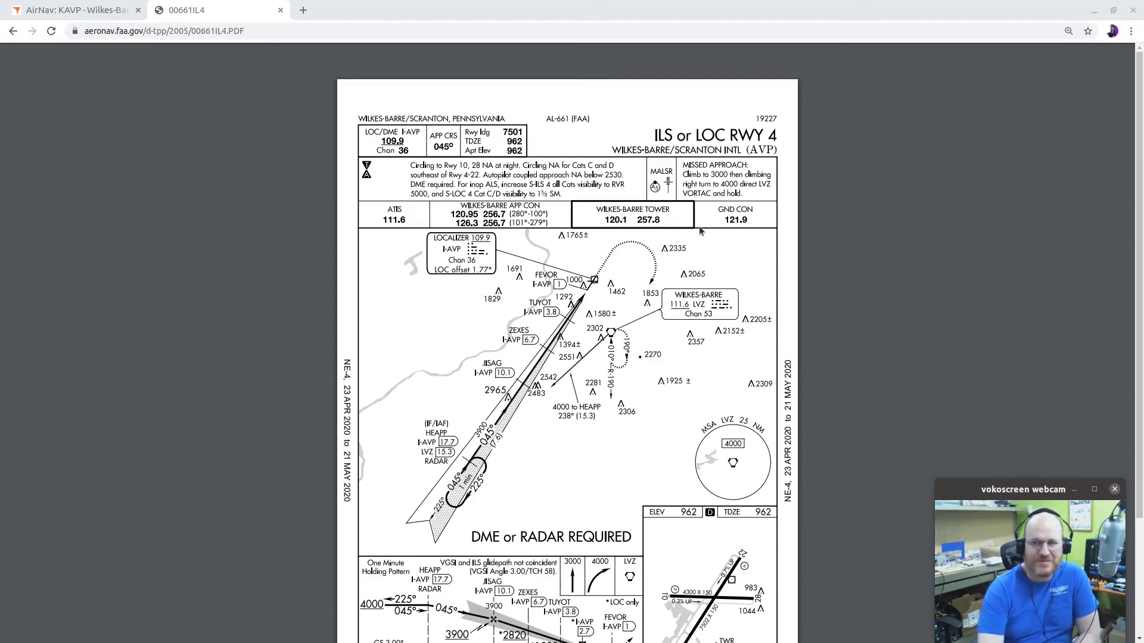
{"action": "mouse_move", "coordinate": [771, 232]}
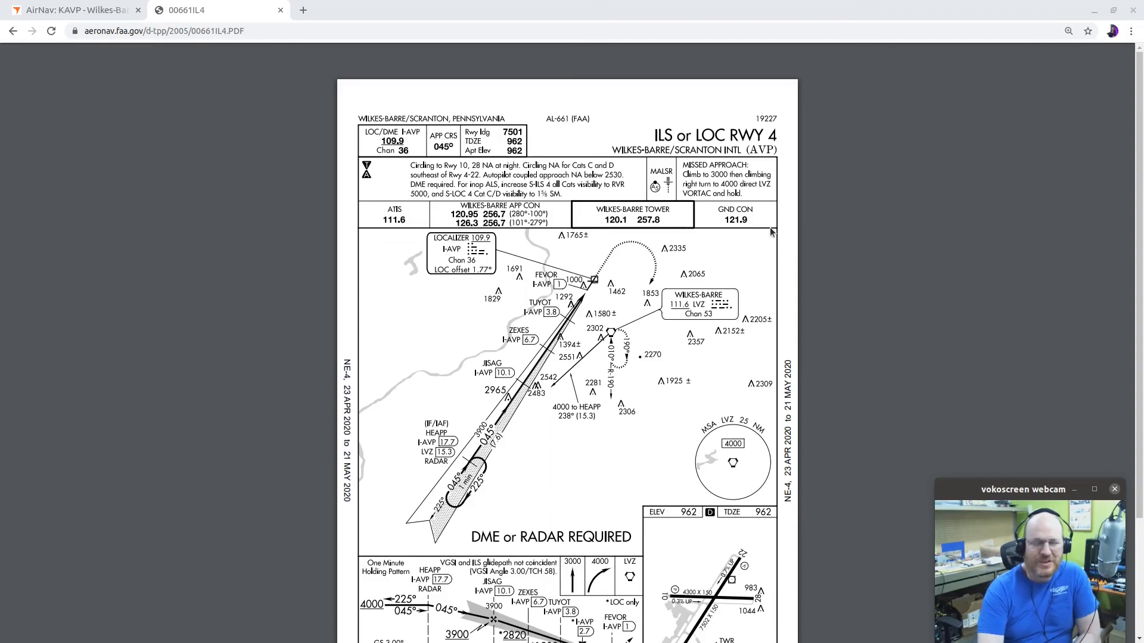
{"action": "mouse_move", "coordinate": [494, 319]}
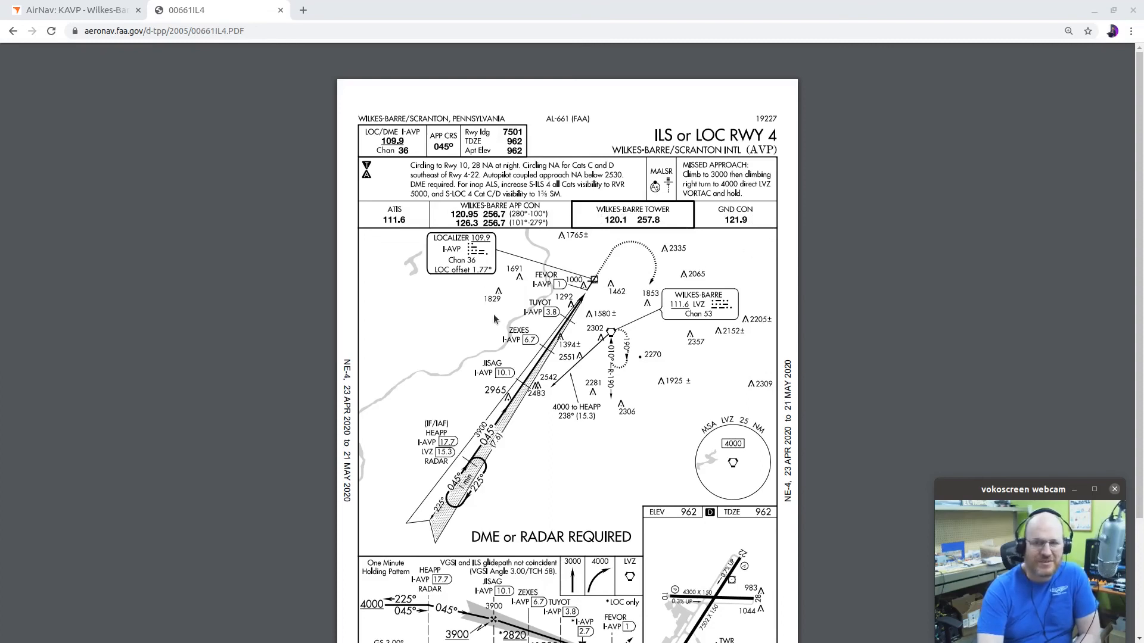
{"action": "mouse_move", "coordinate": [394, 341]}
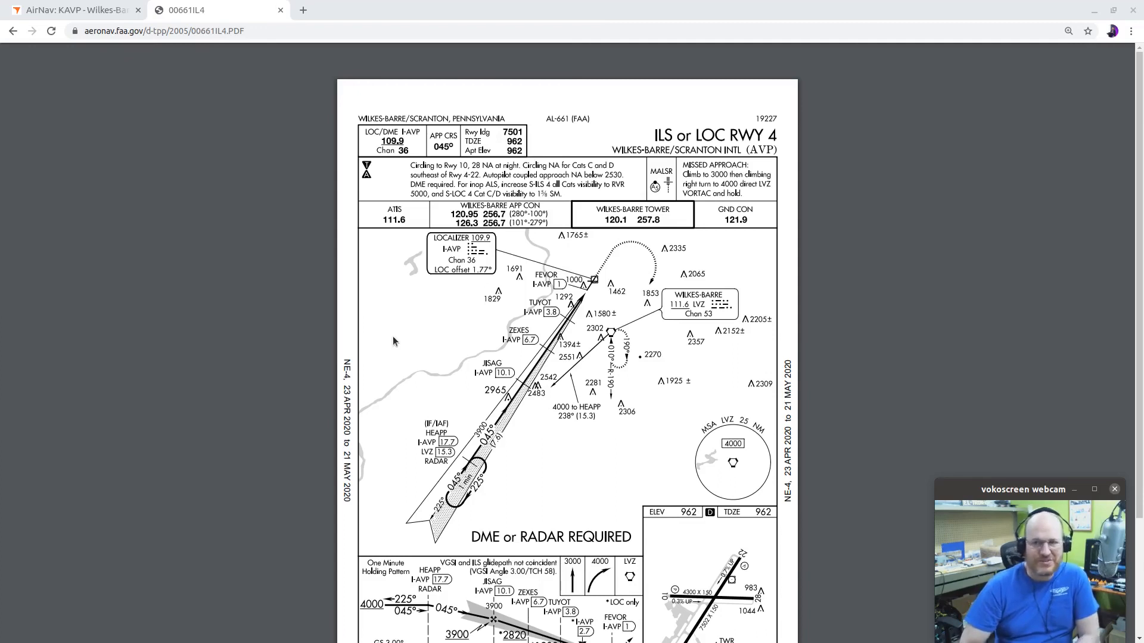
{"action": "mouse_move", "coordinate": [379, 337]}
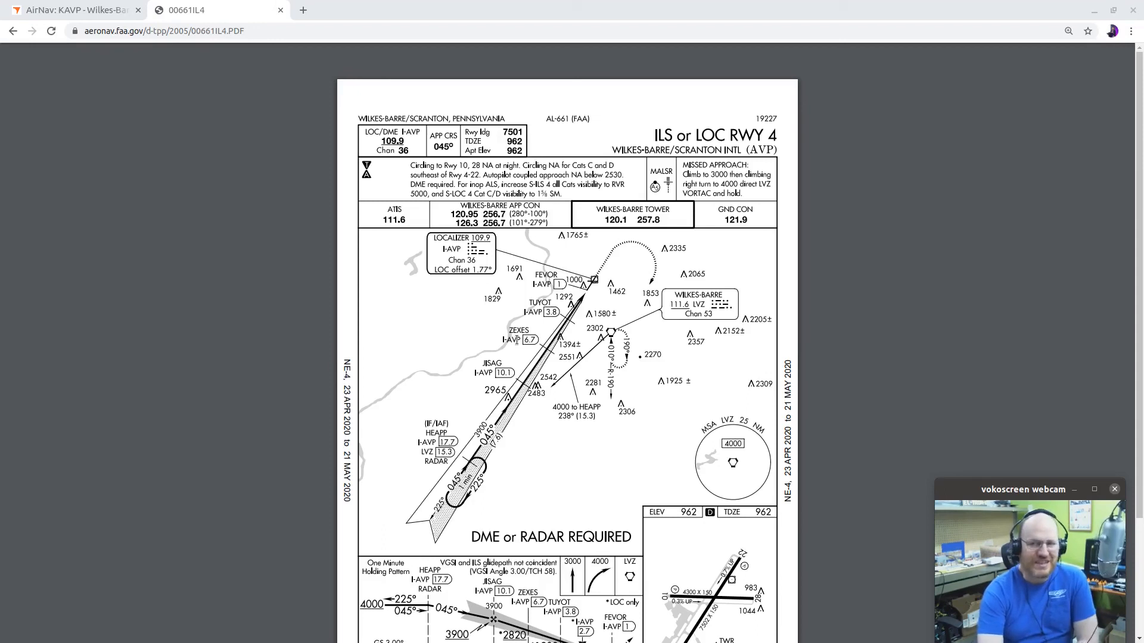
{"action": "mouse_move", "coordinate": [486, 336]}
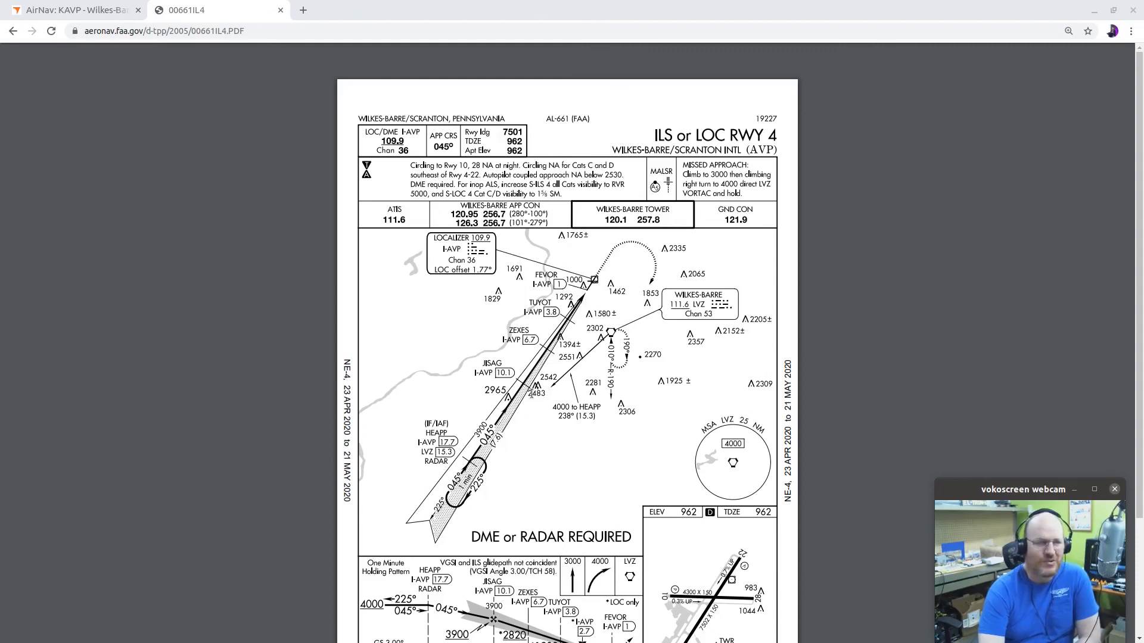
{"action": "mouse_move", "coordinate": [457, 525]}
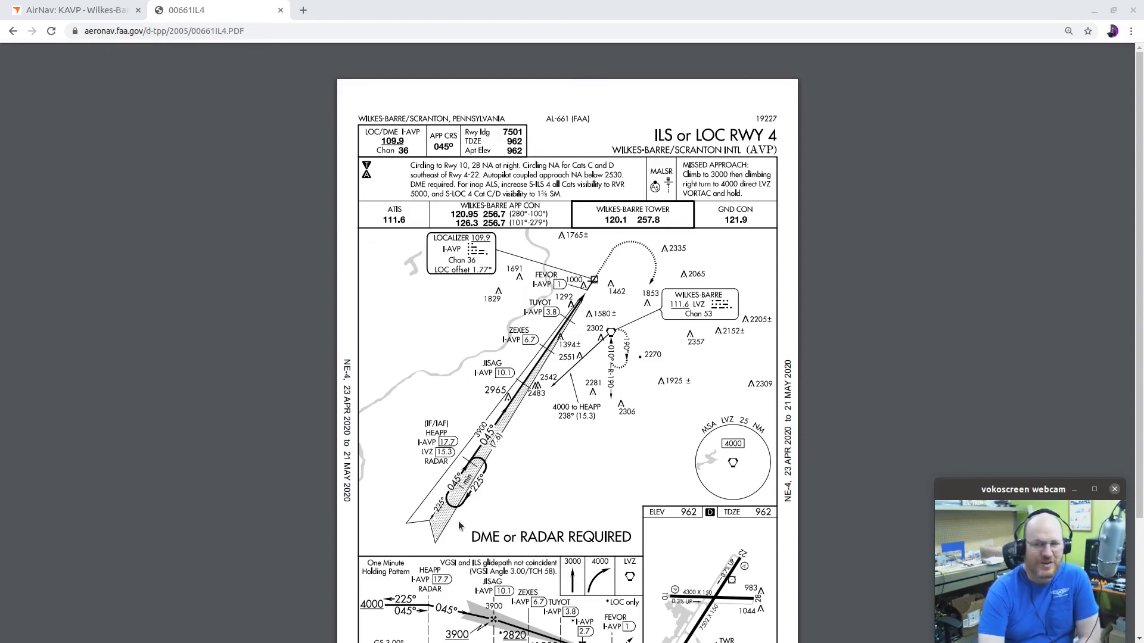
{"action": "mouse_move", "coordinate": [459, 525]}
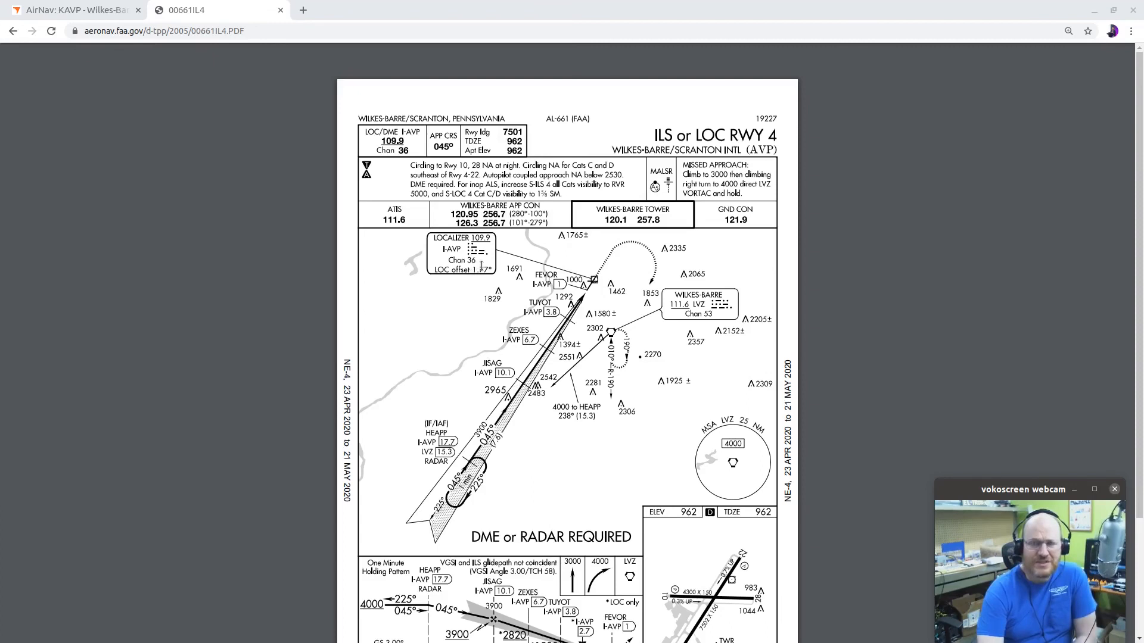
{"action": "mouse_move", "coordinate": [623, 332]}
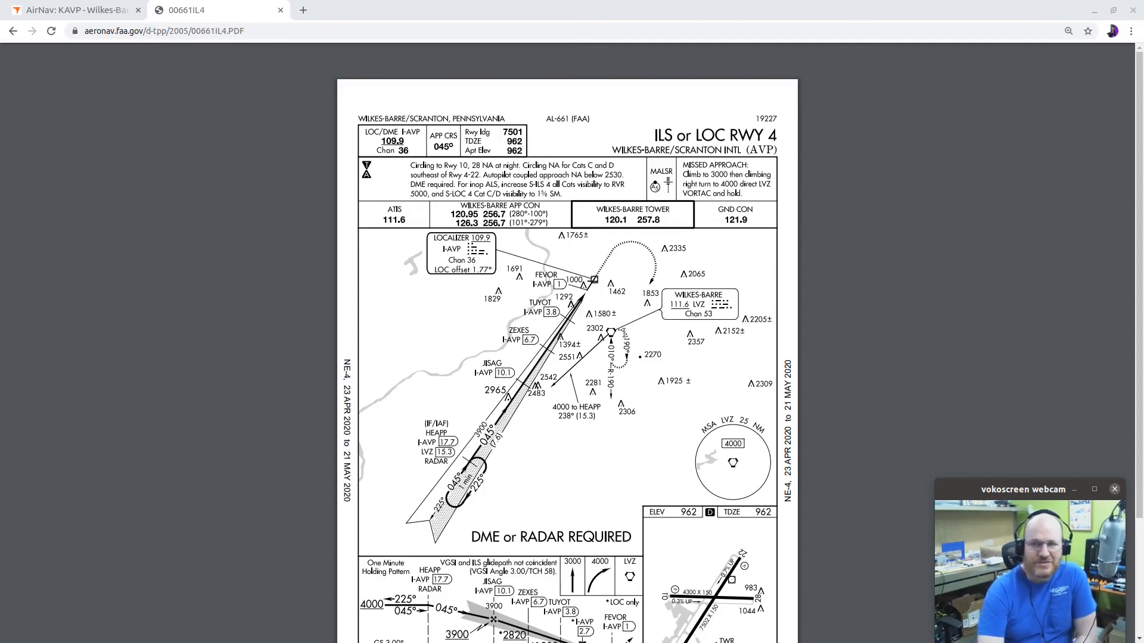
{"action": "mouse_move", "coordinate": [623, 332]}
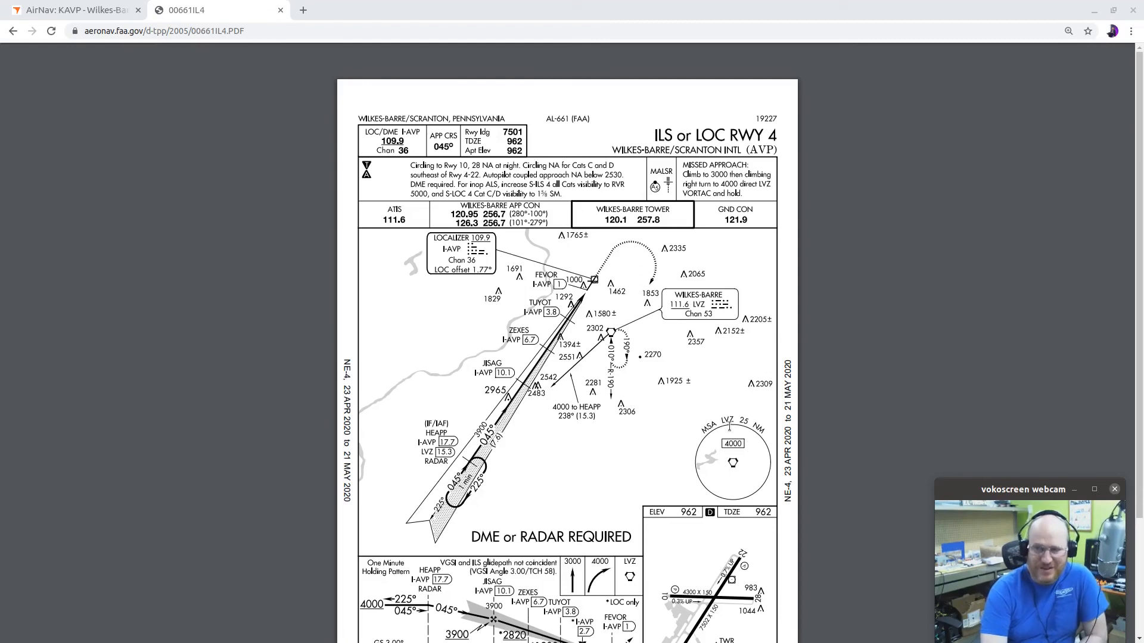
{"action": "mouse_move", "coordinate": [733, 467]}
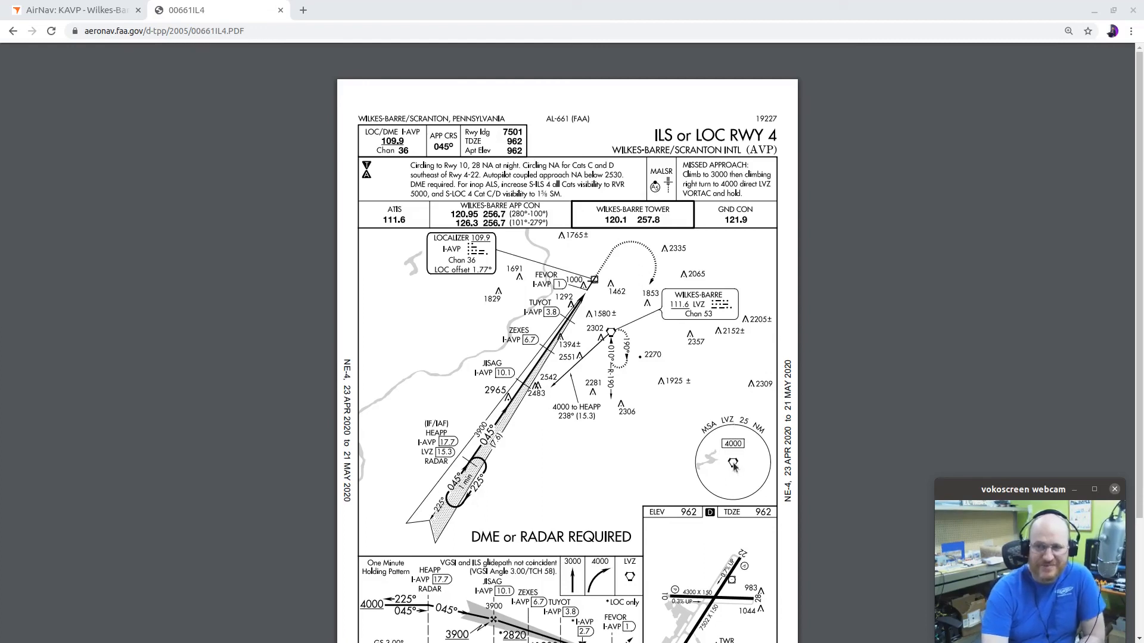
{"action": "mouse_move", "coordinate": [550, 405]}
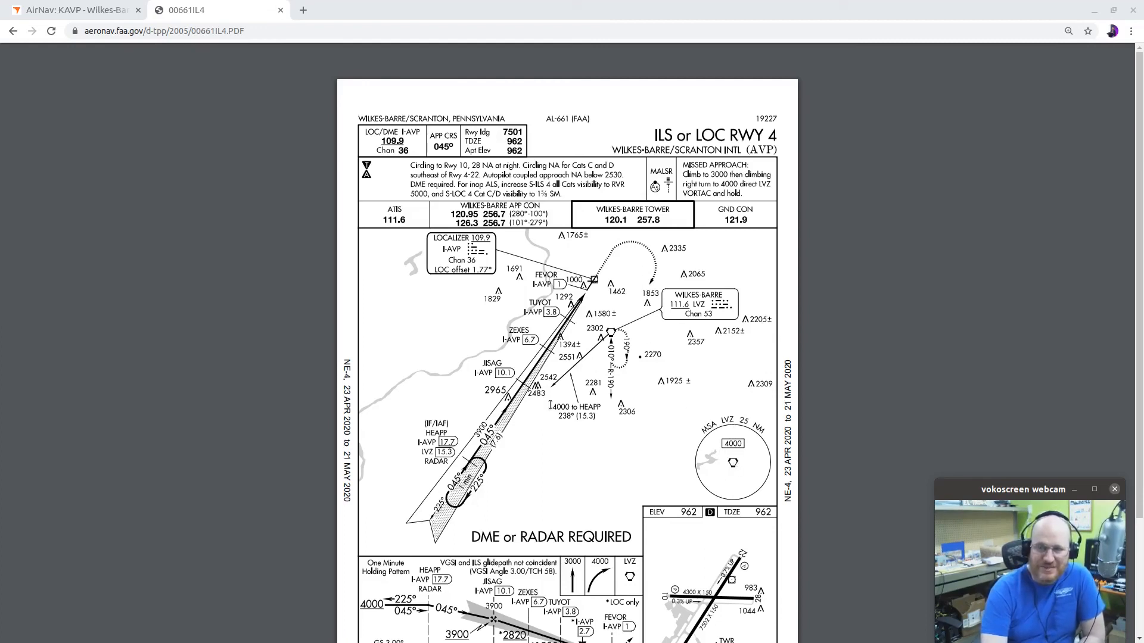
{"action": "mouse_move", "coordinate": [601, 278]}
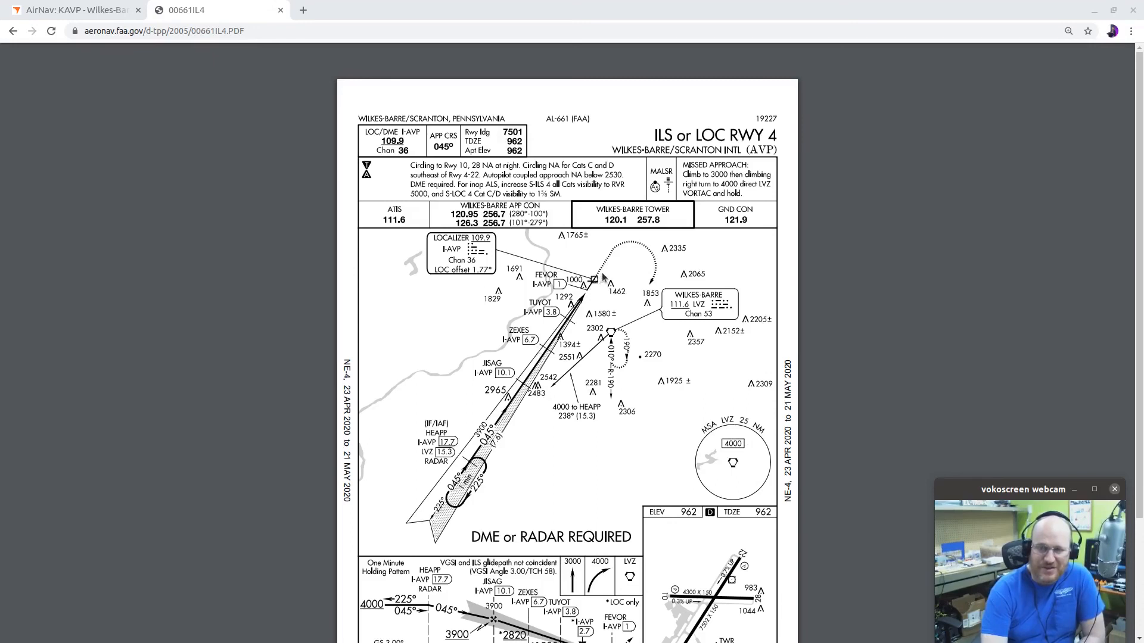
{"action": "mouse_move", "coordinate": [655, 279]}
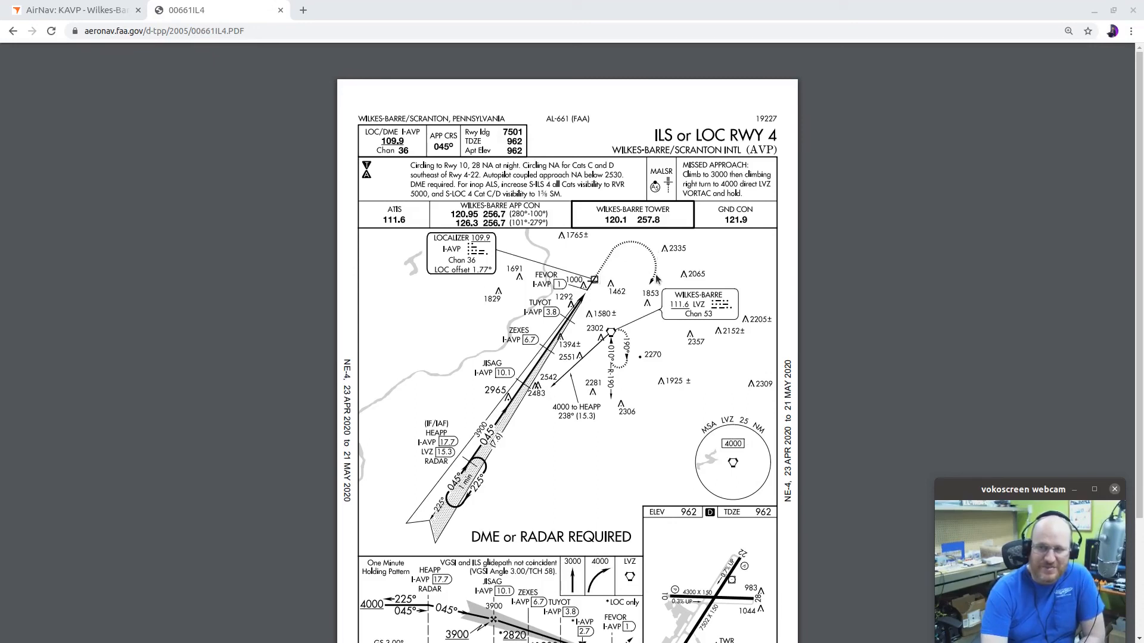
{"action": "mouse_move", "coordinate": [609, 258]}
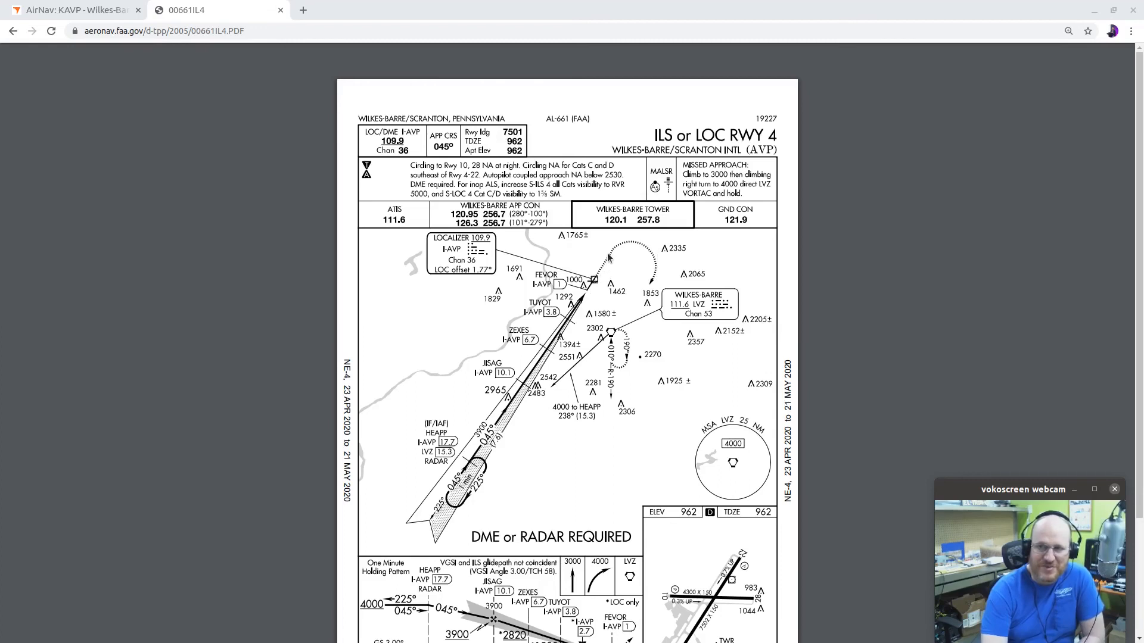
{"action": "mouse_move", "coordinate": [653, 275]}
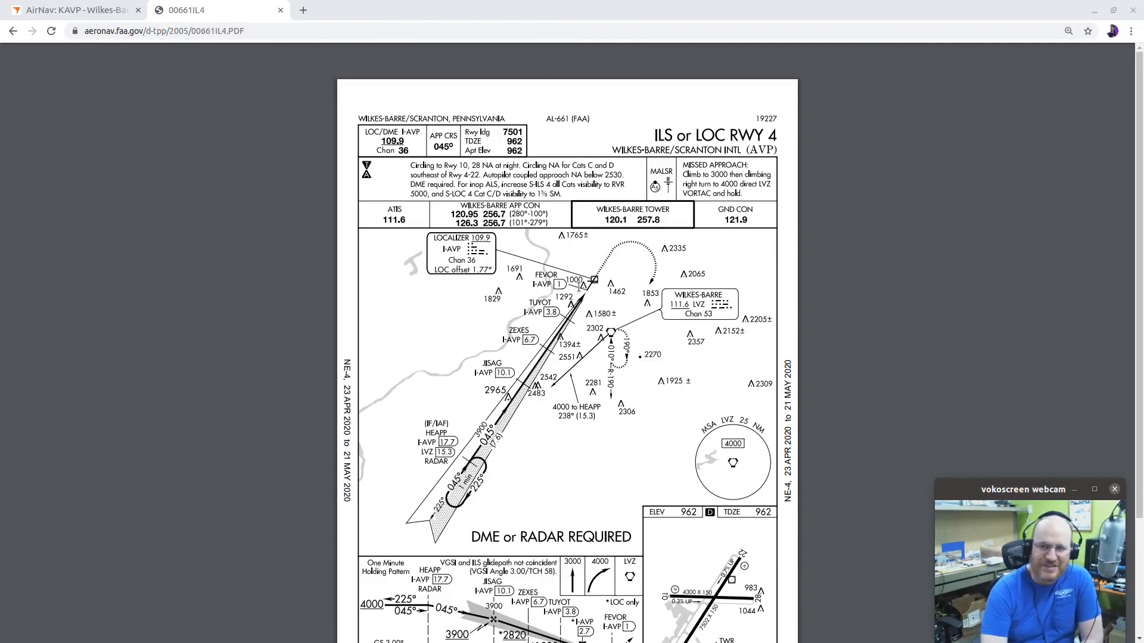
{"action": "mouse_move", "coordinate": [495, 375]}
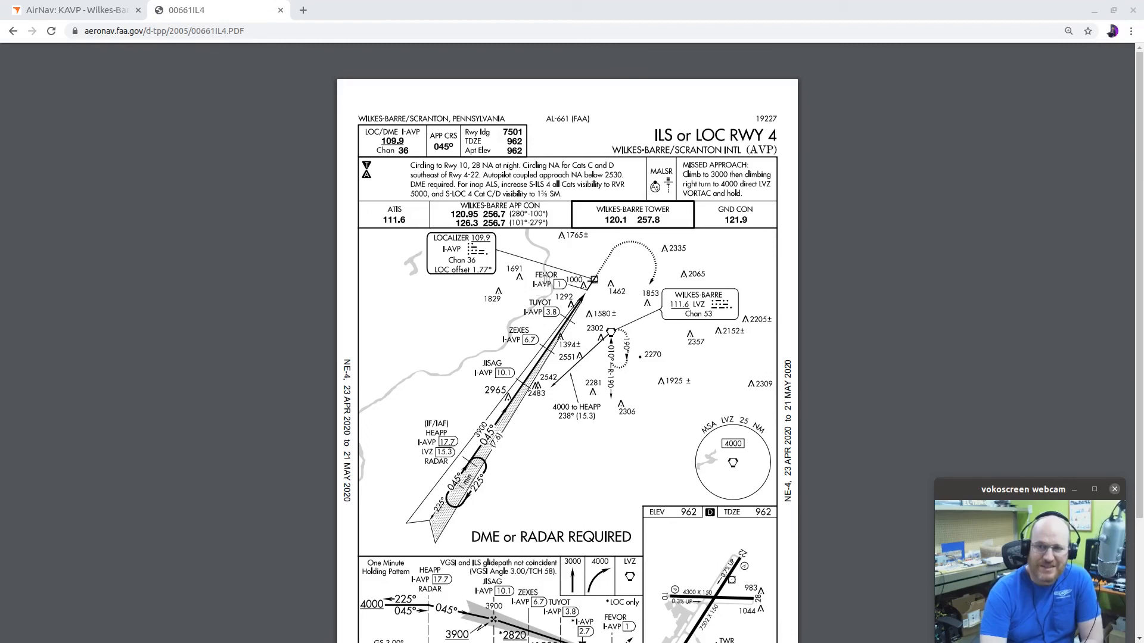
Scroll the ILS or LOC RWY 4 plate down to its profile view and minimums table
{"action": "scroll", "scroll_direction": "down", "scroll_amount": 3}
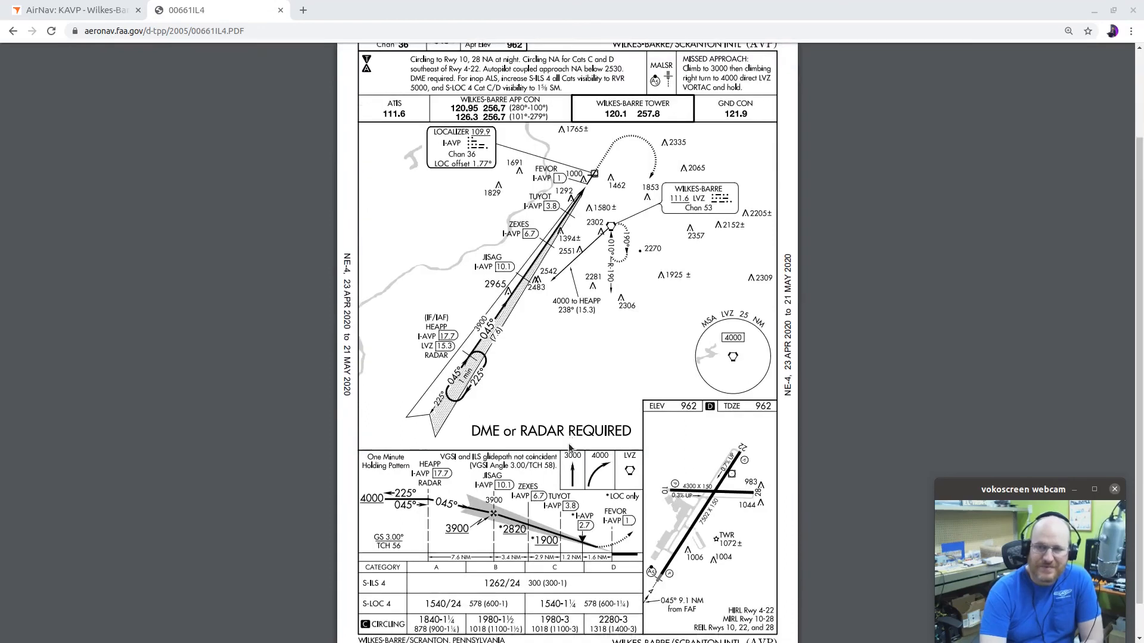
{"action": "scroll", "scroll_direction": "down", "scroll_amount": 3}
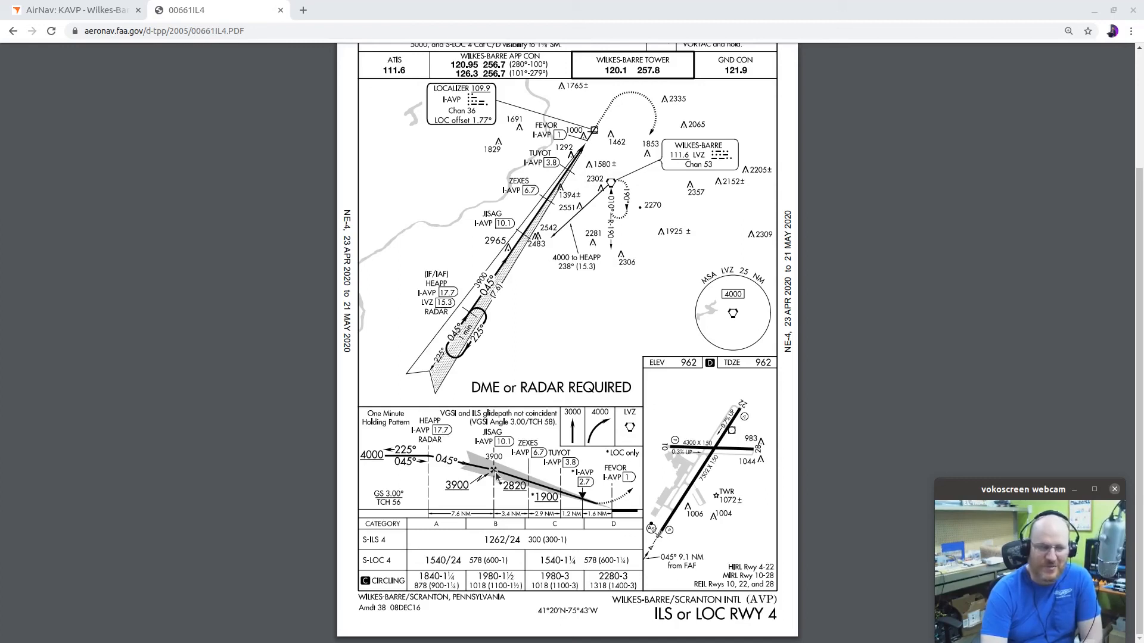
{"action": "mouse_move", "coordinate": [456, 497]}
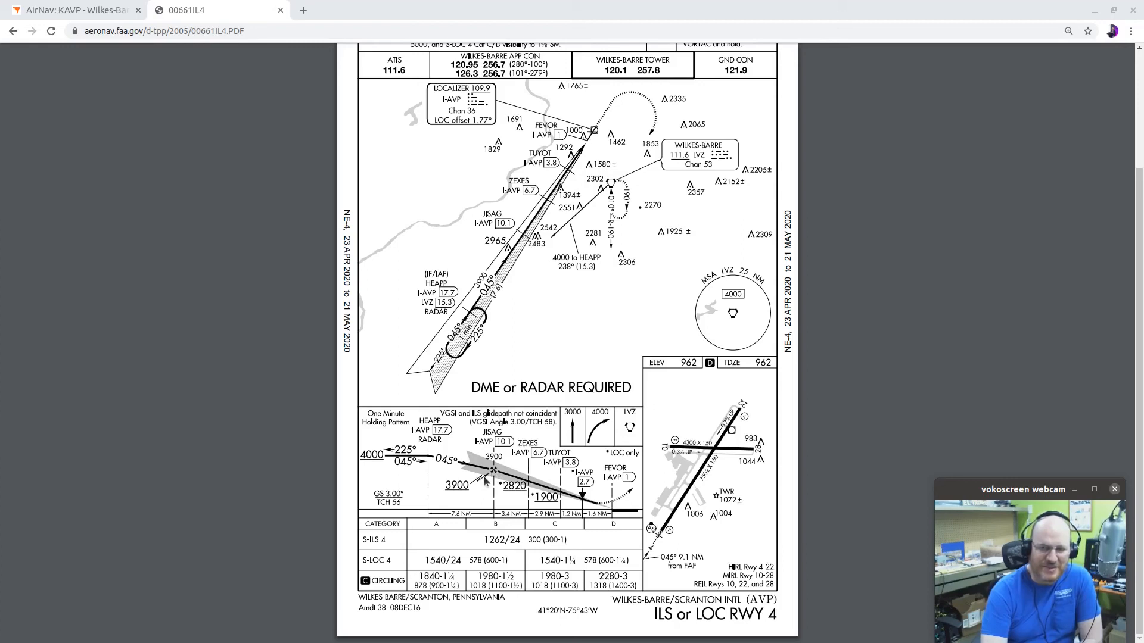
{"action": "mouse_move", "coordinate": [485, 482]}
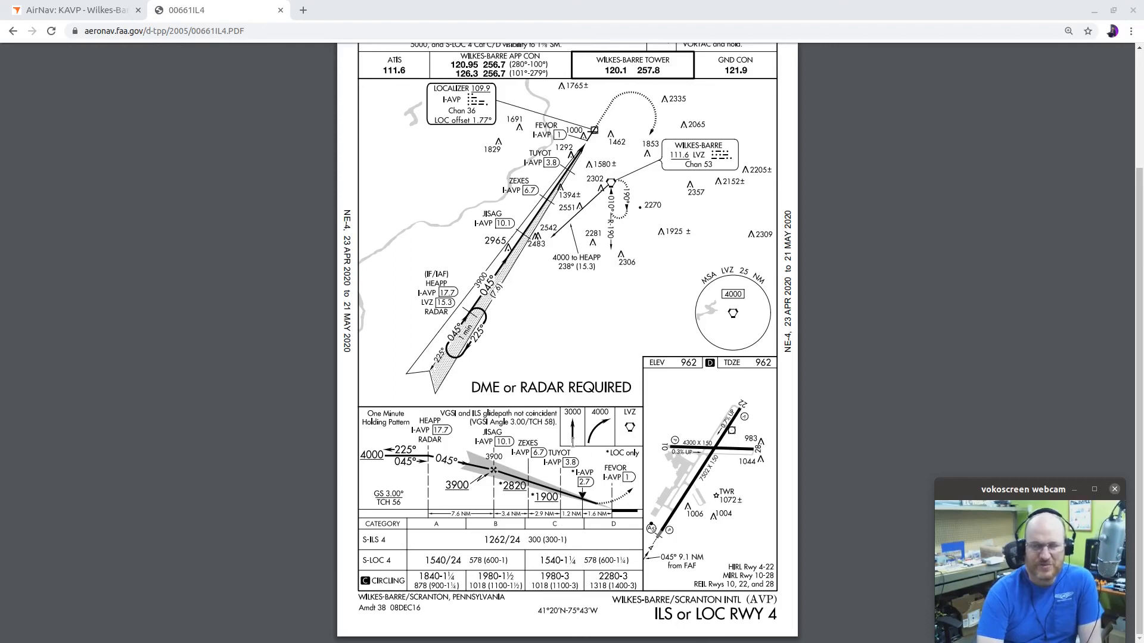
{"action": "mouse_move", "coordinate": [577, 439]}
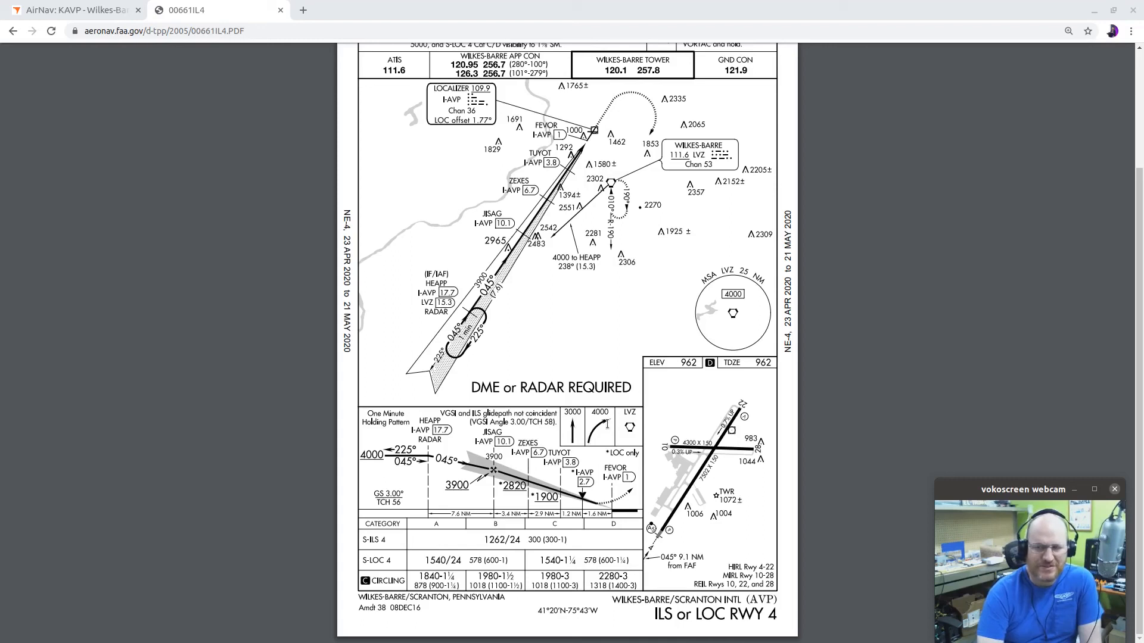
{"action": "mouse_move", "coordinate": [631, 433]}
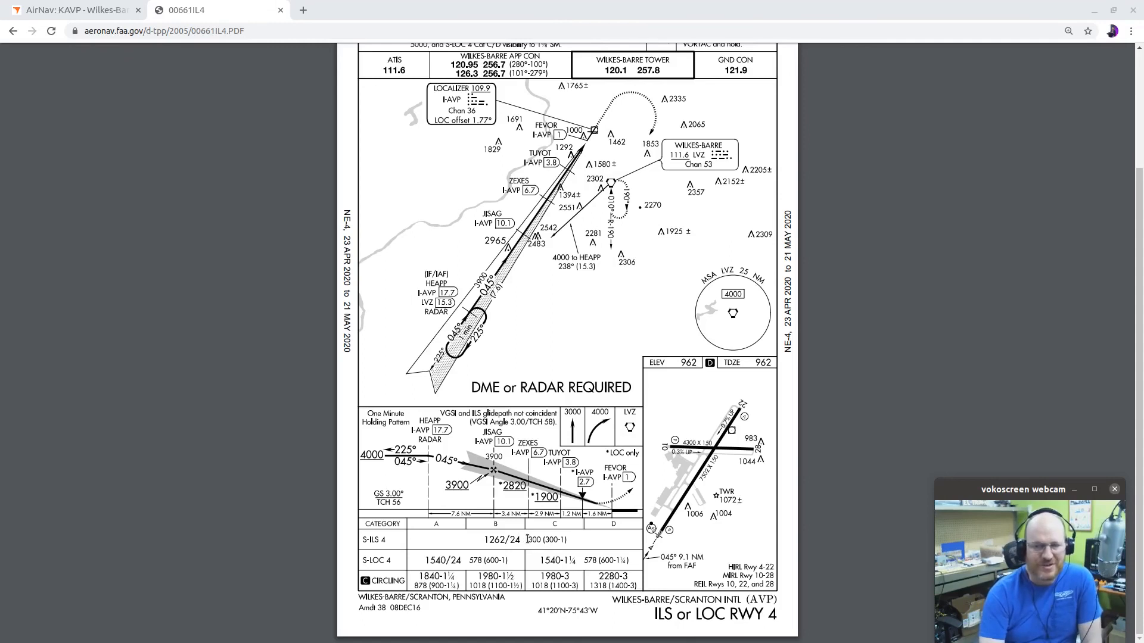
{"action": "mouse_move", "coordinate": [722, 398]}
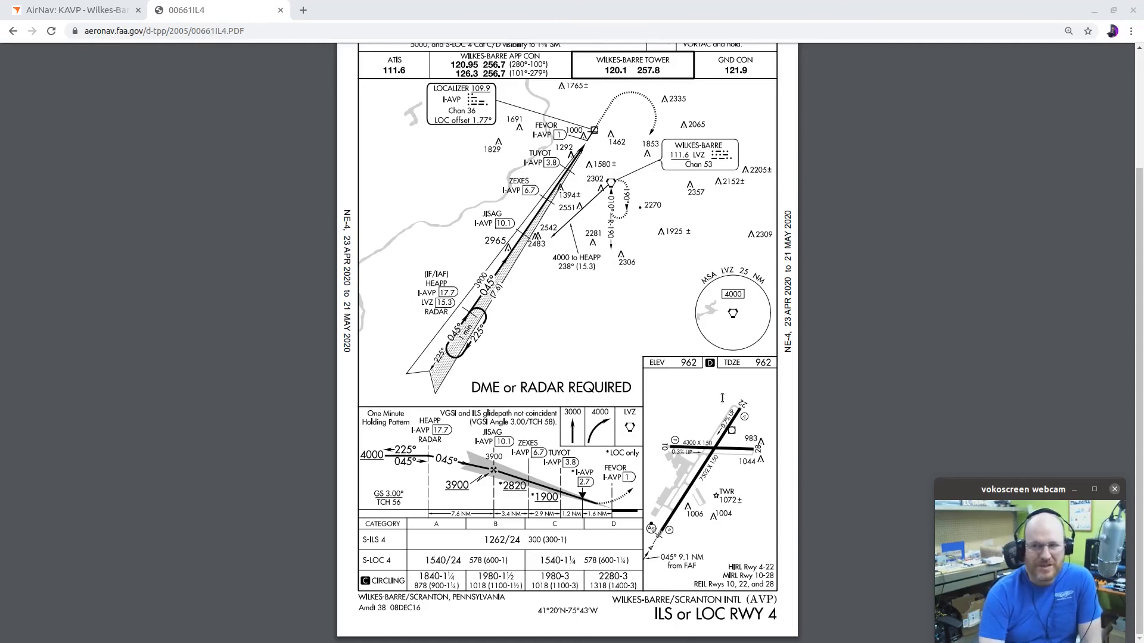
{"action": "mouse_move", "coordinate": [759, 375]}
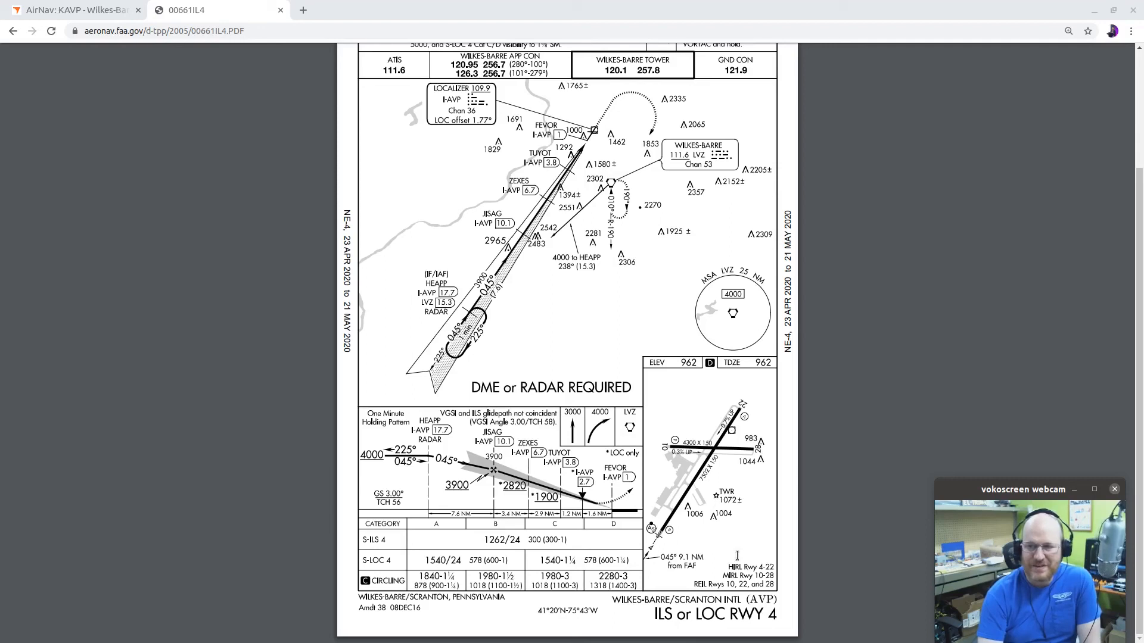
{"action": "mouse_move", "coordinate": [748, 550]}
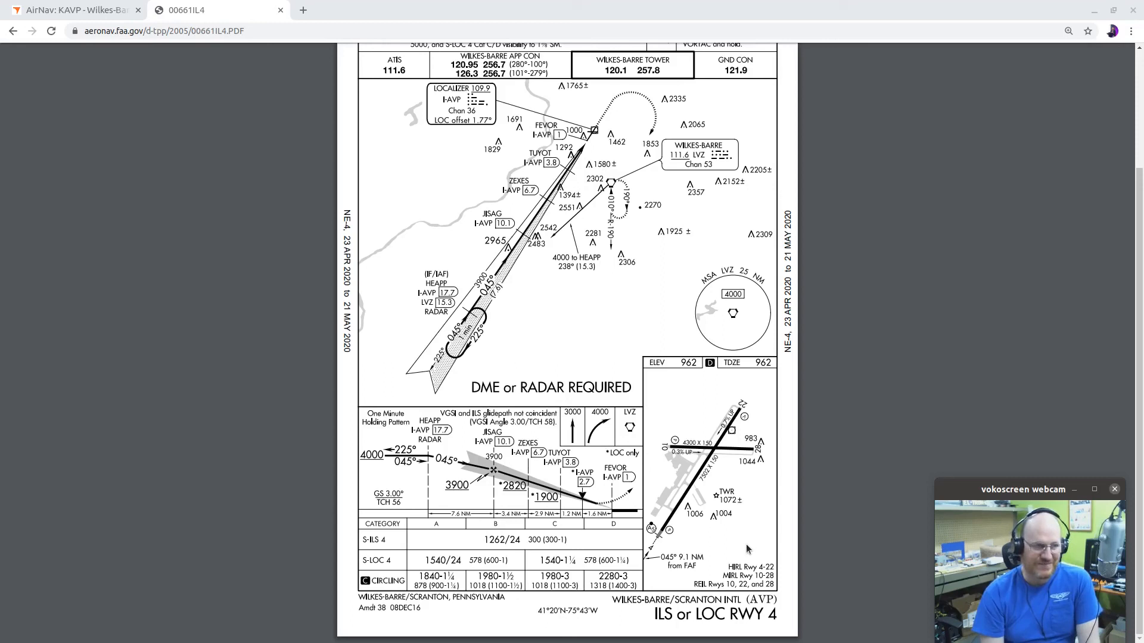
{"action": "scroll", "scroll_direction": "up", "scroll_amount": 3}
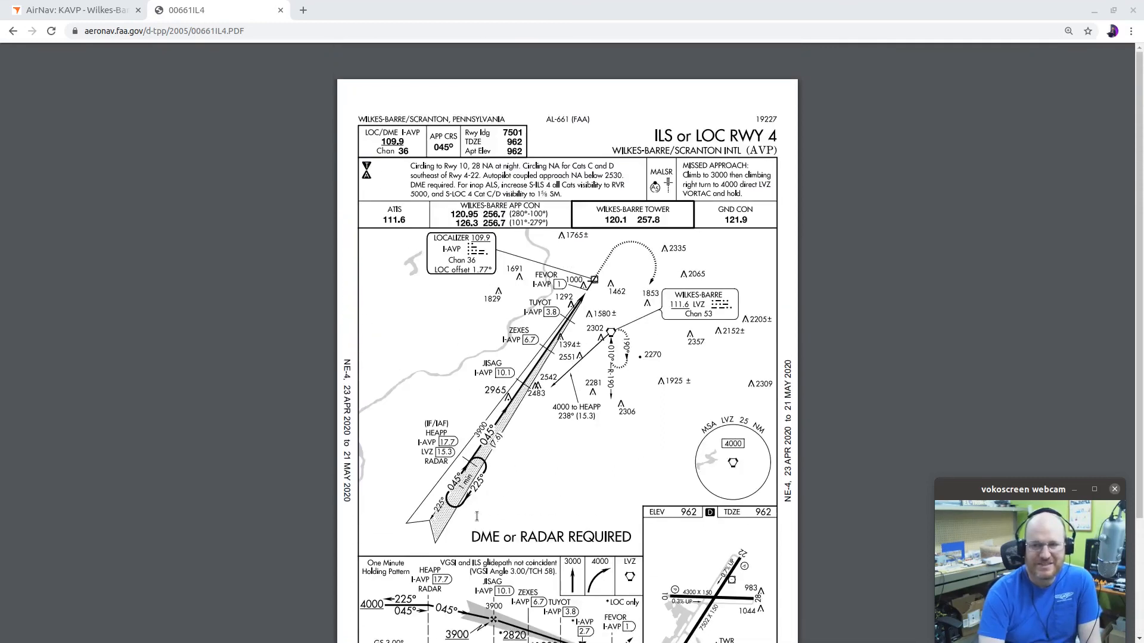
{"action": "scroll", "scroll_direction": "down", "scroll_amount": 3}
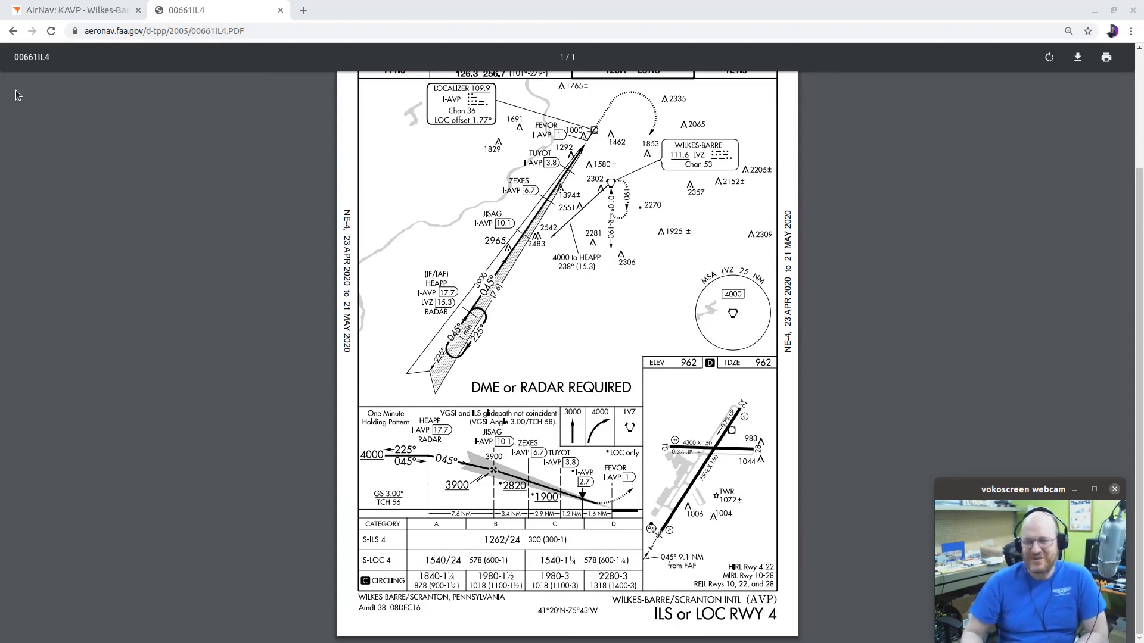
Return to the KAVP airport page and scroll to its Instrument Procedures list
{"action": "left_click", "coordinate": [72, 9]}
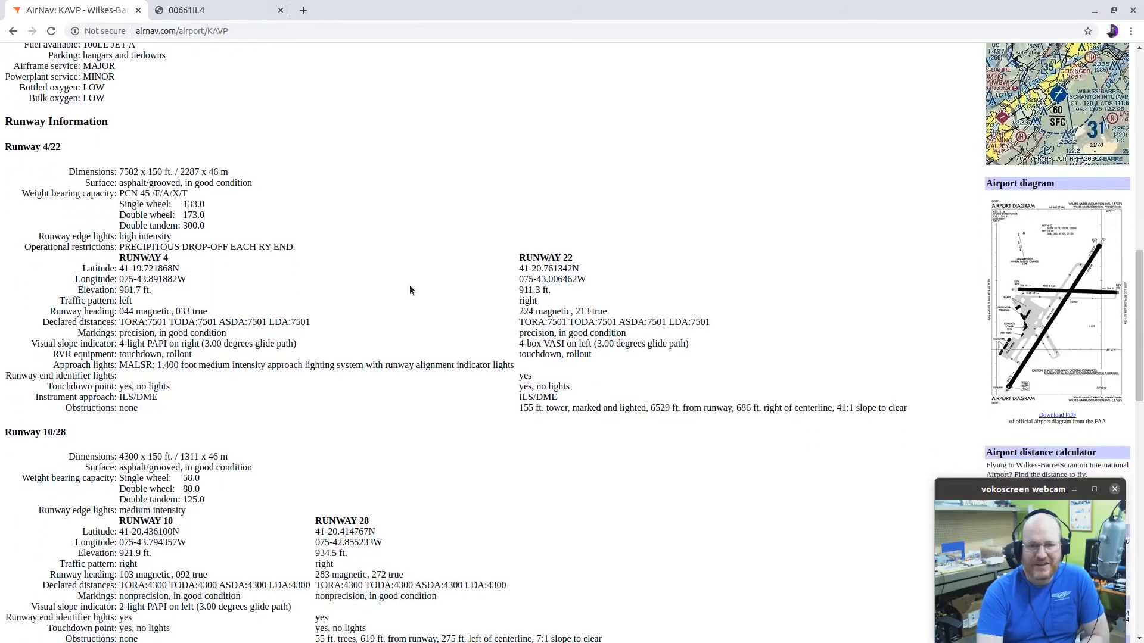
{"action": "scroll", "scroll_direction": "down", "scroll_amount": 3}
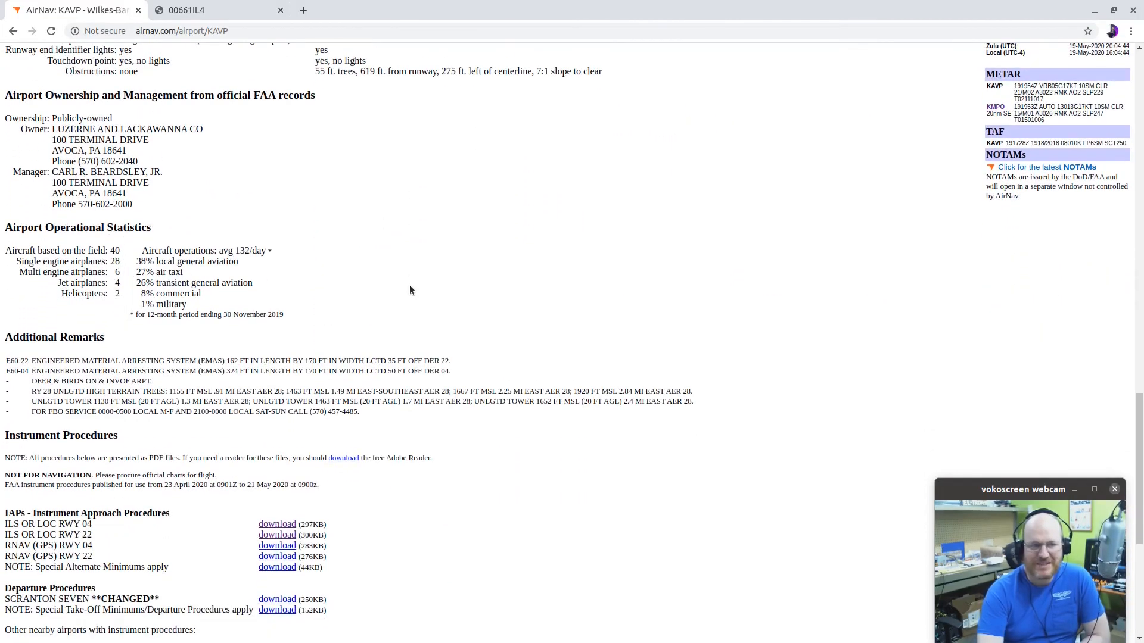
{"action": "scroll", "scroll_direction": "down", "scroll_amount": 3}
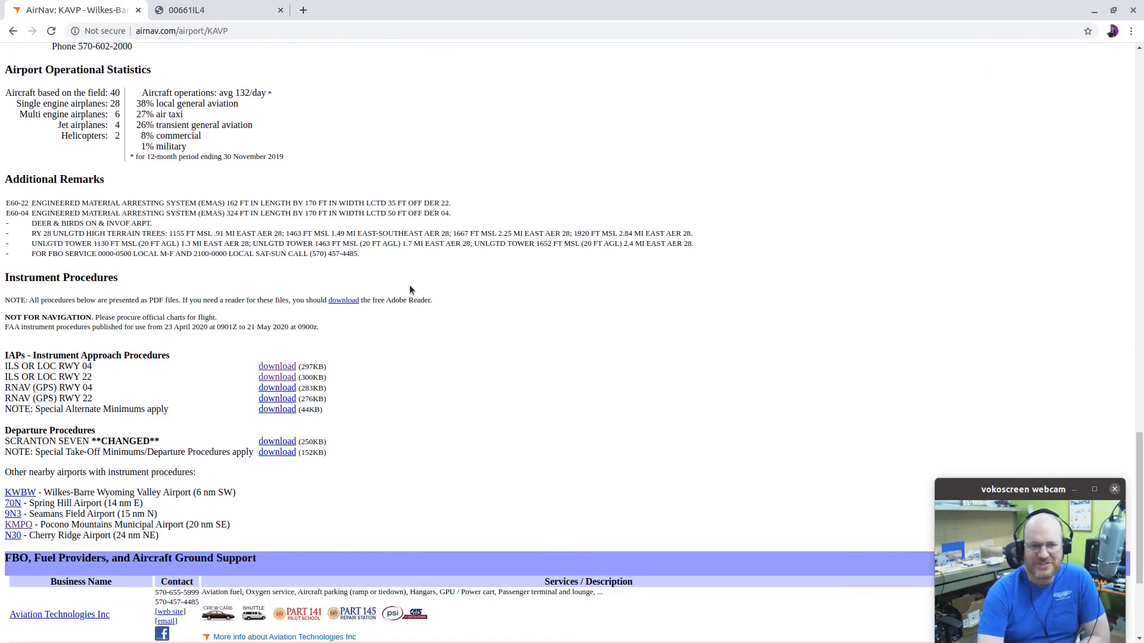
{"action": "mouse_move", "coordinate": [539, 314]}
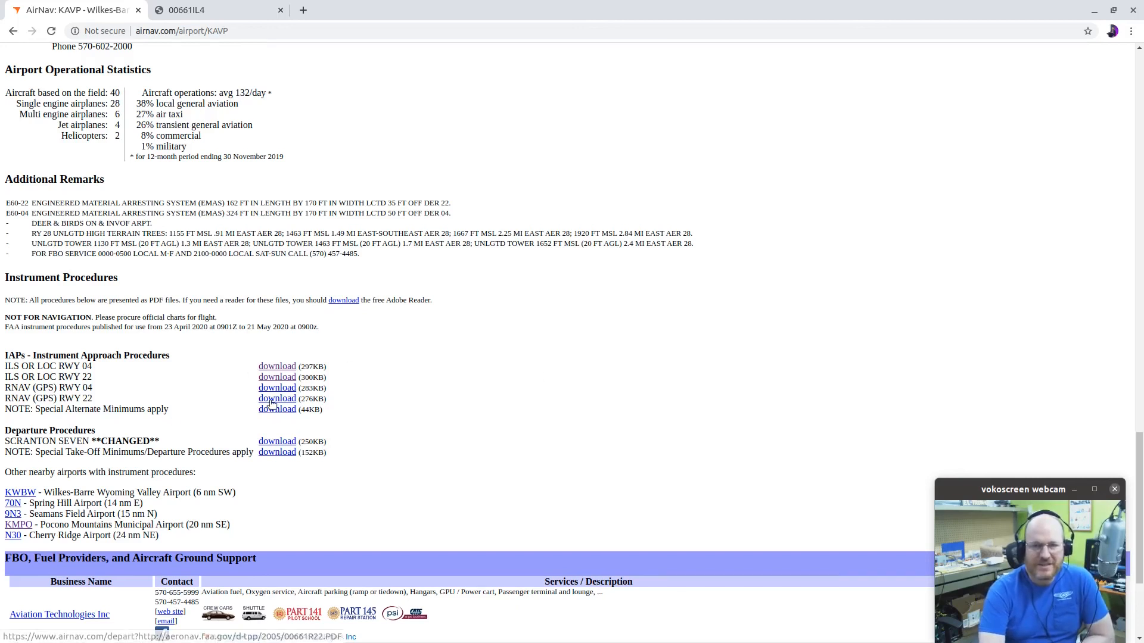
{"action": "mouse_move", "coordinate": [106, 421]}
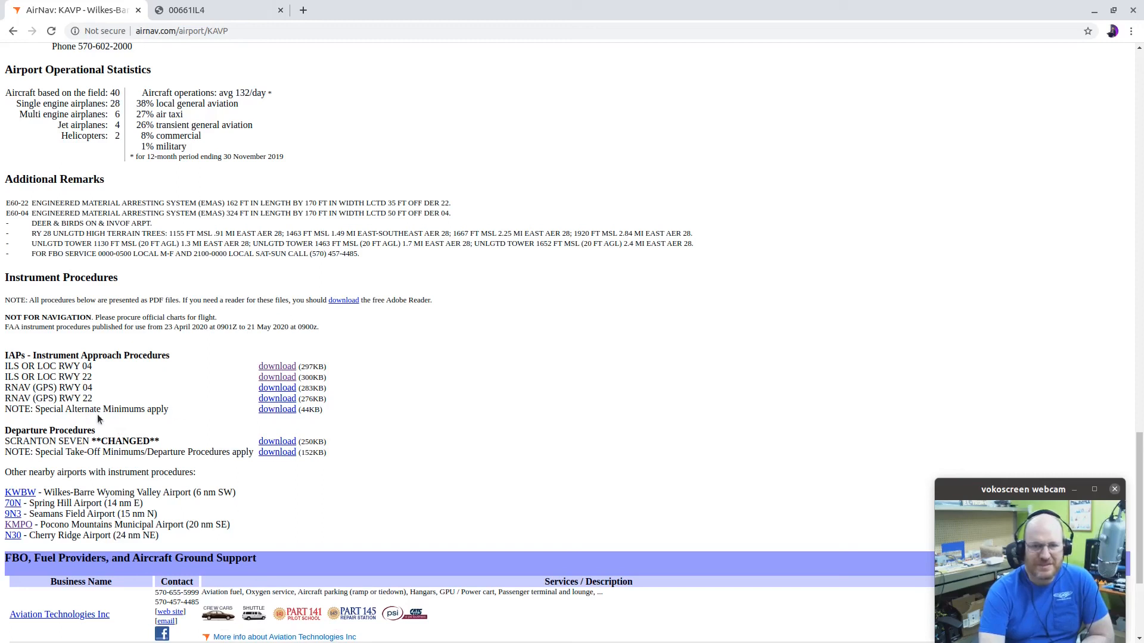
{"action": "mouse_move", "coordinate": [276, 408]}
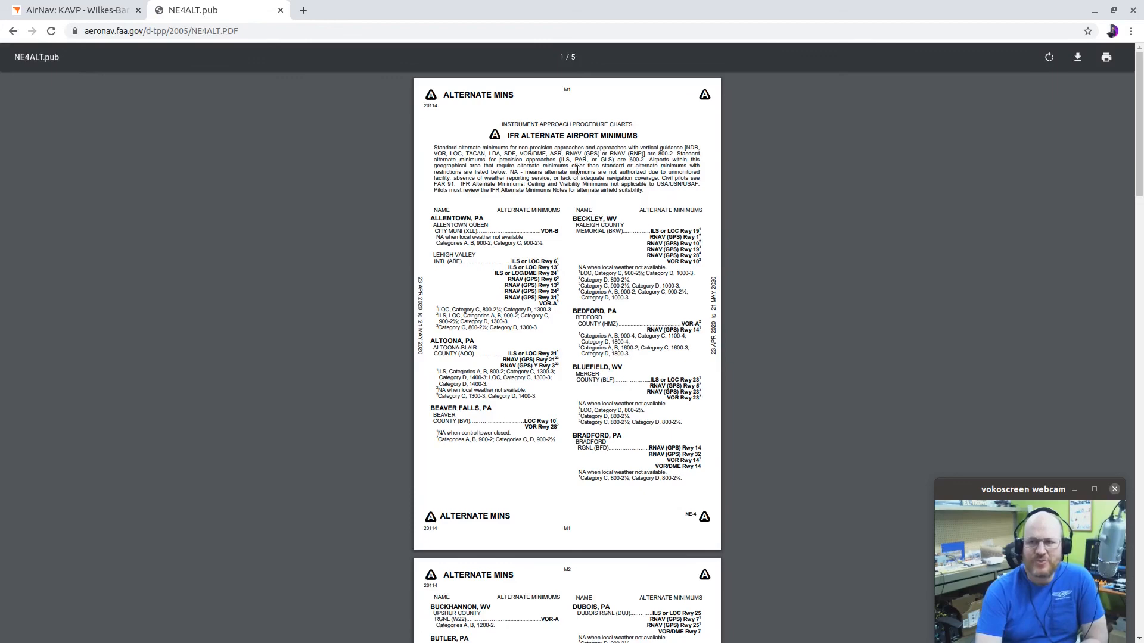
Scroll the NE4ALT alternate minimums PDF down to the Wilkes-Barre/Scranton entry
{"action": "scroll", "scroll_direction": "down", "scroll_amount": 3}
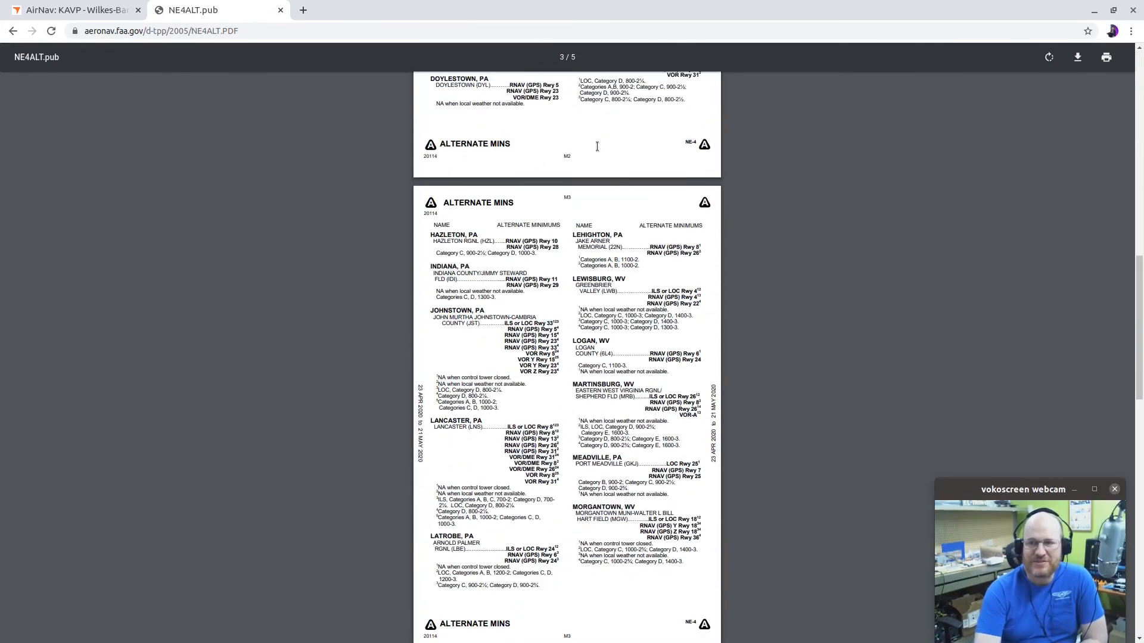
{"action": "scroll", "scroll_direction": "down", "scroll_amount": 3}
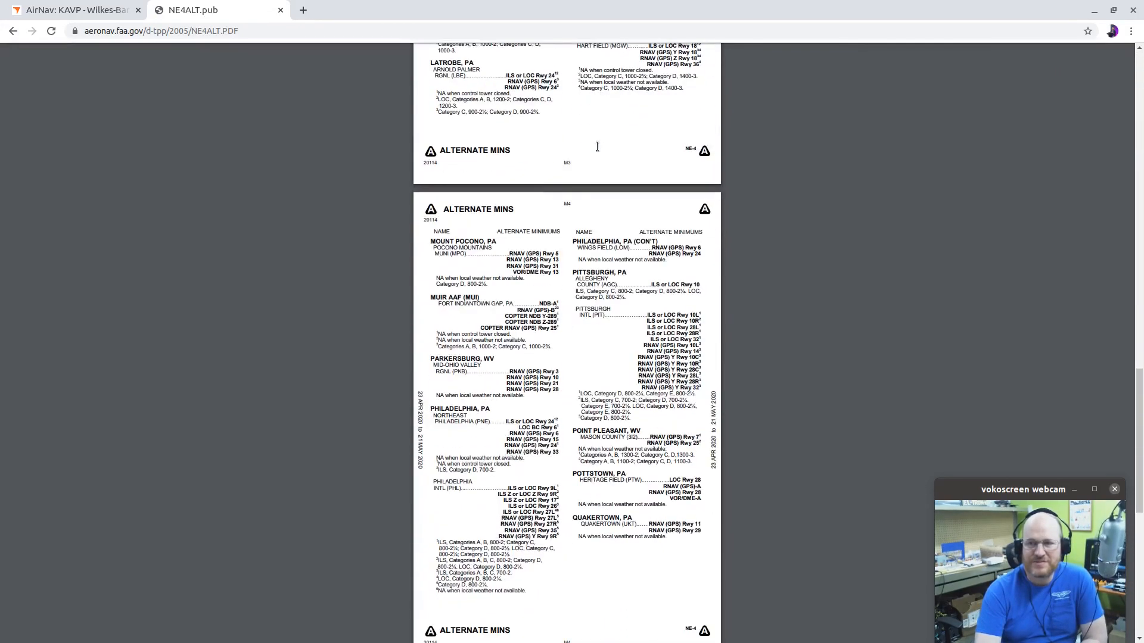
{"action": "scroll", "scroll_direction": "down", "scroll_amount": 3}
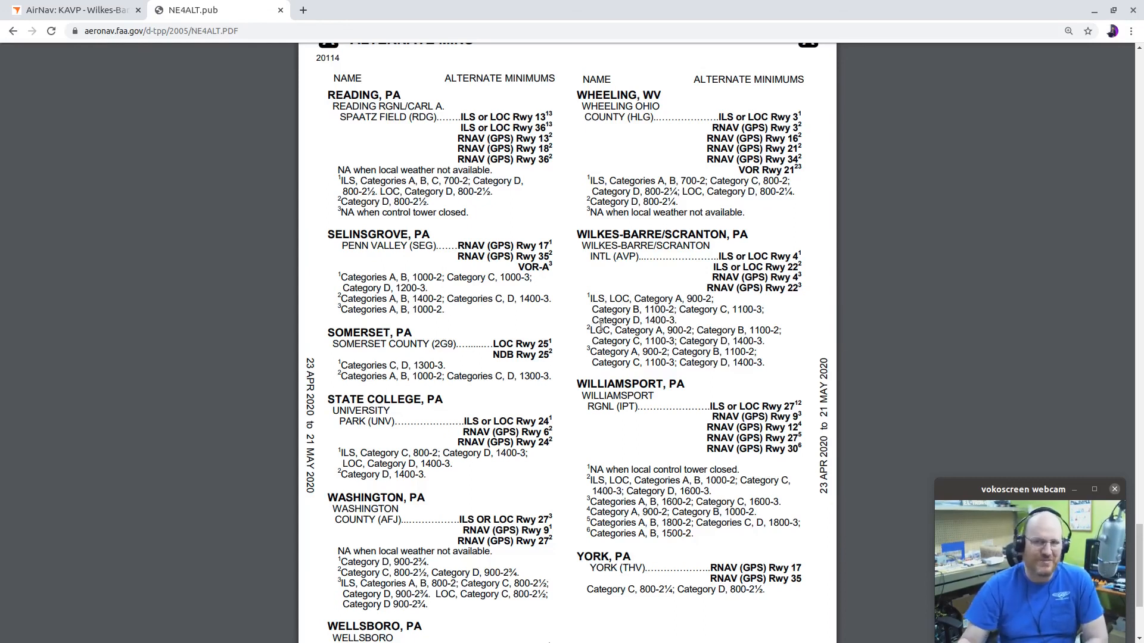
From the KAVP page, open the SCRANTON SEVEN departure procedure chart
{"action": "left_click", "coordinate": [73, 10]}
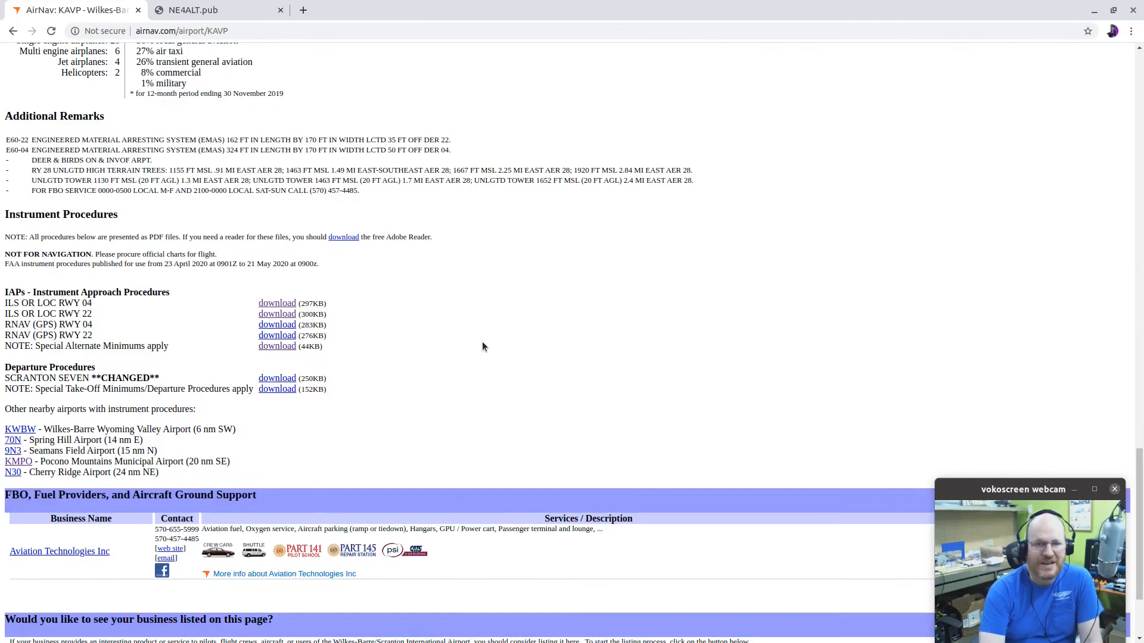
{"action": "mouse_move", "coordinate": [104, 378]}
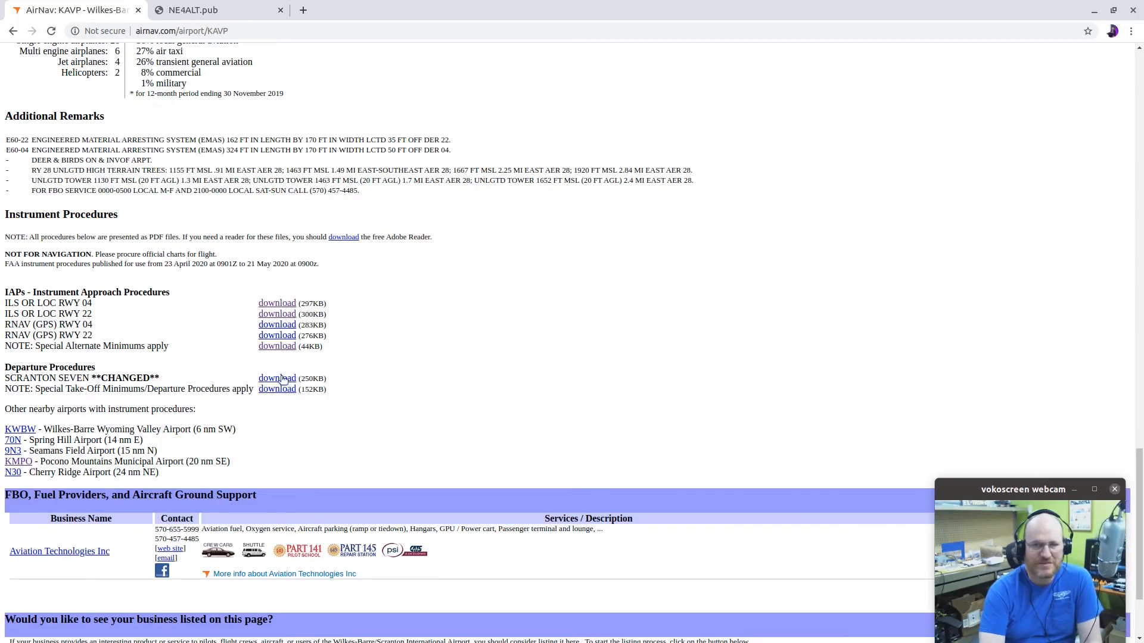
{"action": "left_click", "coordinate": [276, 378]}
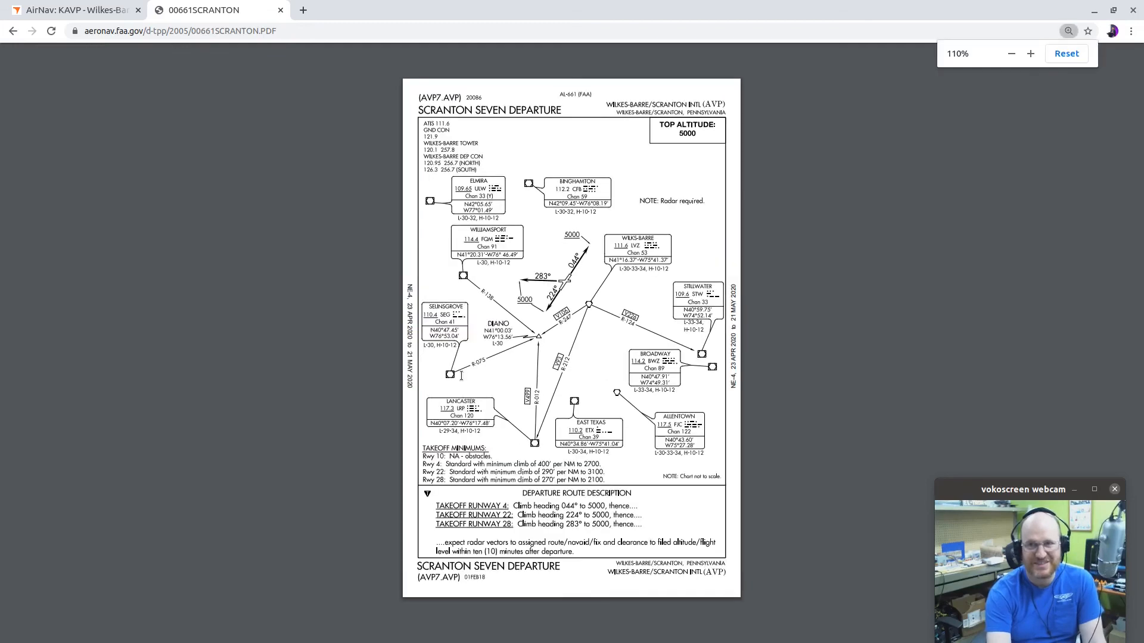
Enlarge the Scranton Seven PDF, read its takeoff minimums and route description, then return to KAVP
{"action": "left_click", "coordinate": [1029, 53]}
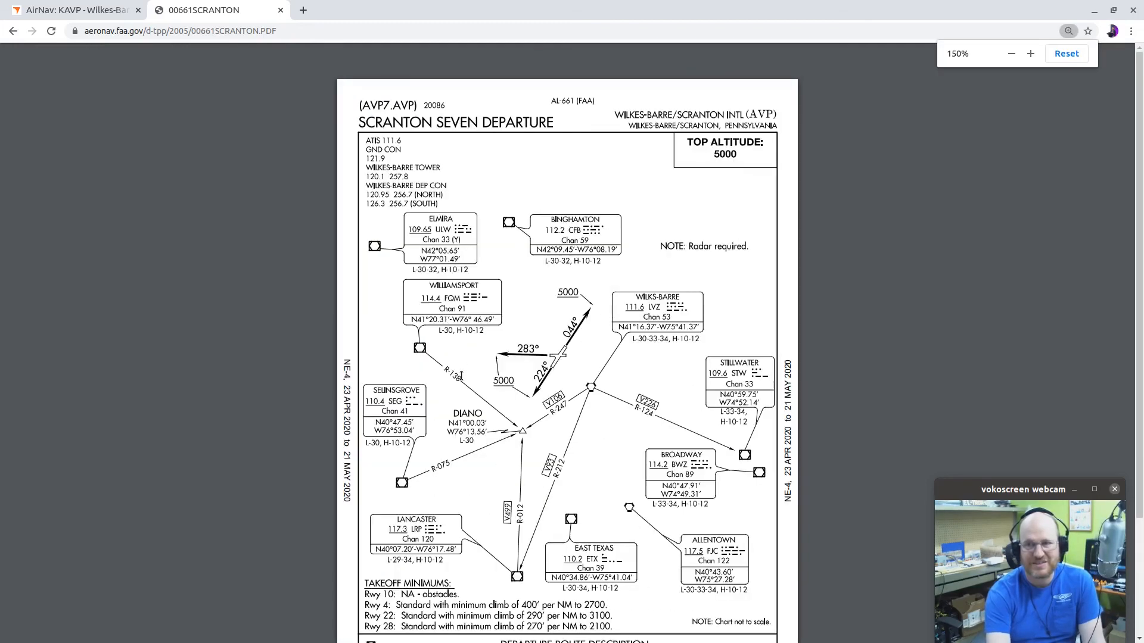
{"action": "scroll", "scroll_direction": "down", "scroll_amount": 3}
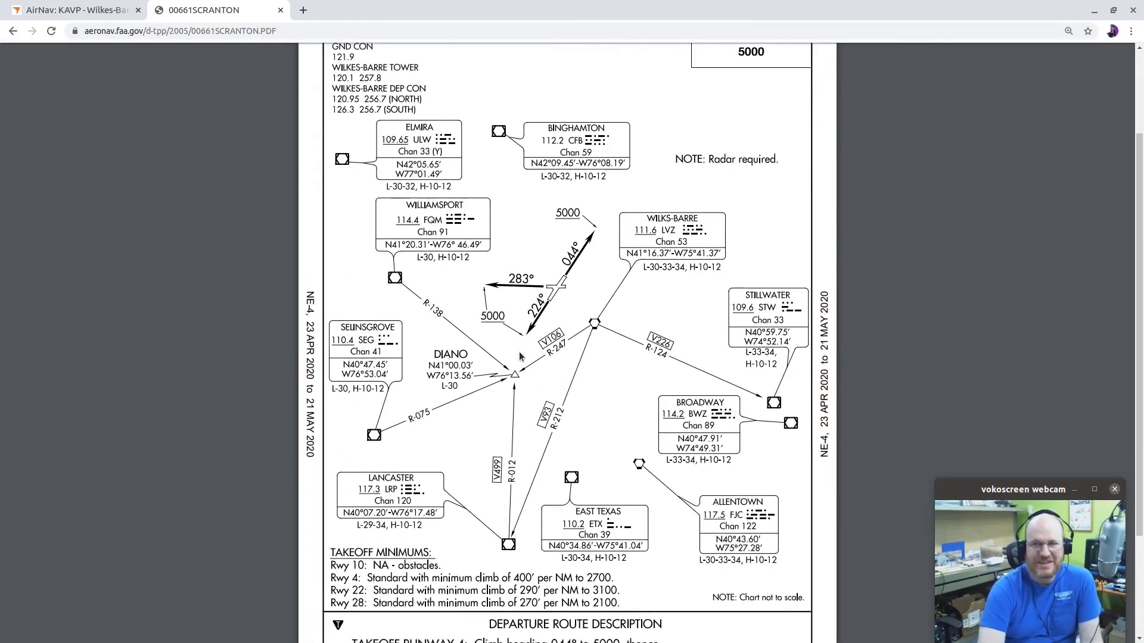
{"action": "scroll", "scroll_direction": "down", "scroll_amount": 3}
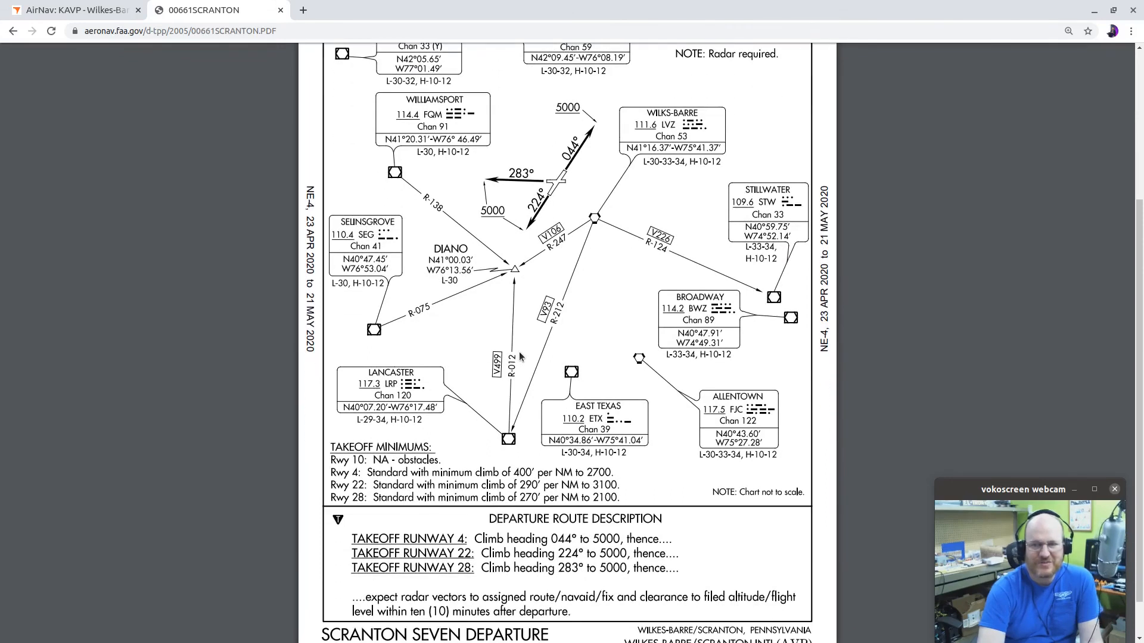
{"action": "scroll", "scroll_direction": "down", "scroll_amount": 3}
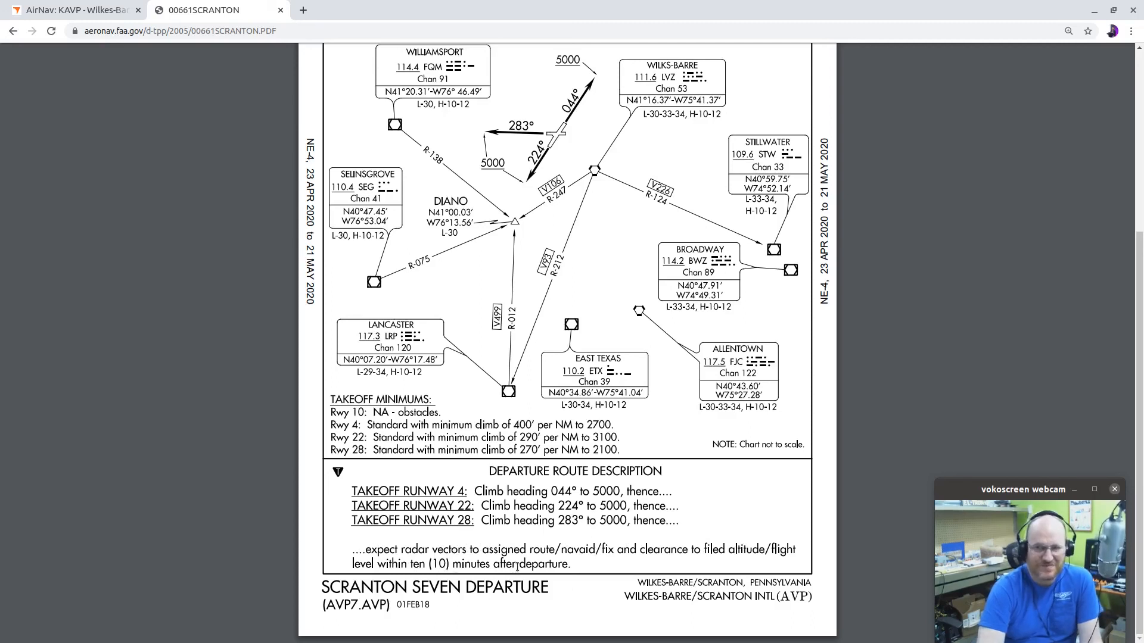
{"action": "scroll", "scroll_direction": "up", "scroll_amount": 3}
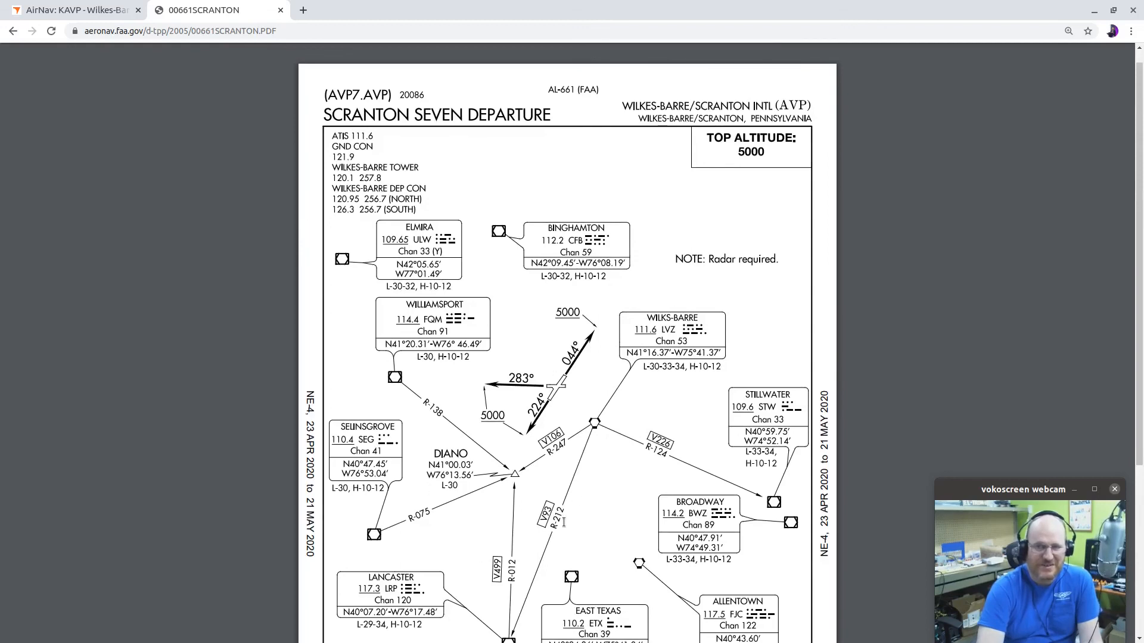
{"action": "scroll", "scroll_direction": "down", "scroll_amount": 3}
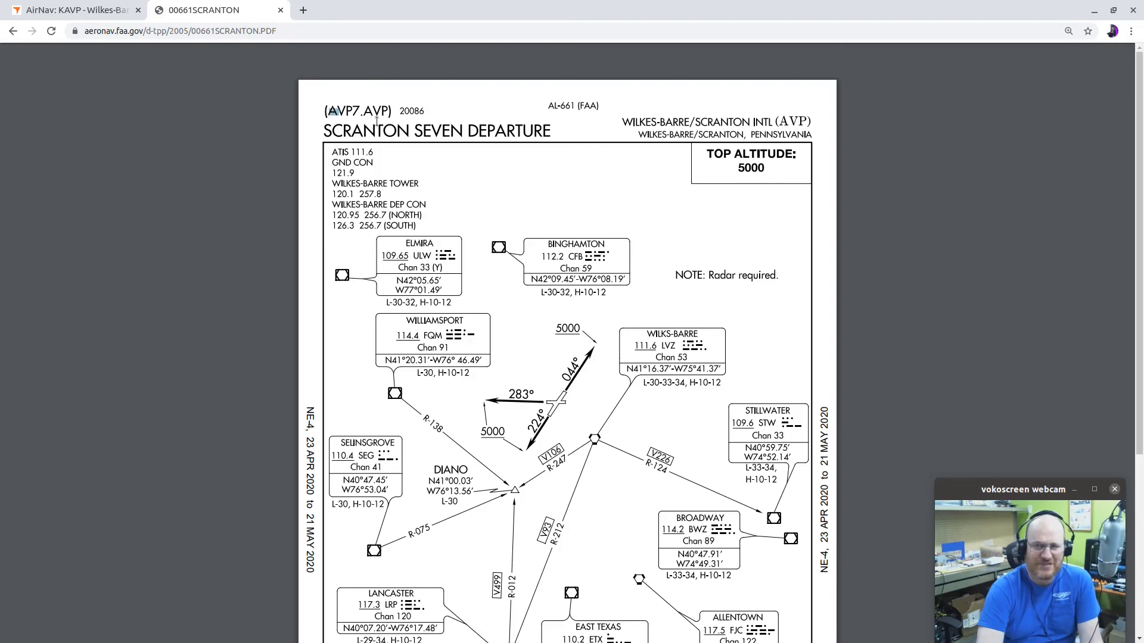
{"action": "left_click", "coordinate": [73, 10]}
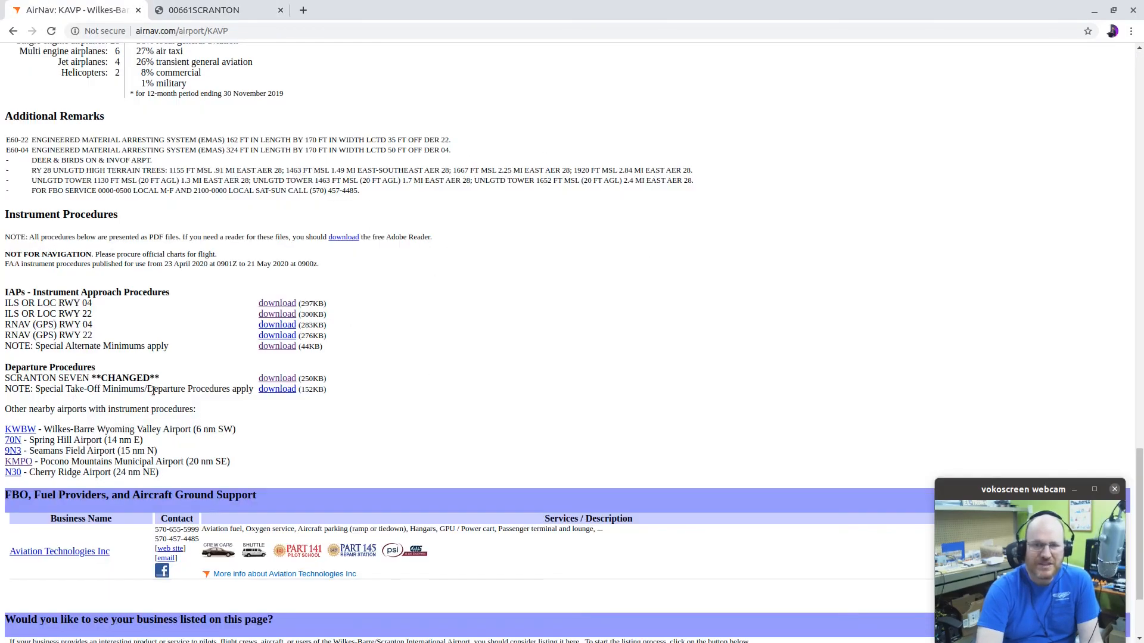
{"action": "mouse_move", "coordinate": [276, 388]}
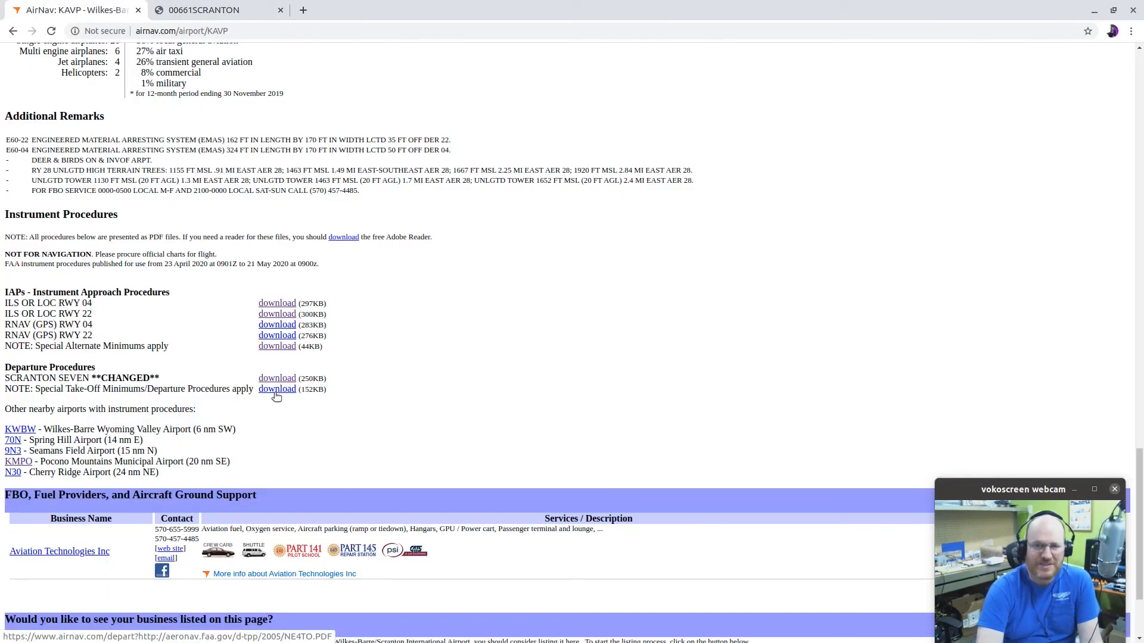
{"action": "mouse_move", "coordinate": [284, 394]}
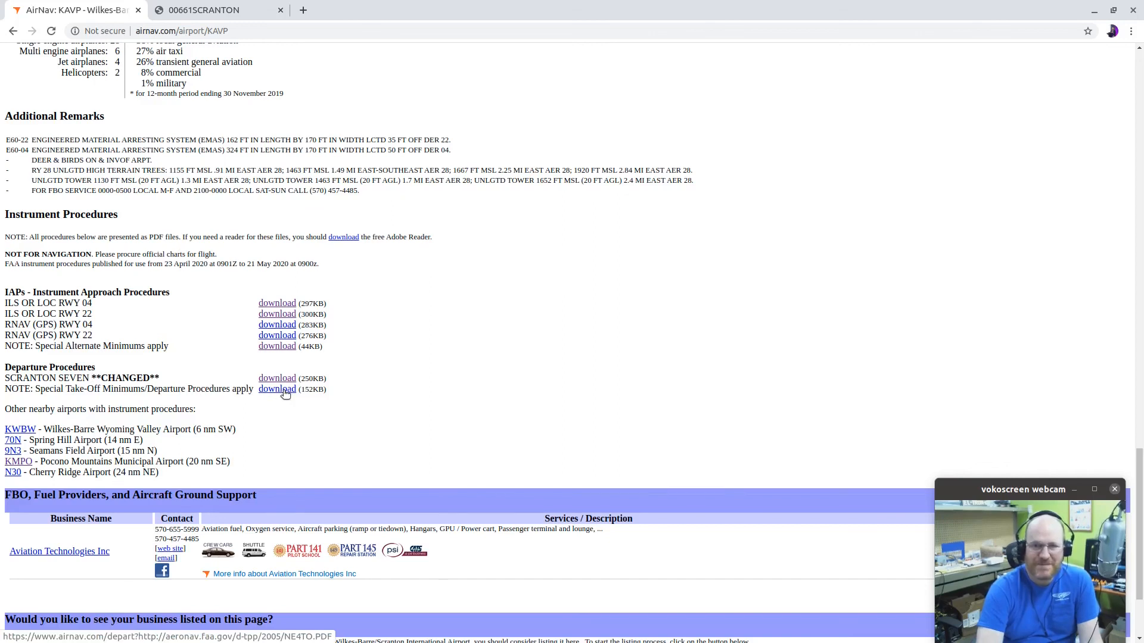
{"action": "left_click", "coordinate": [276, 388]}
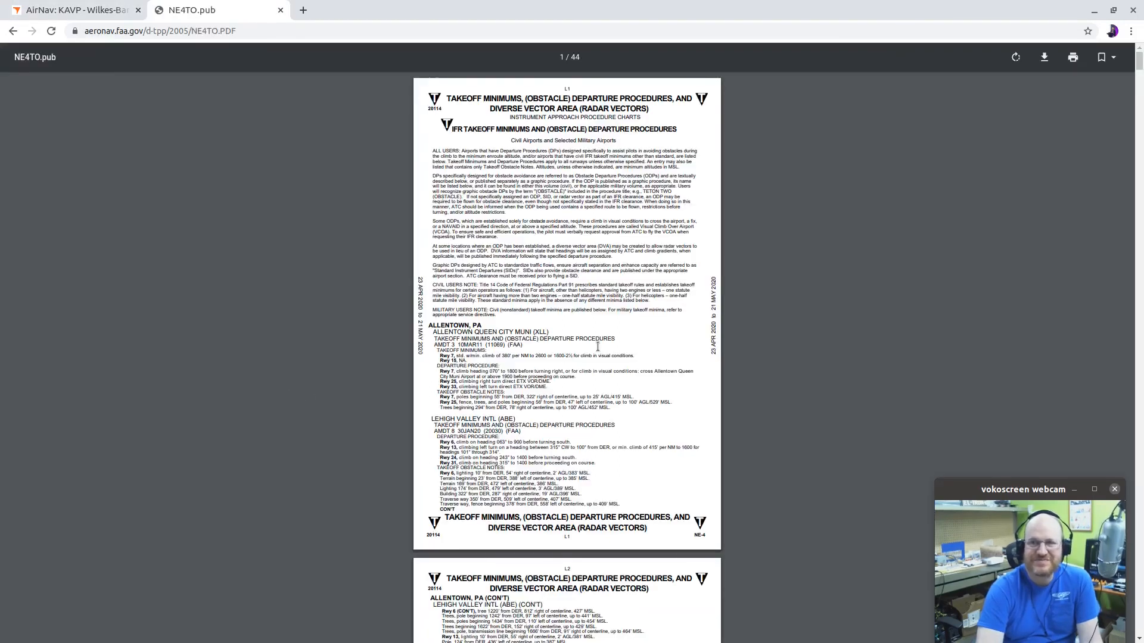
{"action": "scroll", "scroll_direction": "down", "scroll_amount": 3}
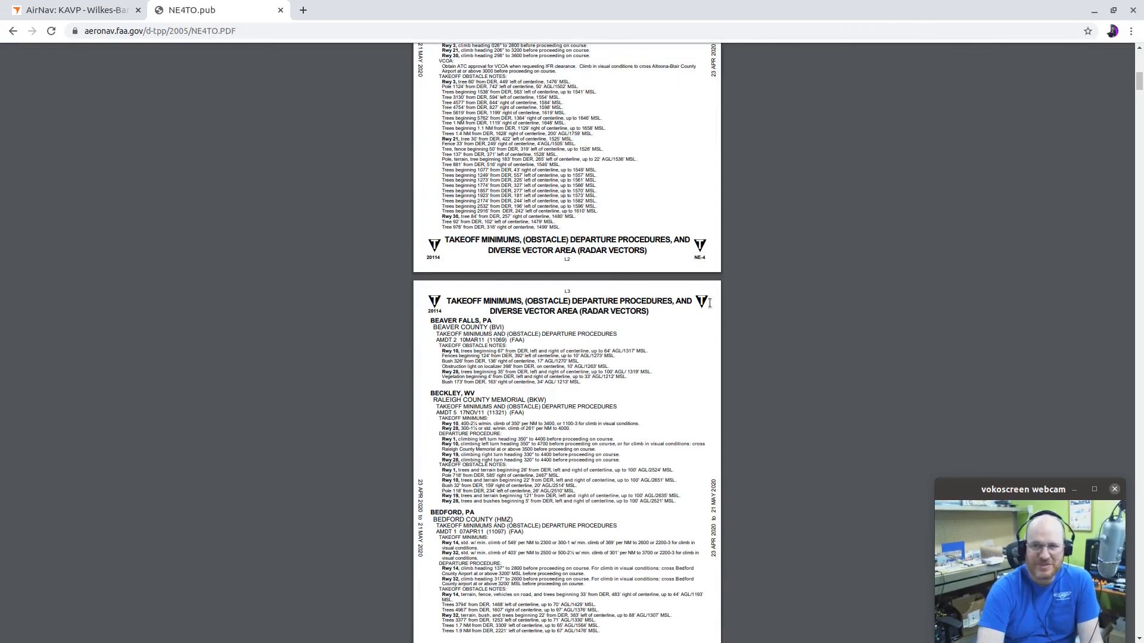
{"action": "scroll", "scroll_direction": "down", "scroll_amount": 3}
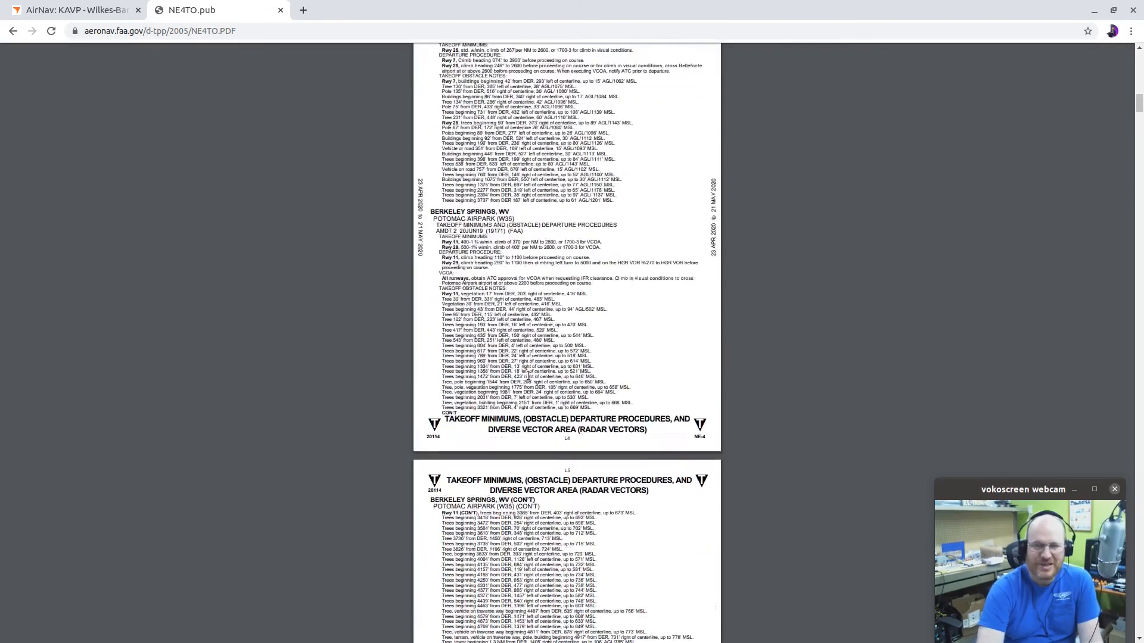
{"action": "scroll", "scroll_direction": "down", "scroll_amount": 3}
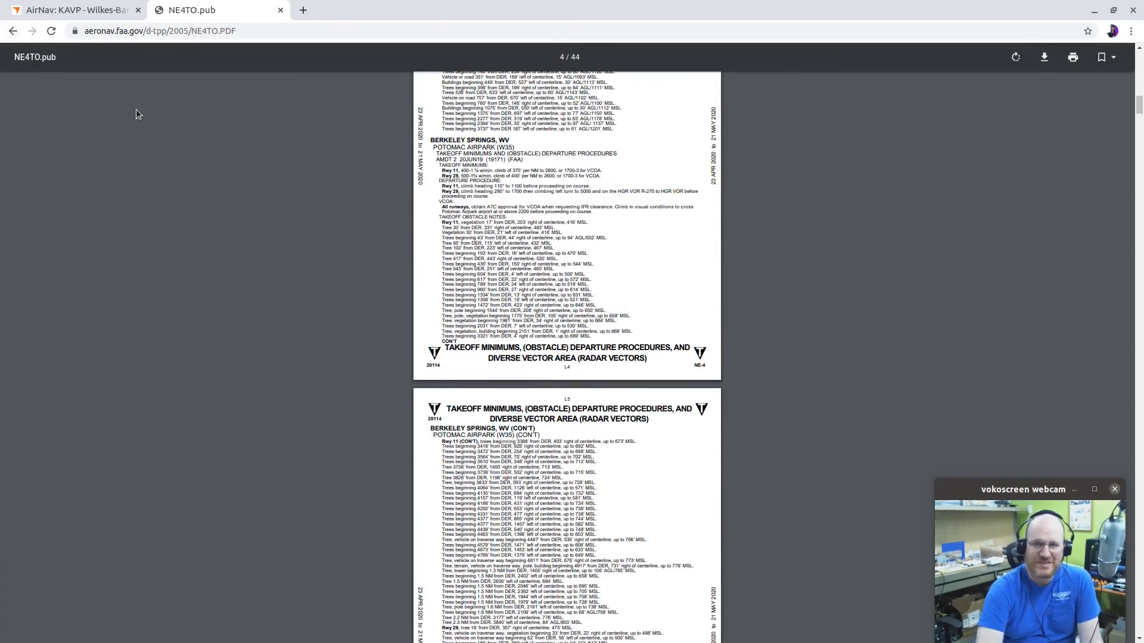
{"action": "scroll", "scroll_direction": "down", "scroll_amount": 3}
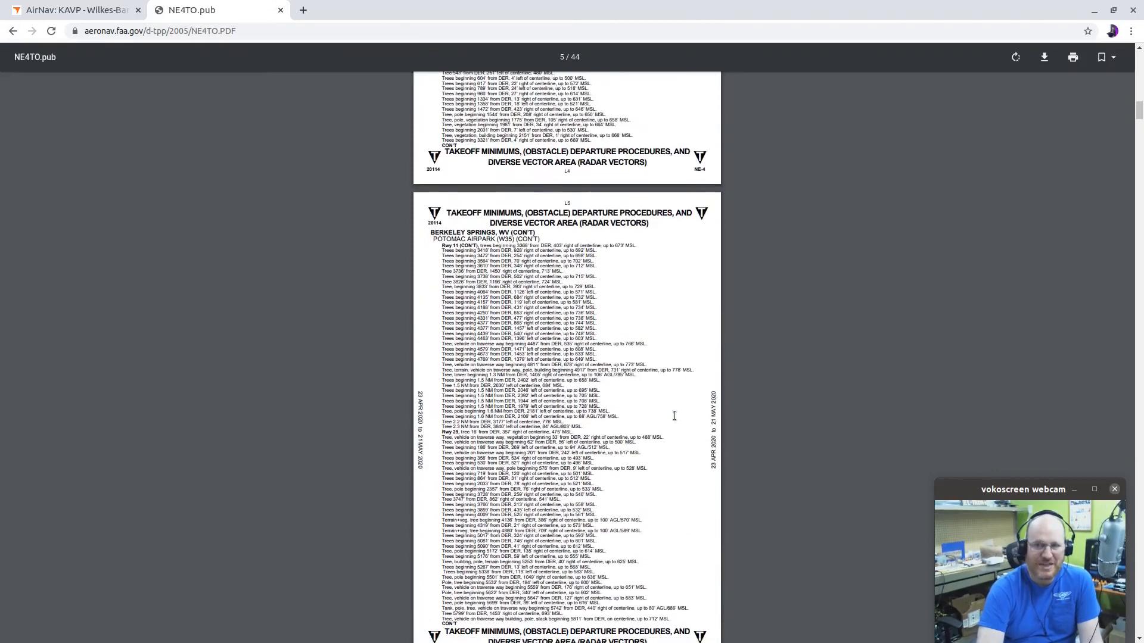
{"action": "scroll", "scroll_direction": "down", "scroll_amount": 3}
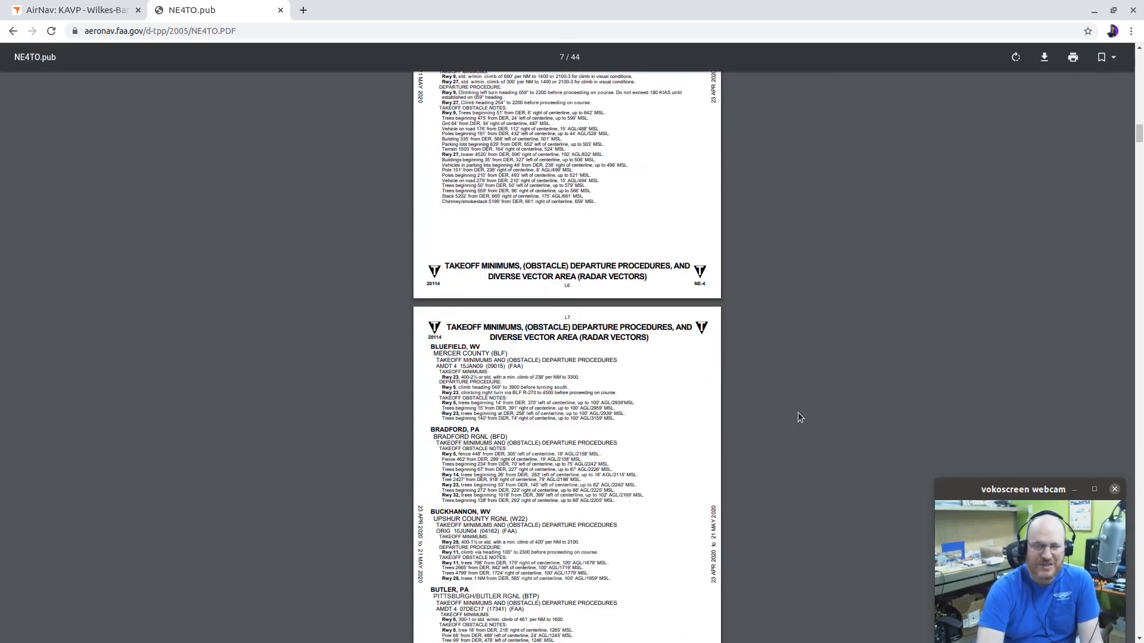
{"action": "scroll", "scroll_direction": "down", "scroll_amount": 3}
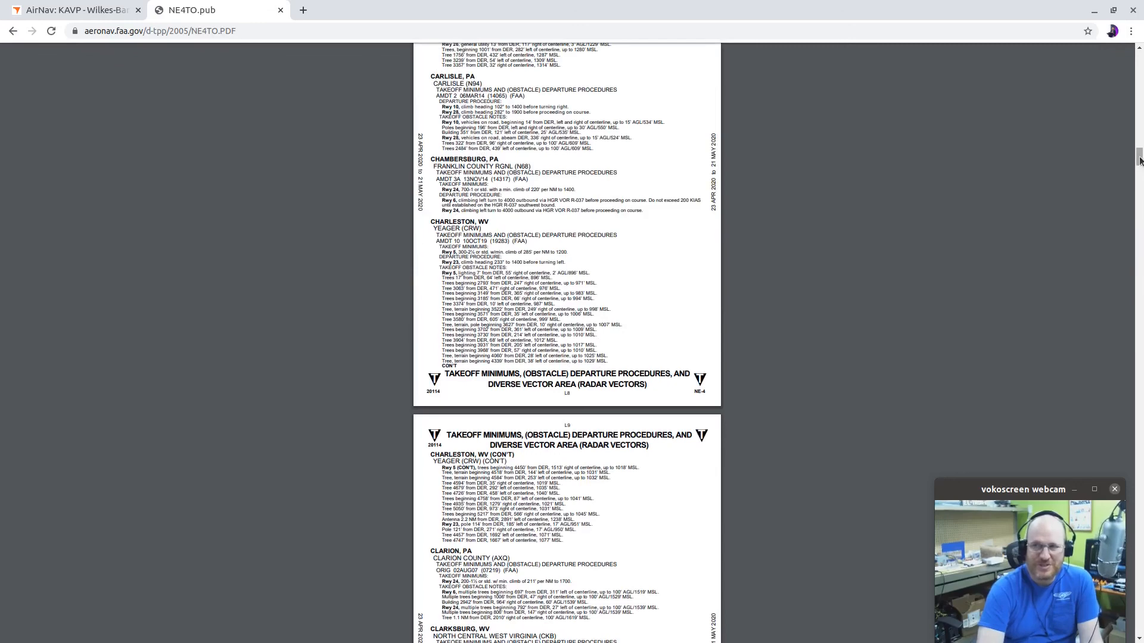
{"action": "scroll", "scroll_direction": "up", "scroll_amount": 3}
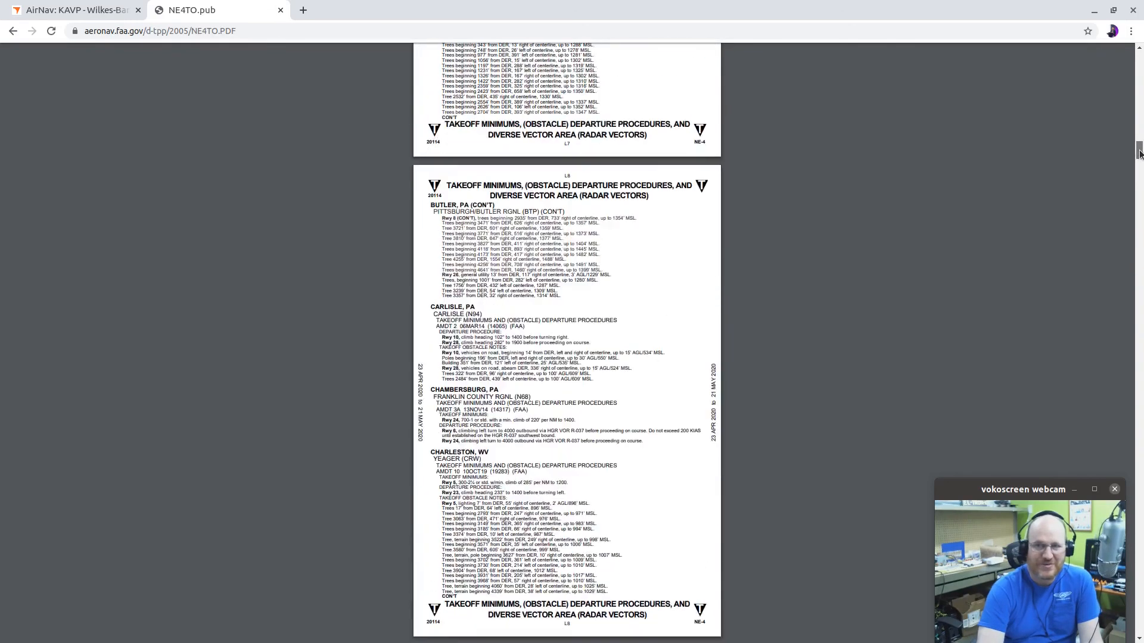
{"action": "scroll", "scroll_direction": "up", "scroll_amount": 3}
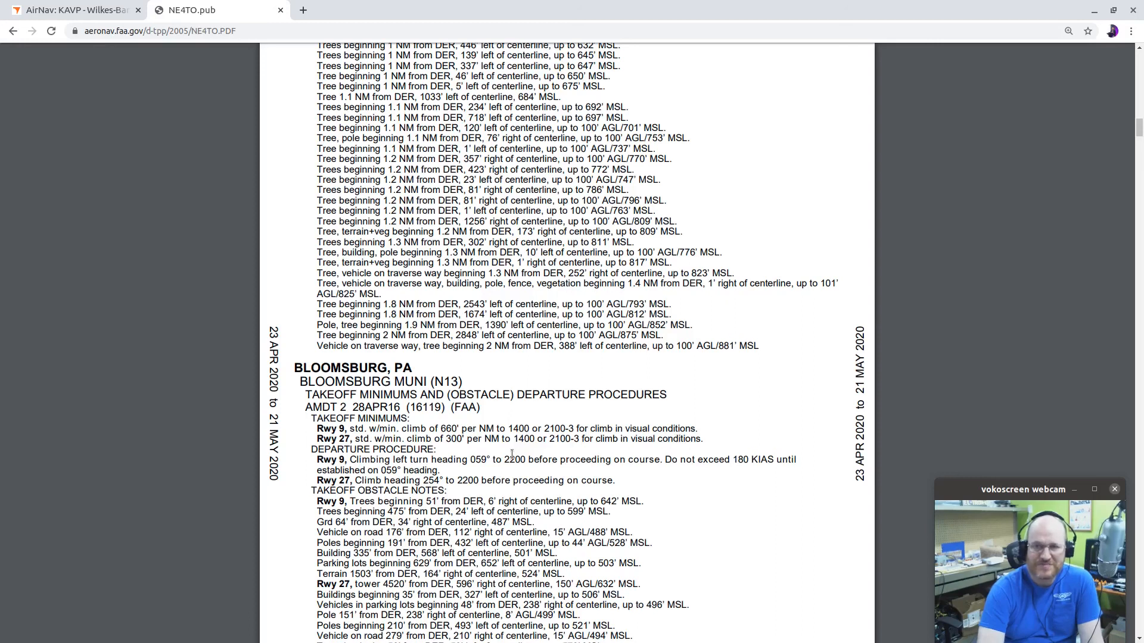
{"action": "scroll", "scroll_direction": "down", "scroll_amount": 3}
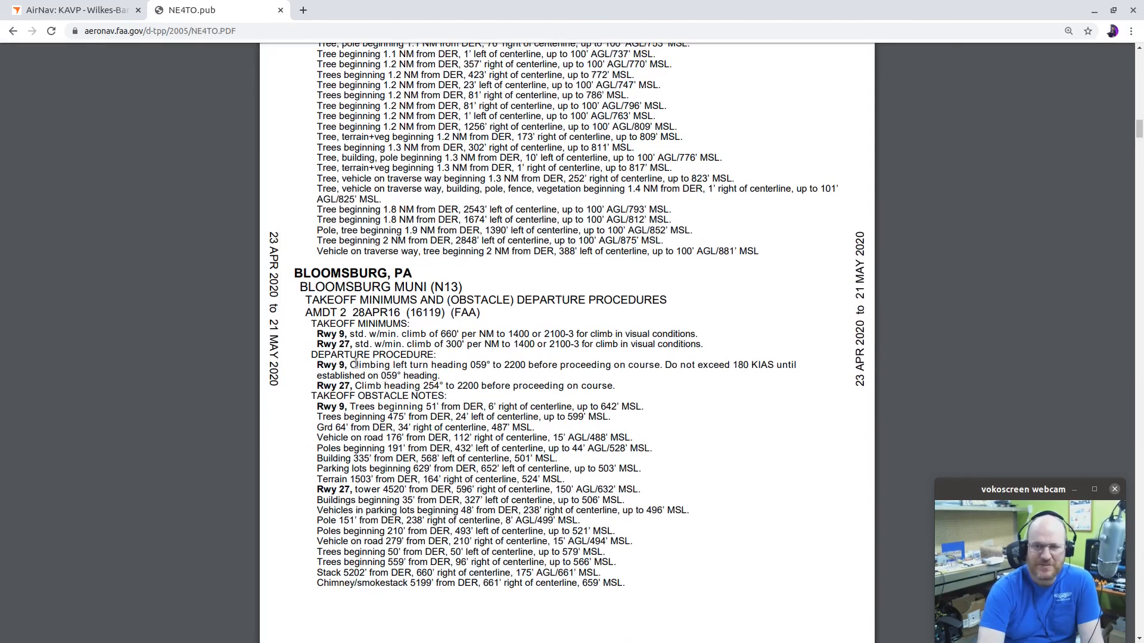
{"action": "mouse_move", "coordinate": [480, 358]}
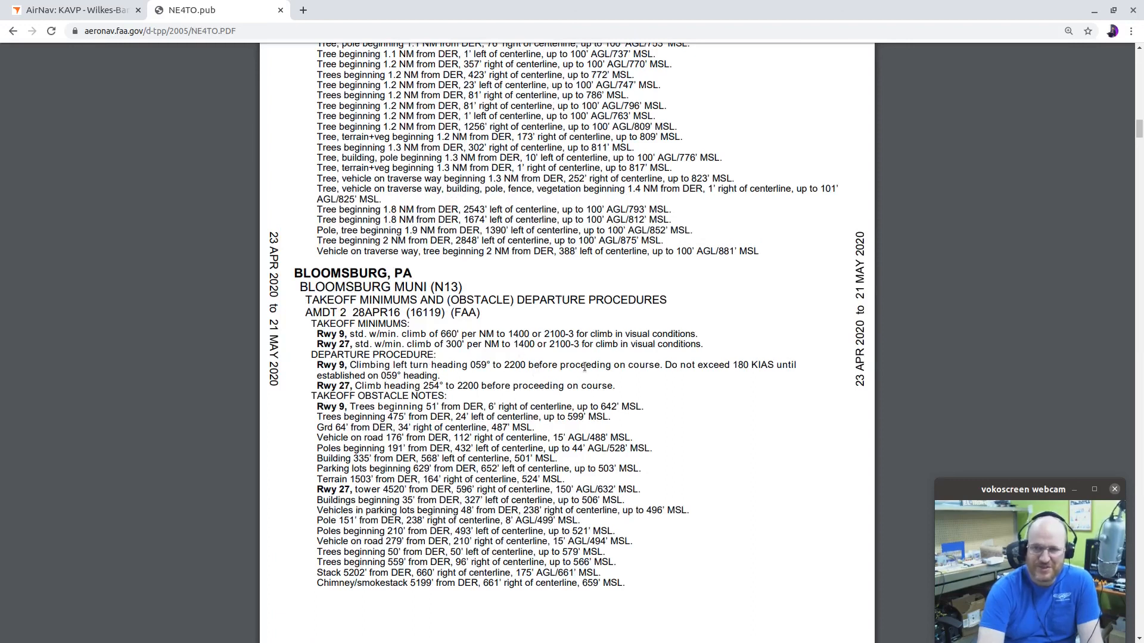
{"action": "mouse_move", "coordinate": [668, 359]}
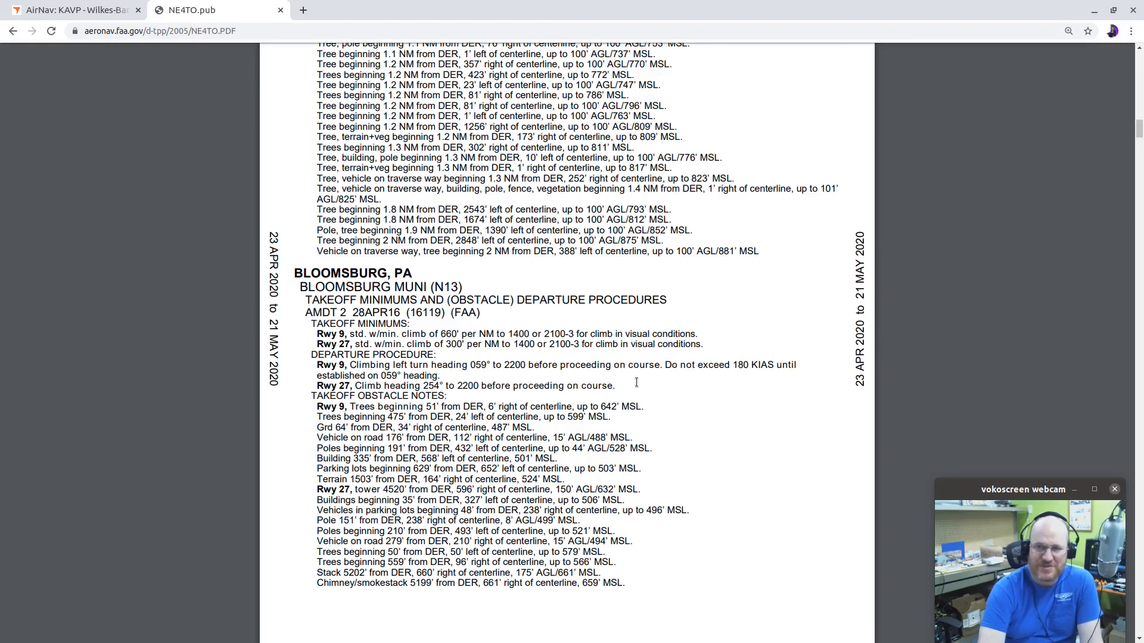
{"action": "scroll", "scroll_direction": "down", "scroll_amount": 3}
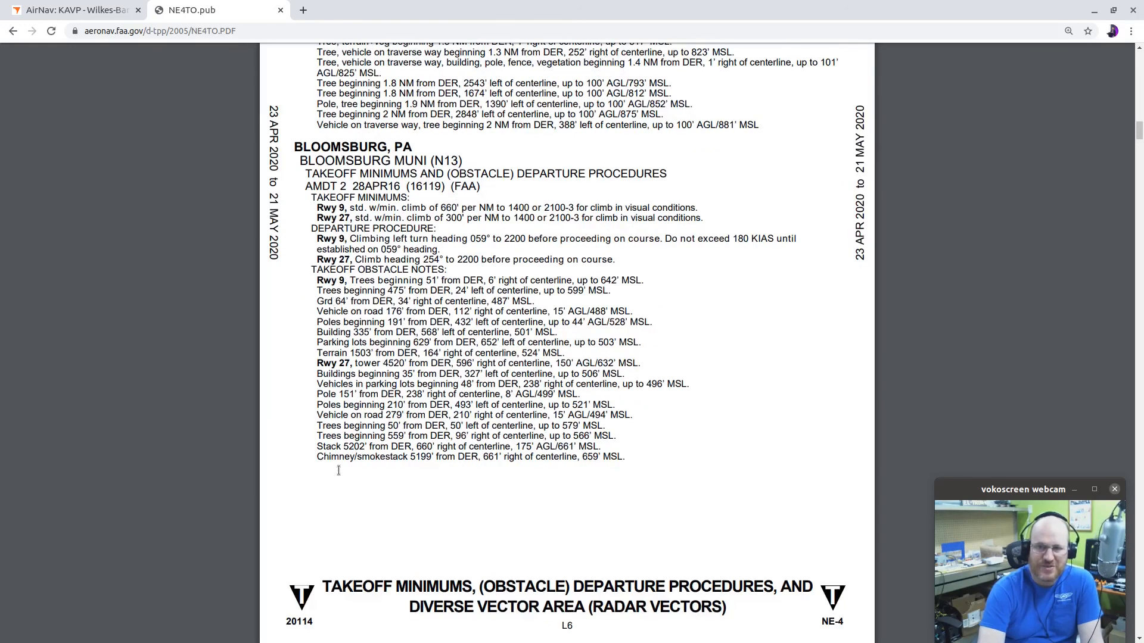
Leave the KAVP page and go to the AirNav airport lookup page
{"action": "left_click", "coordinate": [73, 10]}
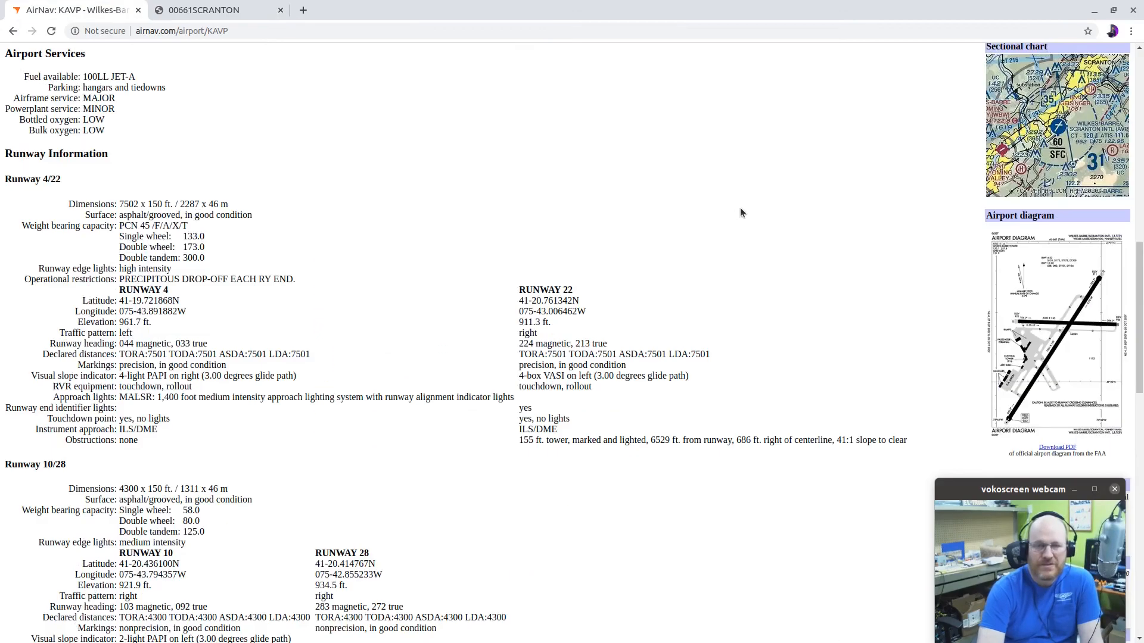
{"action": "scroll", "scroll_direction": "up", "scroll_amount": 3}
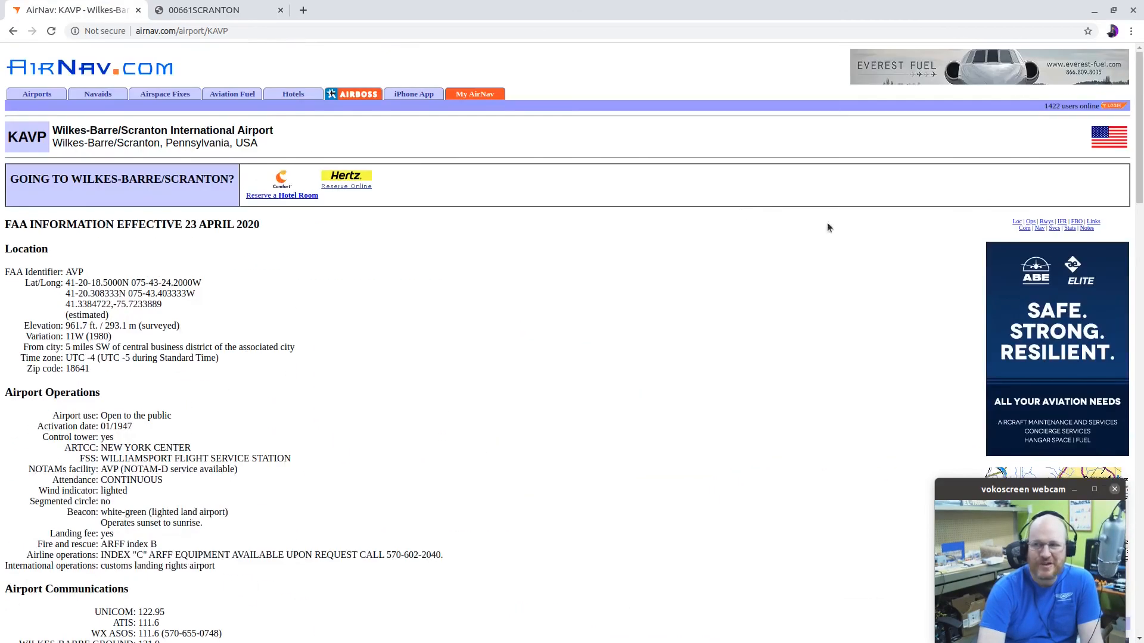
{"action": "left_click", "coordinate": [36, 93]}
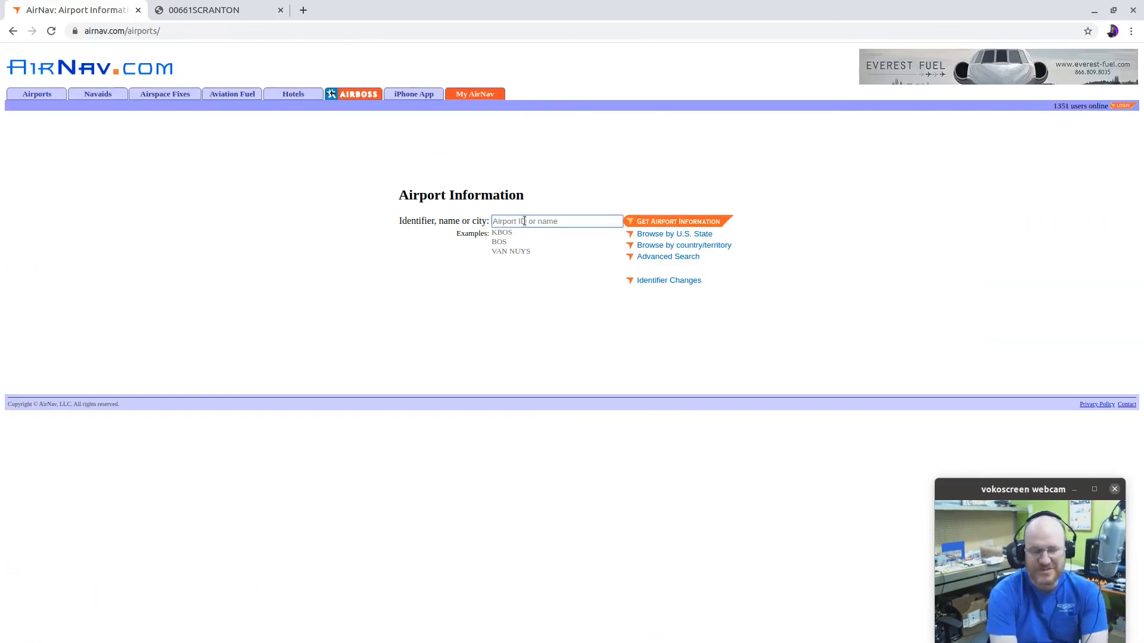
Look up KPHL and scroll to its STARs and instrument approach list
{"action": "left_click", "coordinate": [674, 222]}
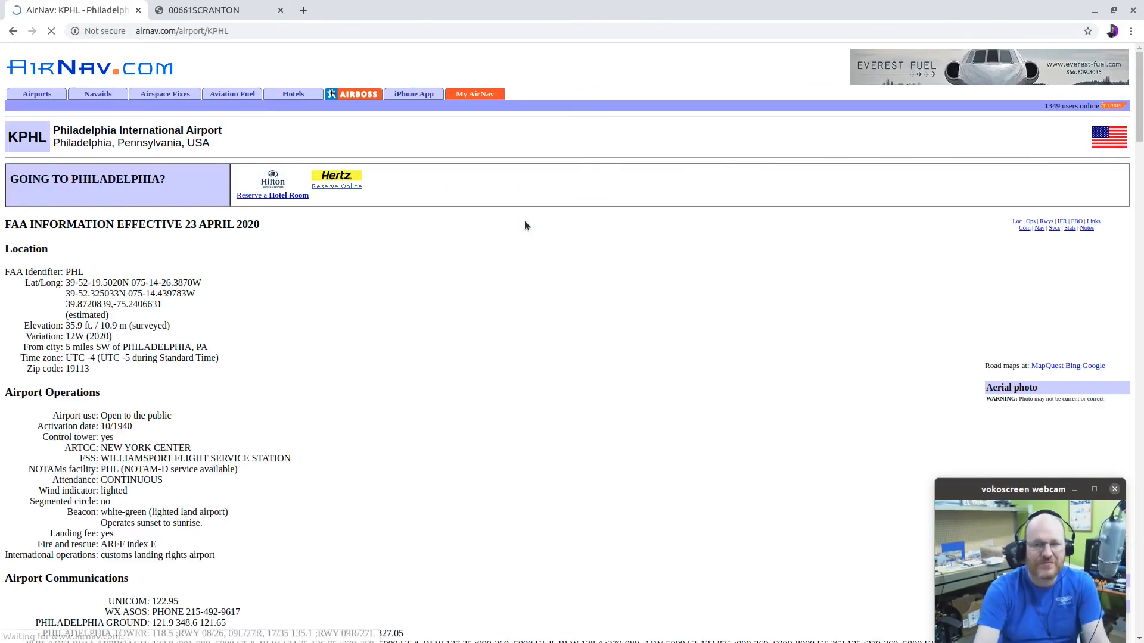
{"action": "scroll", "scroll_direction": "down", "scroll_amount": 3}
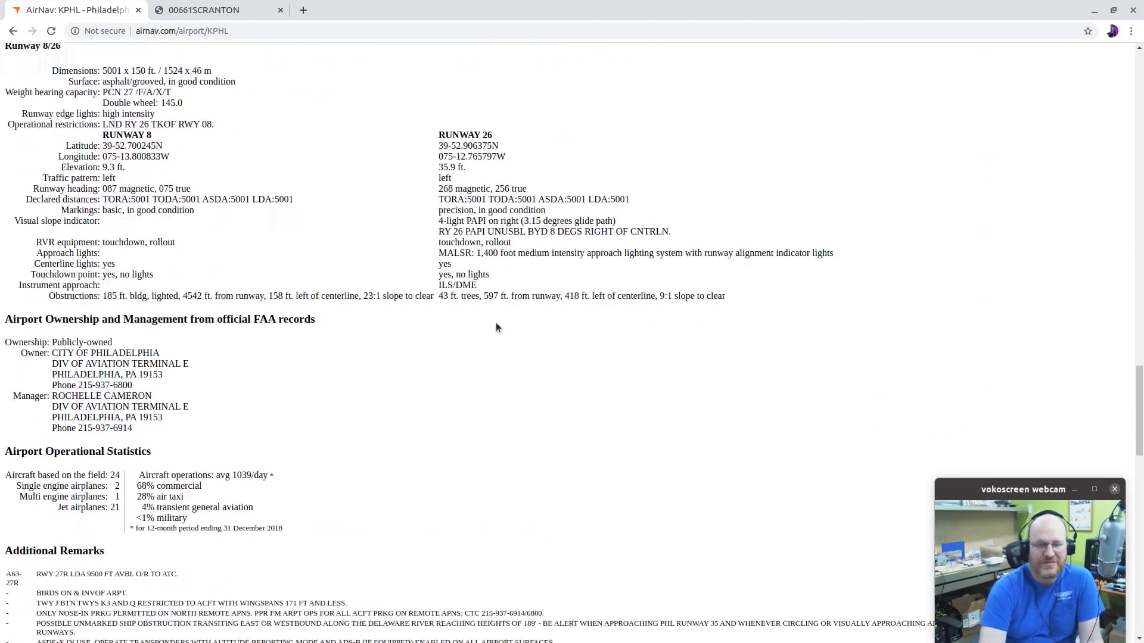
{"action": "scroll", "scroll_direction": "down", "scroll_amount": 3}
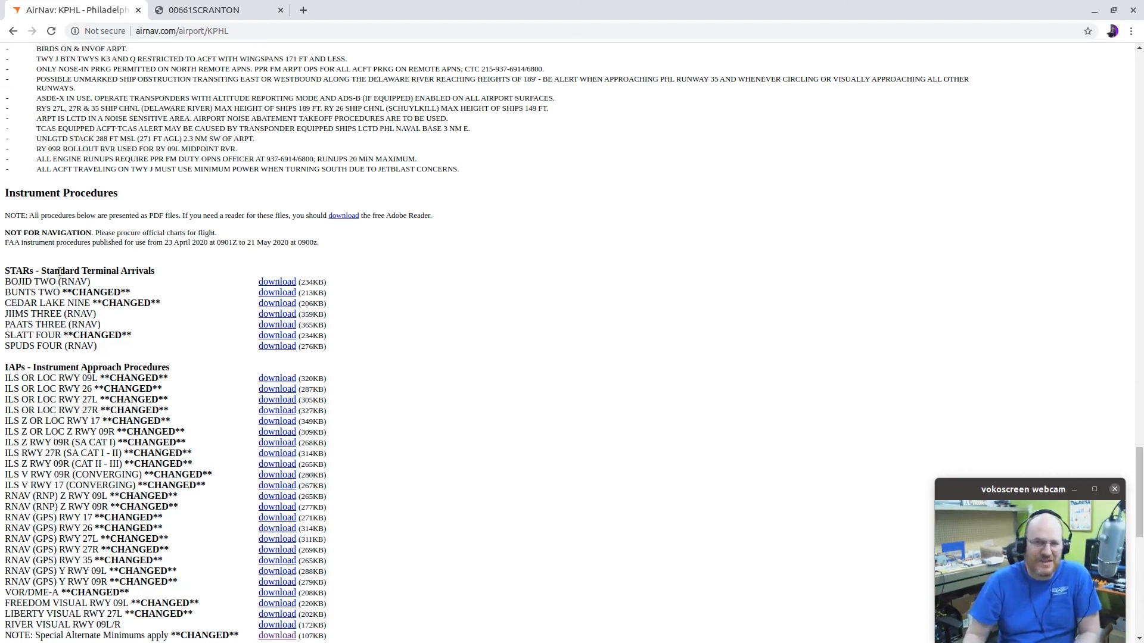
{"action": "mouse_move", "coordinate": [209, 279]}
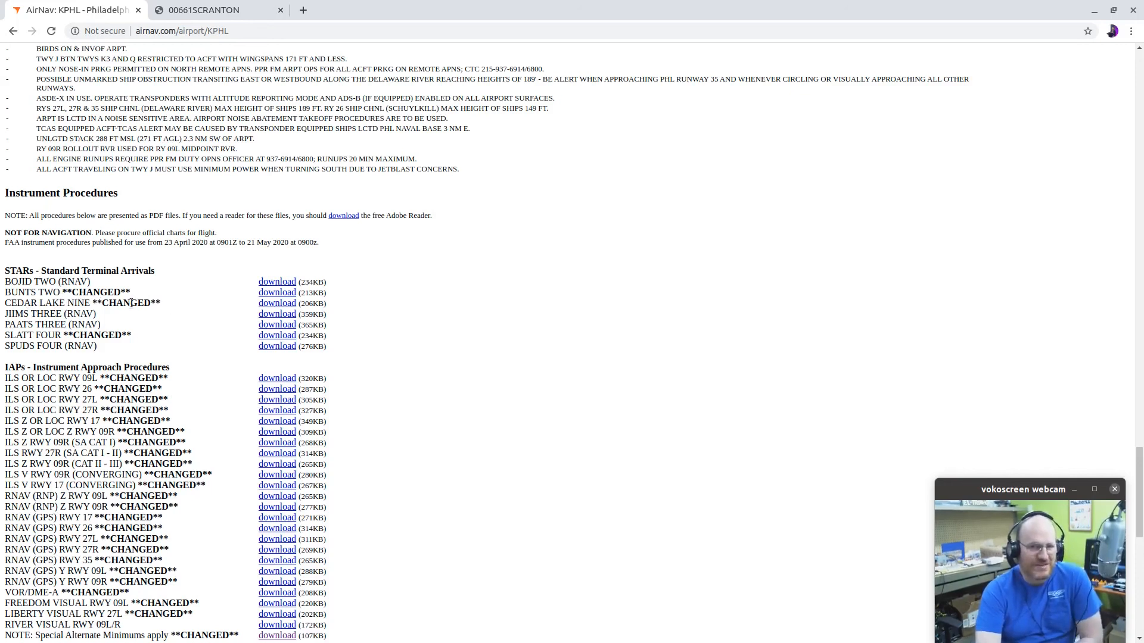
{"action": "mouse_move", "coordinate": [277, 293]}
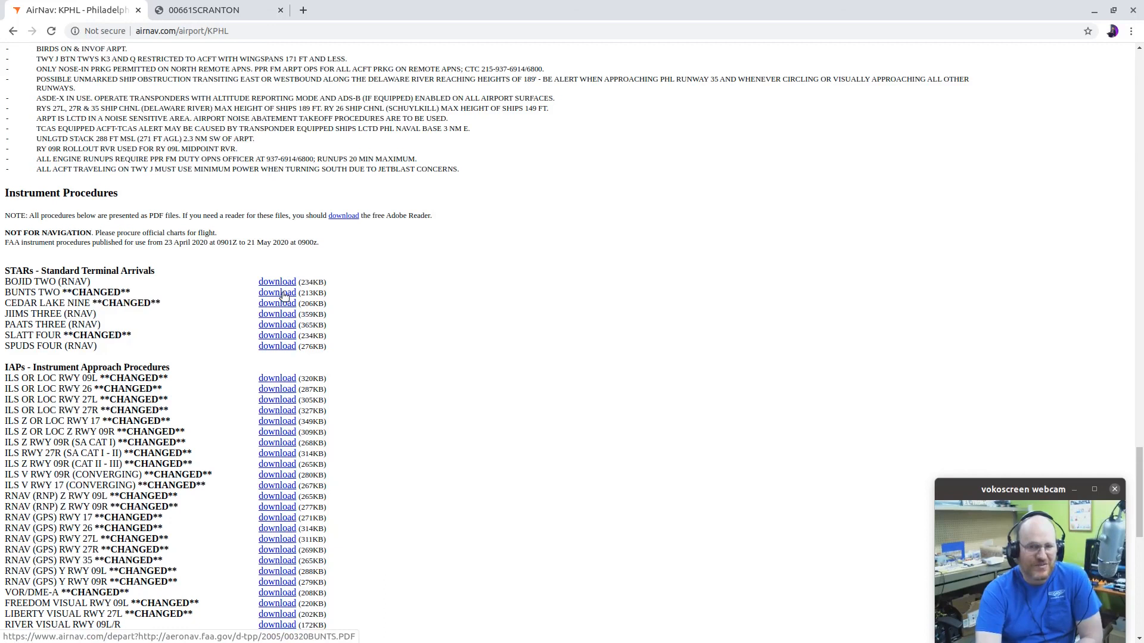
Open the BUNTS TWO arrival chart and scroll through its route and transition notes
{"action": "left_click", "coordinate": [277, 293]}
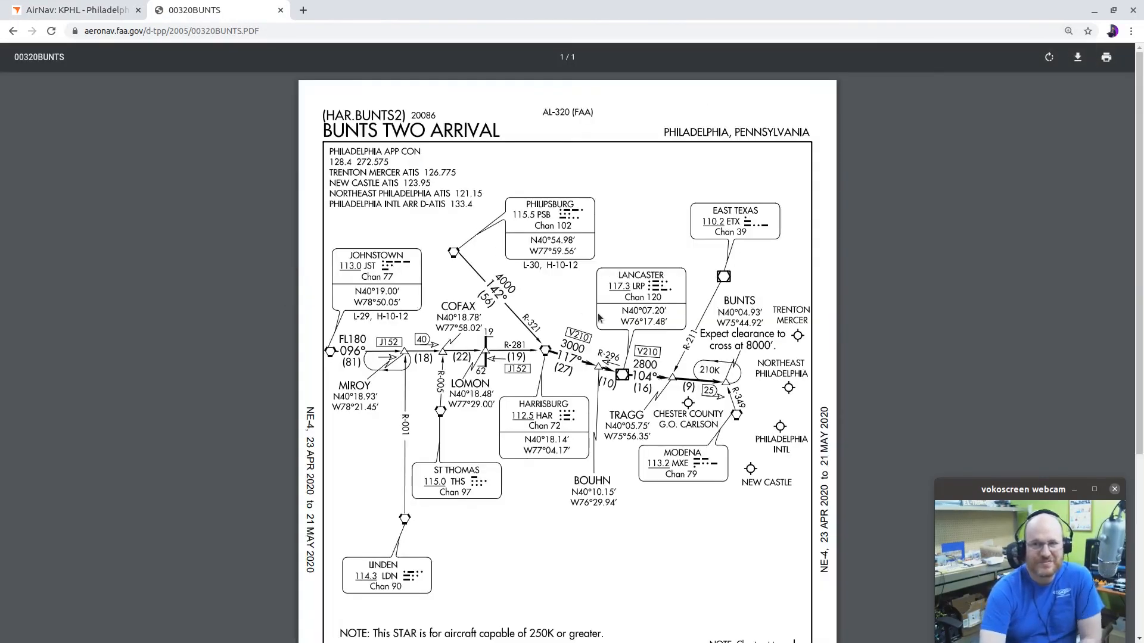
{"action": "scroll", "scroll_direction": "down", "scroll_amount": 3}
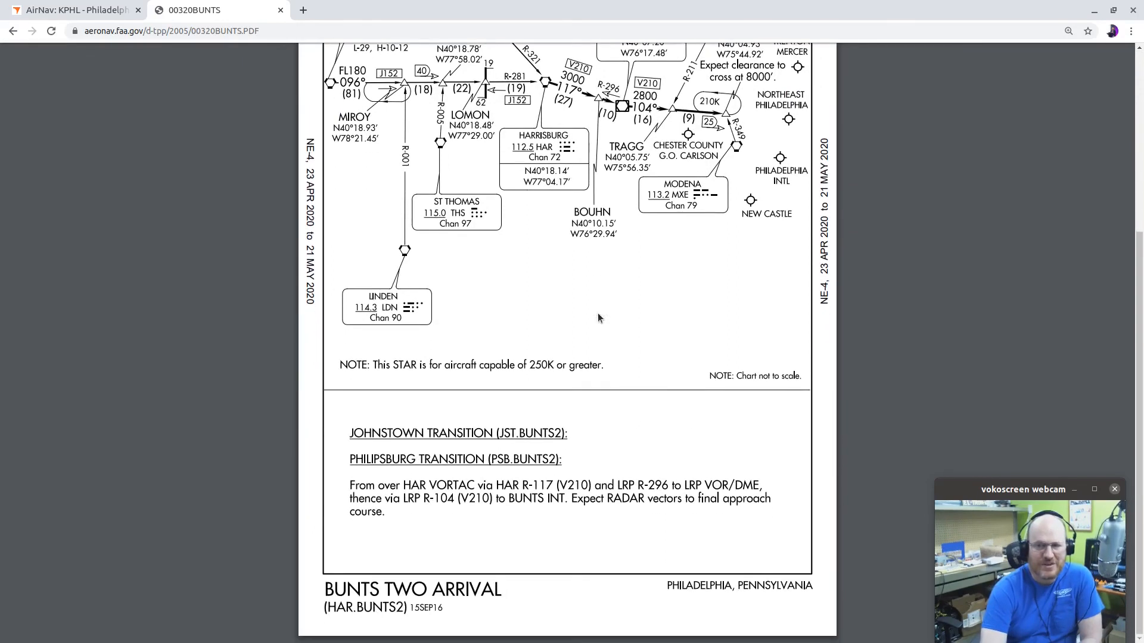
{"action": "mouse_move", "coordinate": [607, 322]}
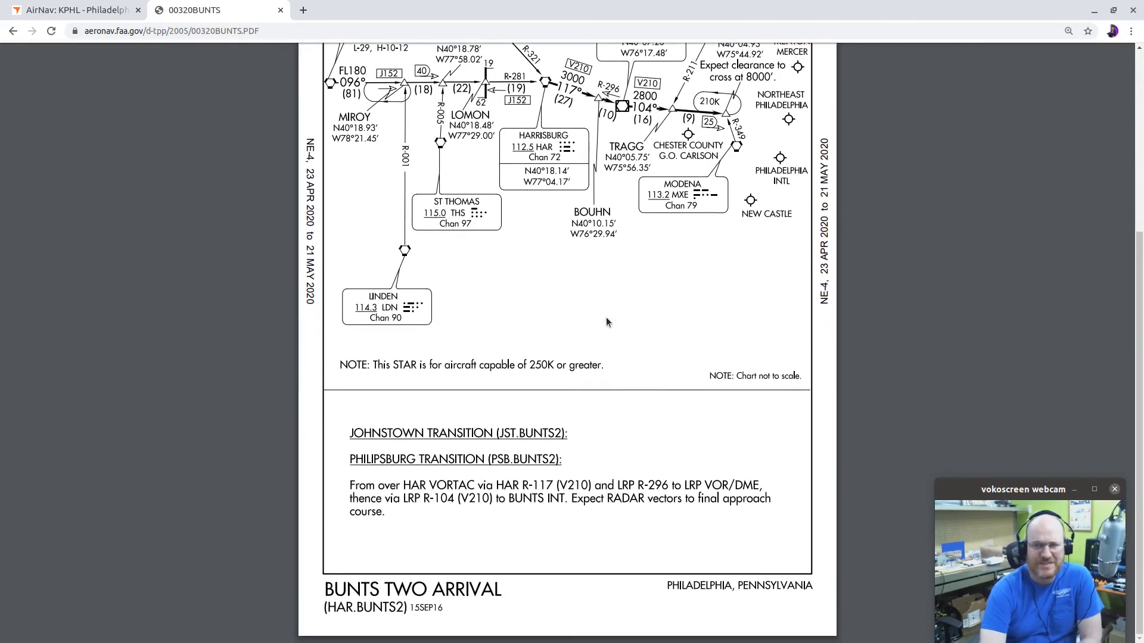
{"action": "mouse_move", "coordinate": [454, 417]}
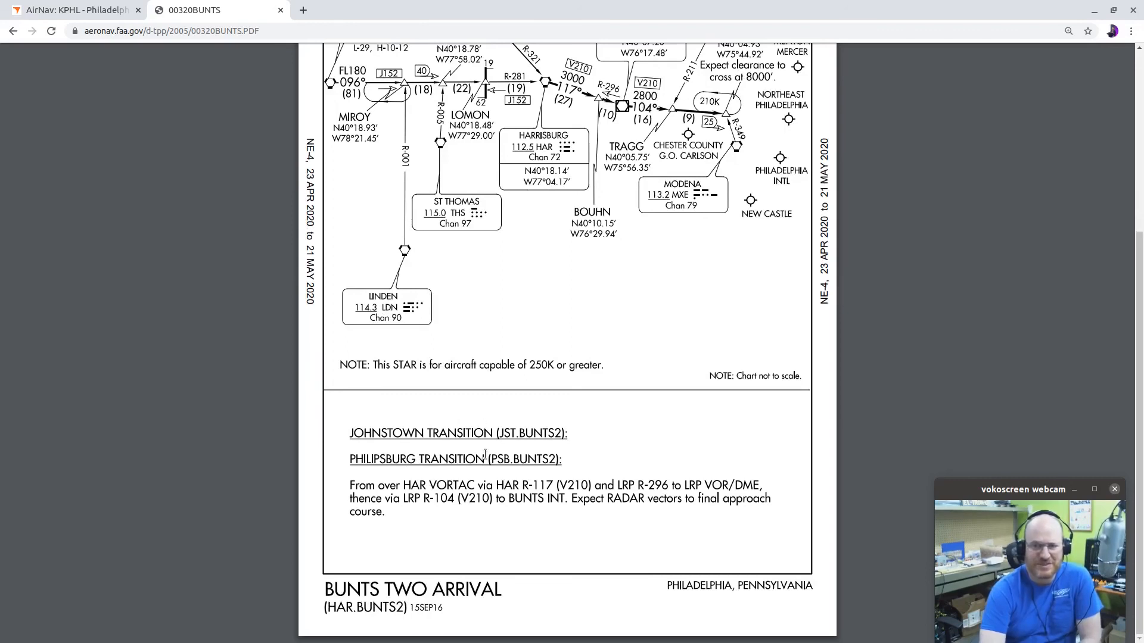
{"action": "scroll", "scroll_direction": "up", "scroll_amount": 3}
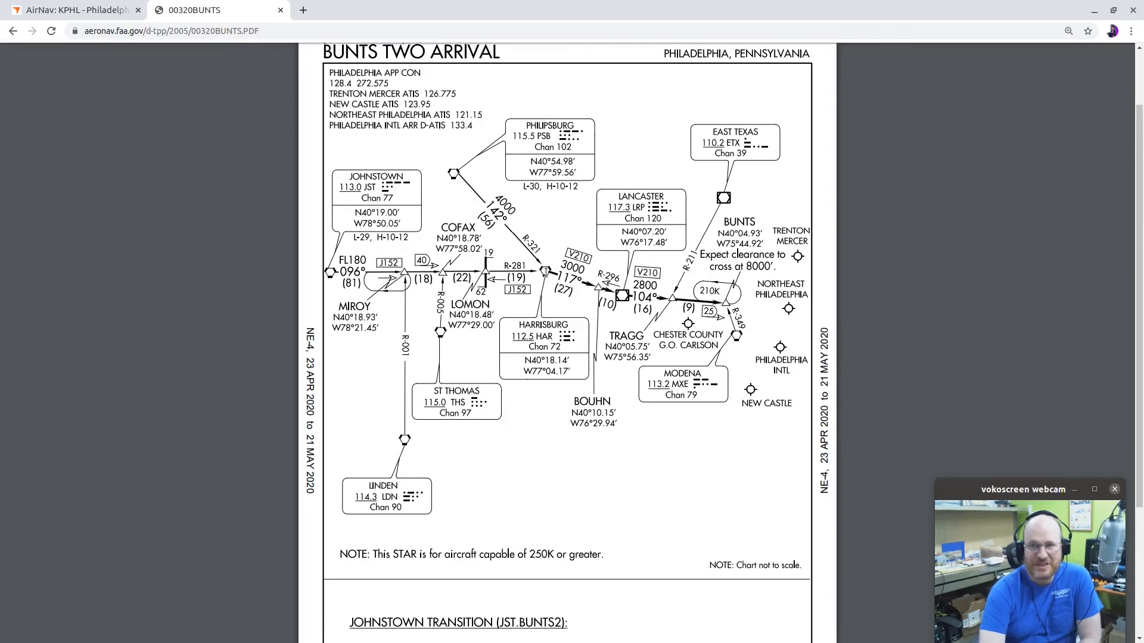
{"action": "mouse_move", "coordinate": [326, 283]}
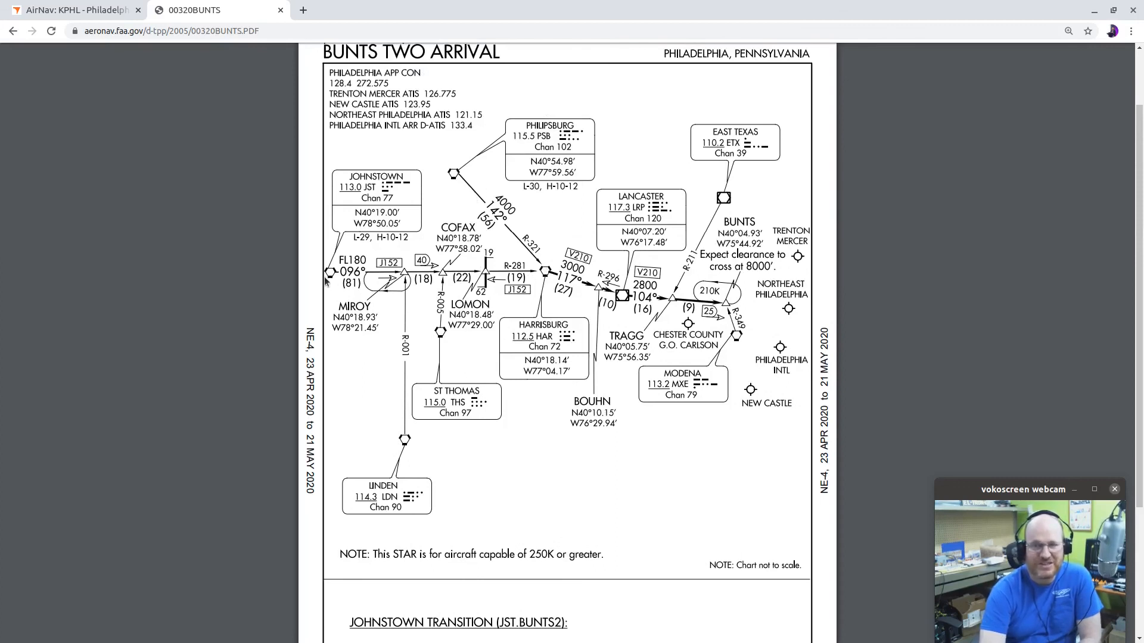
{"action": "scroll", "scroll_direction": "up", "scroll_amount": 3}
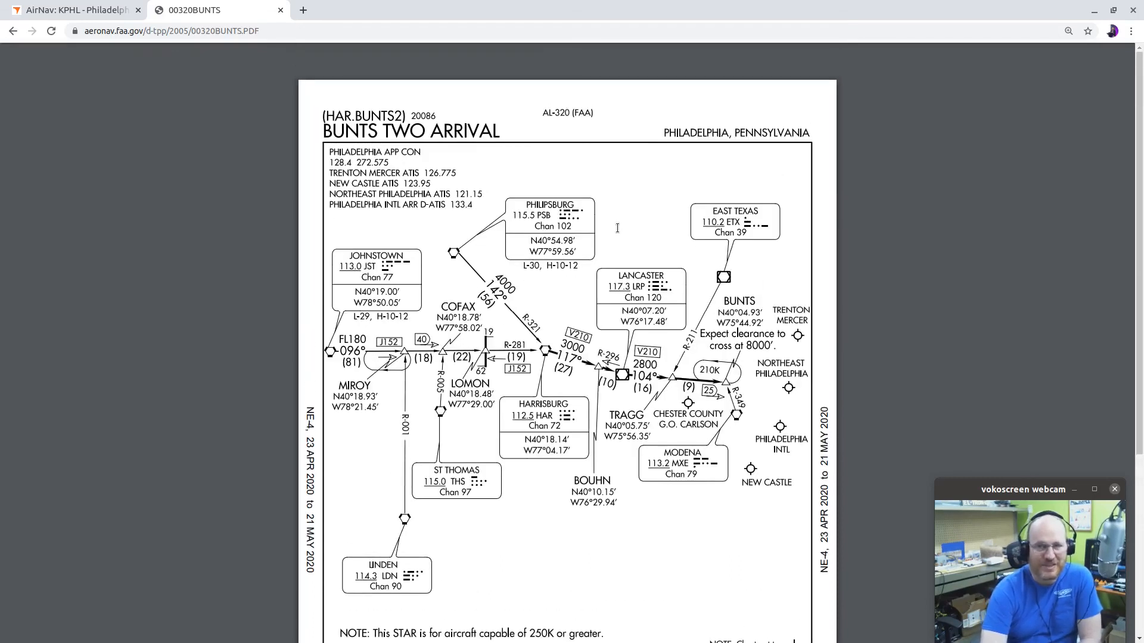
{"action": "scroll", "scroll_direction": "down", "scroll_amount": 3}
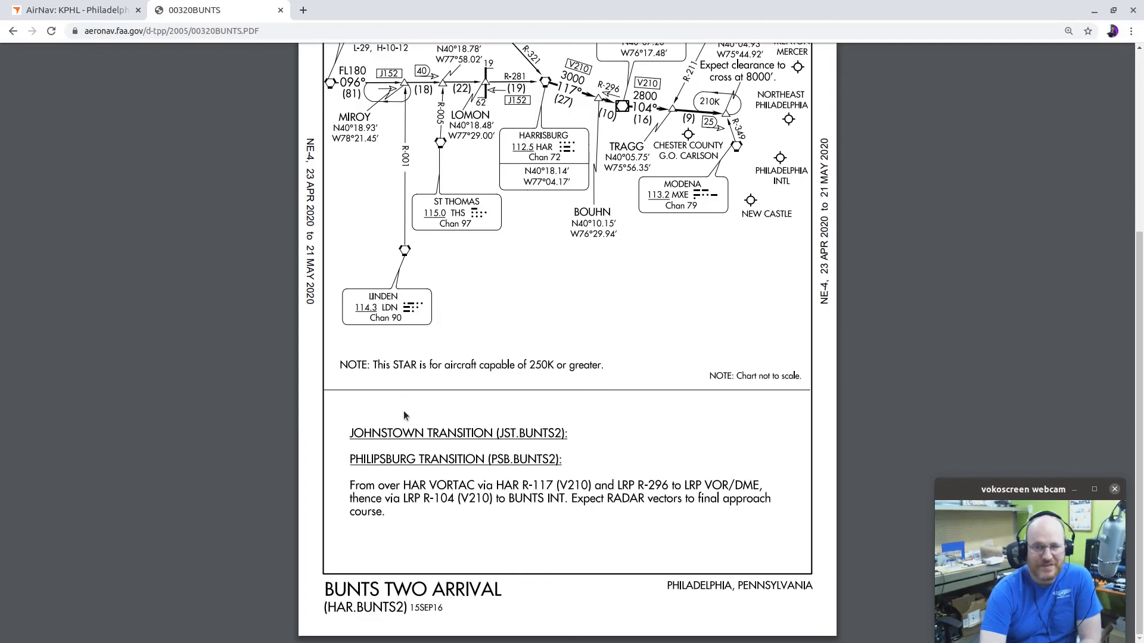
{"action": "scroll", "scroll_direction": "up", "scroll_amount": 3}
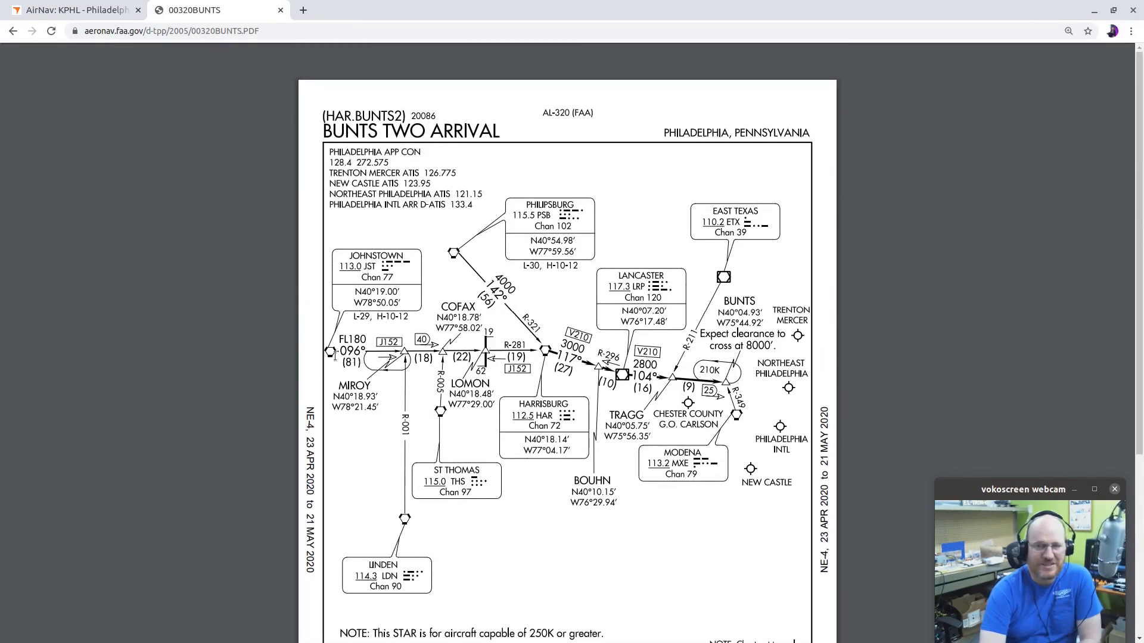
{"action": "mouse_move", "coordinate": [203, 417]}
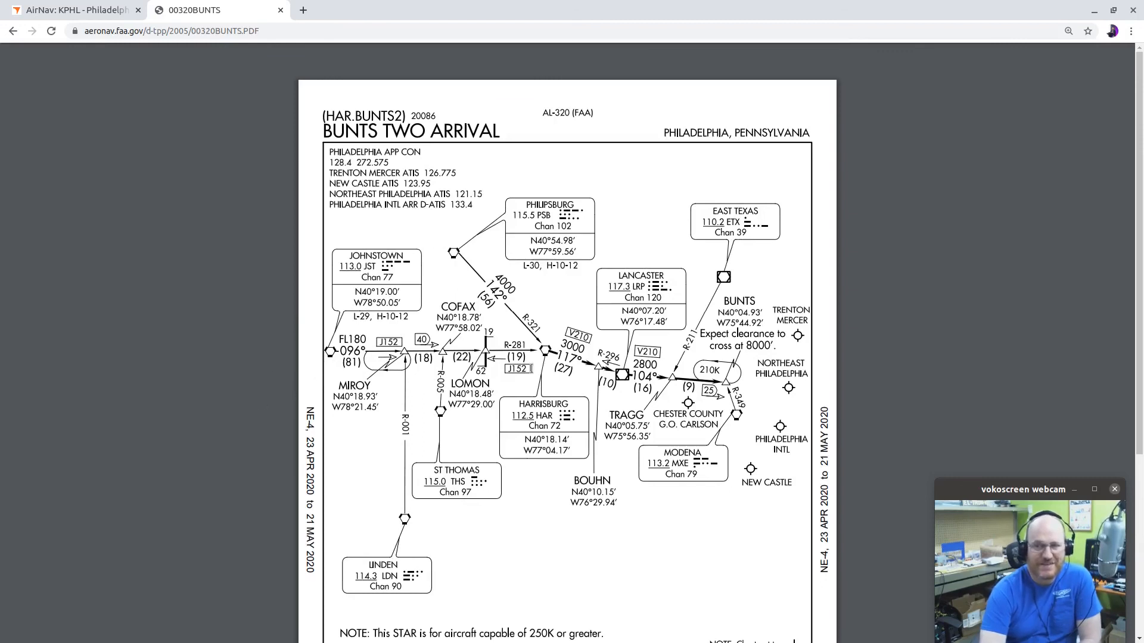
{"action": "scroll", "scroll_direction": "down", "scroll_amount": 3}
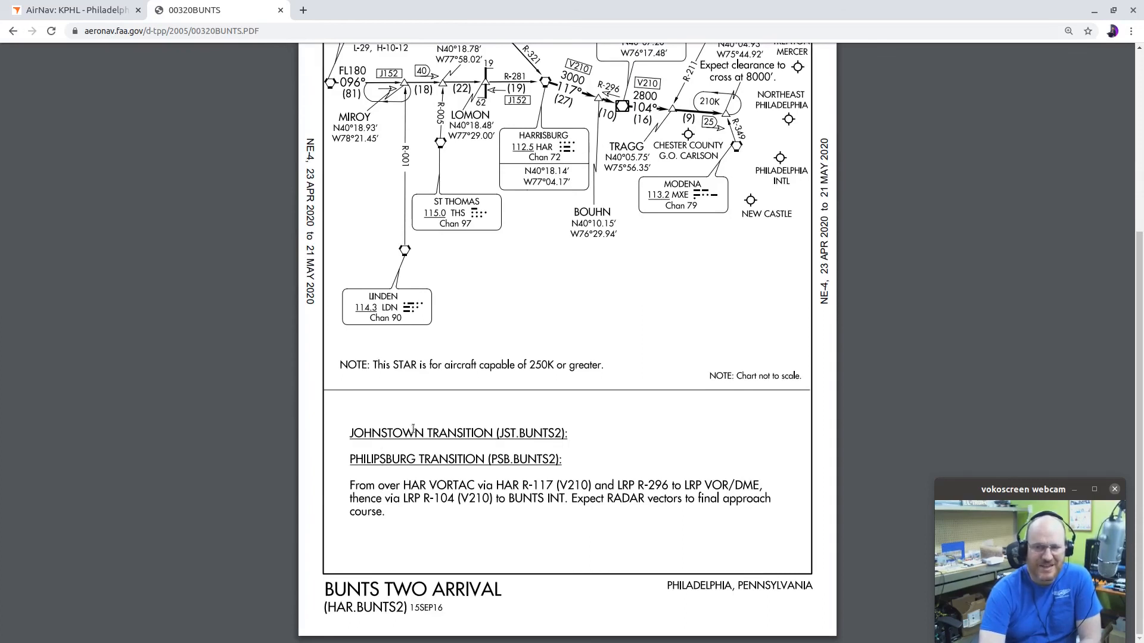
{"action": "mouse_move", "coordinate": [427, 515]}
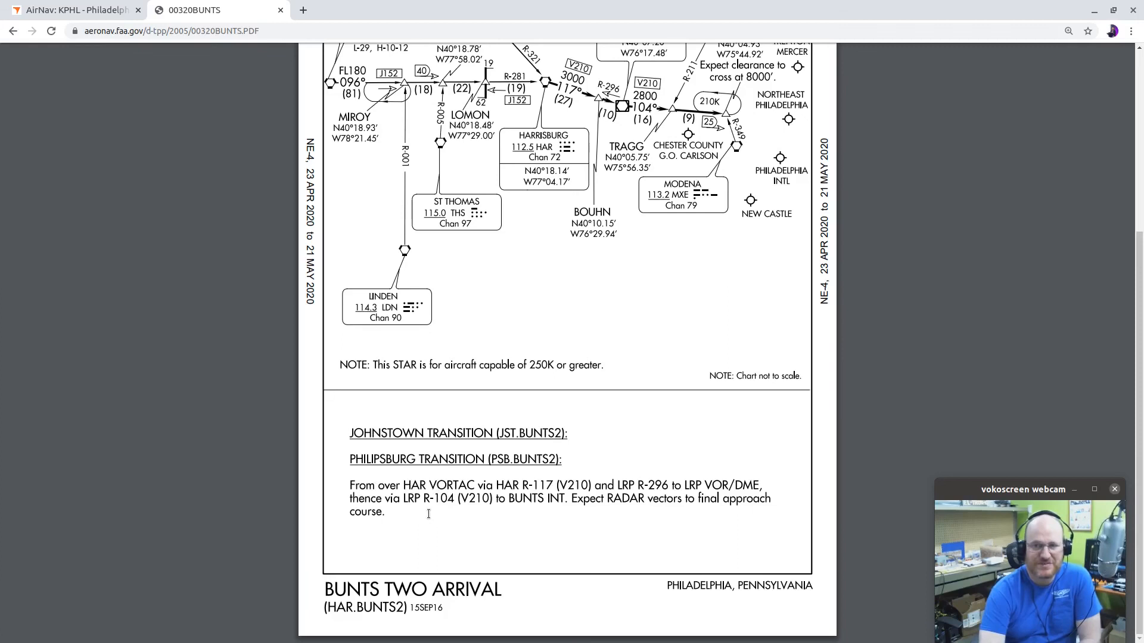
{"action": "scroll", "scroll_direction": "up", "scroll_amount": 3}
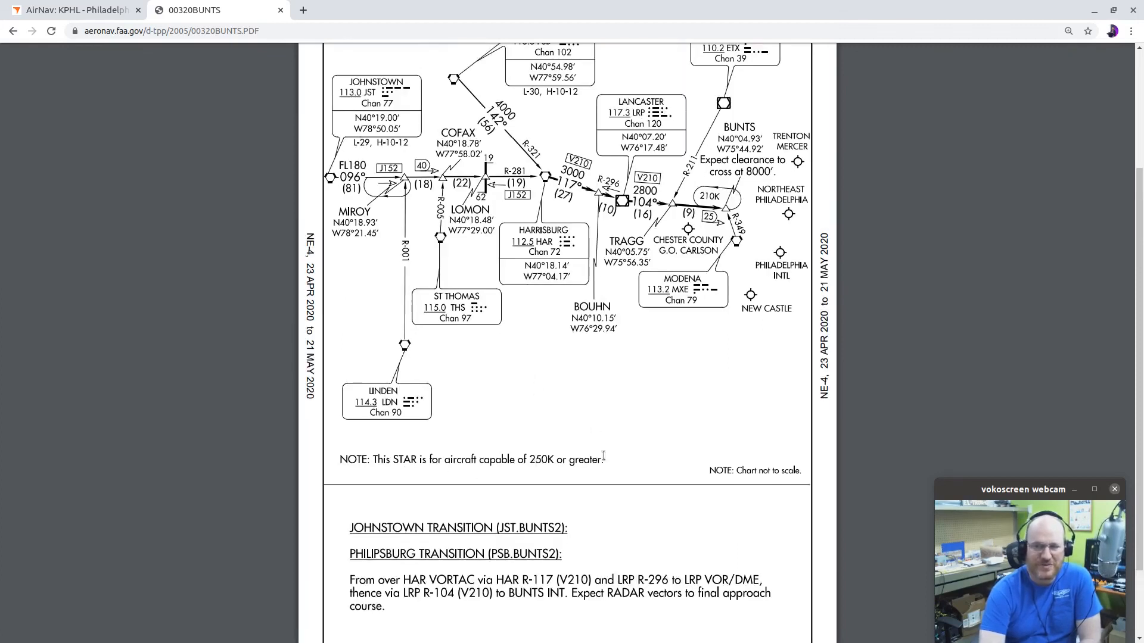
{"action": "scroll", "scroll_direction": "up", "scroll_amount": 3}
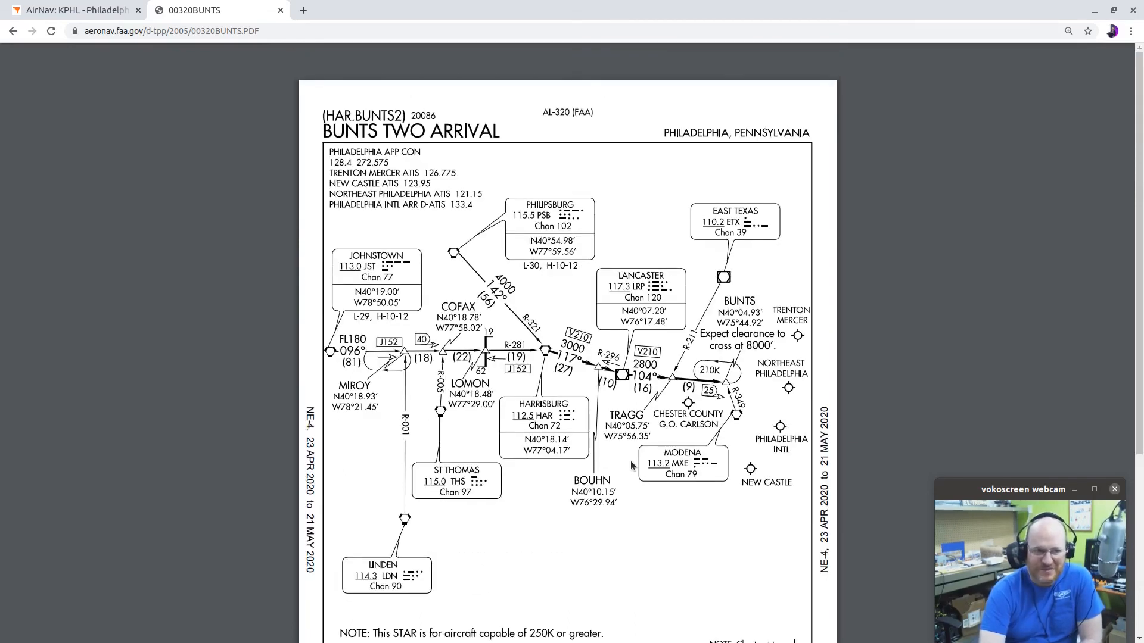
{"action": "mouse_move", "coordinate": [16, 31]}
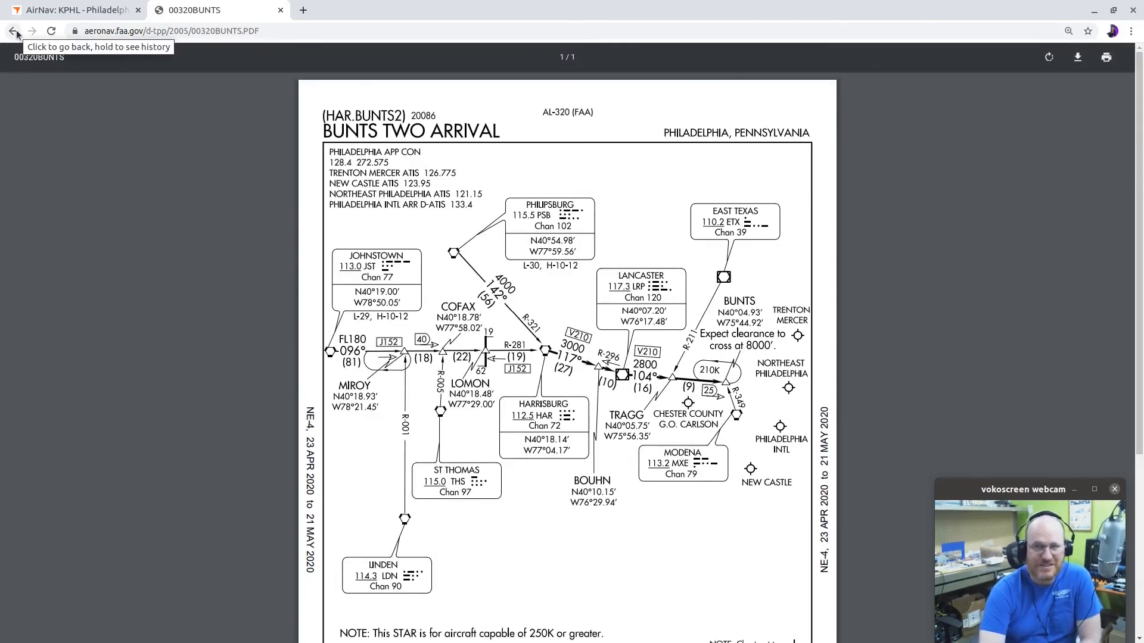
Leave the arrival chart, return to the AirNav airport page, and scroll toward the procedures list
{"action": "left_click", "coordinate": [12, 31]}
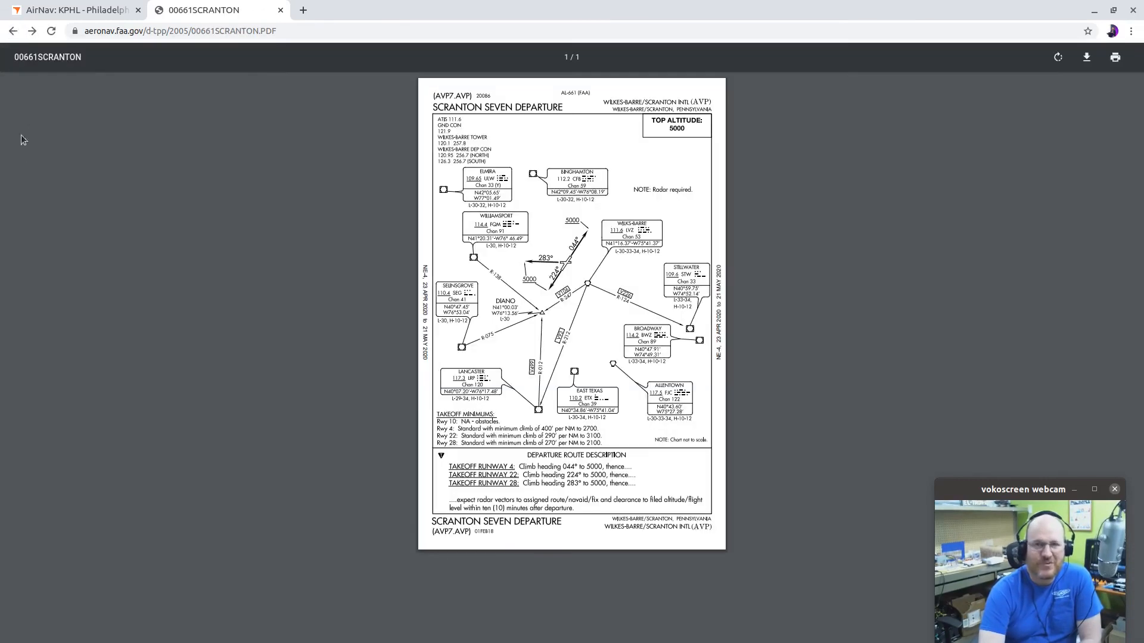
{"action": "left_click", "coordinate": [73, 9]}
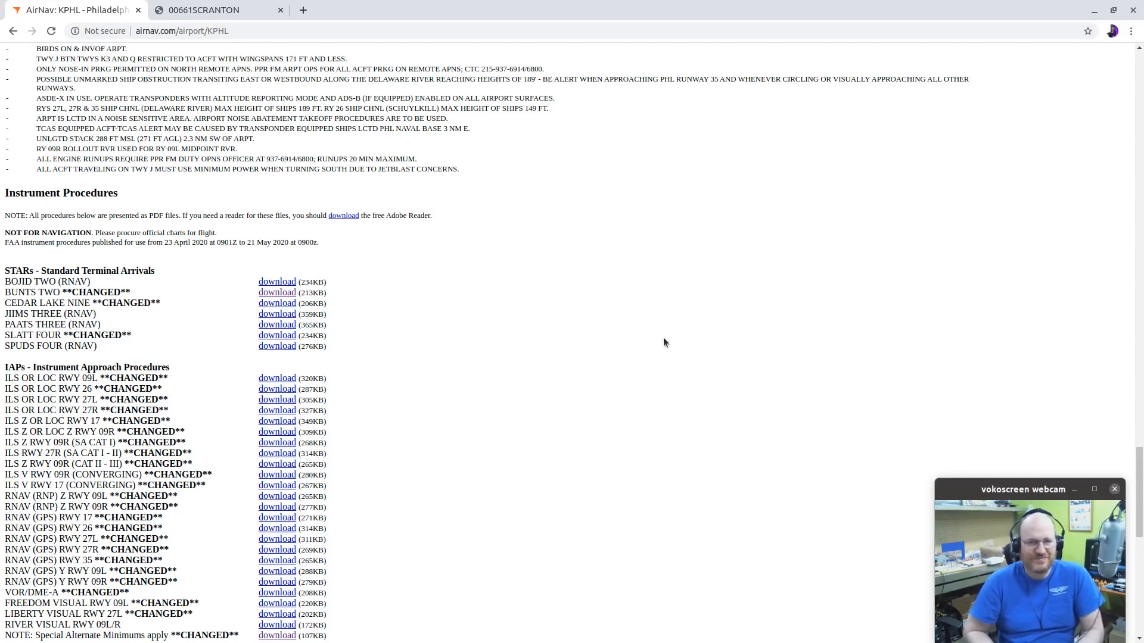
{"action": "scroll", "scroll_direction": "down", "scroll_amount": 3}
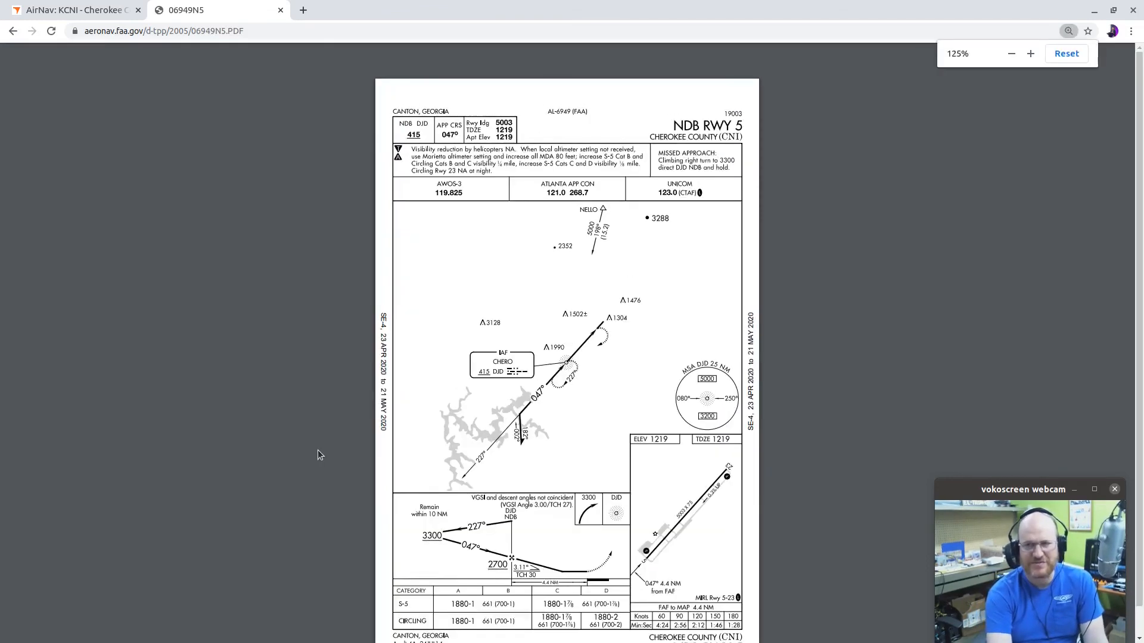
{"action": "left_click", "coordinate": [1030, 54]}
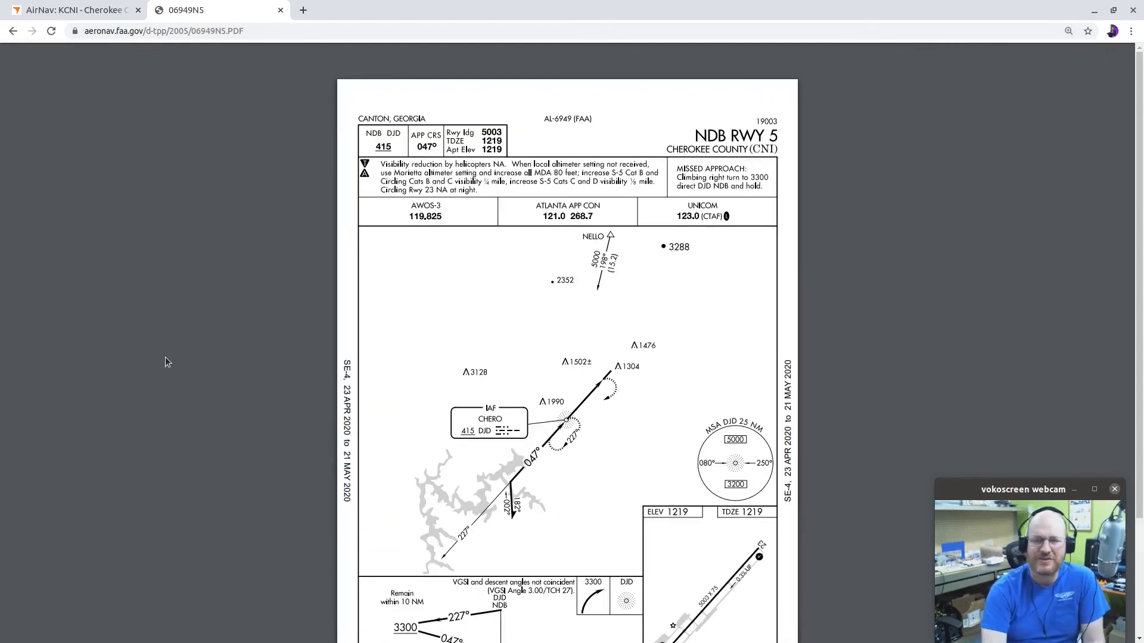
{"action": "scroll", "scroll_direction": "down", "scroll_amount": 3}
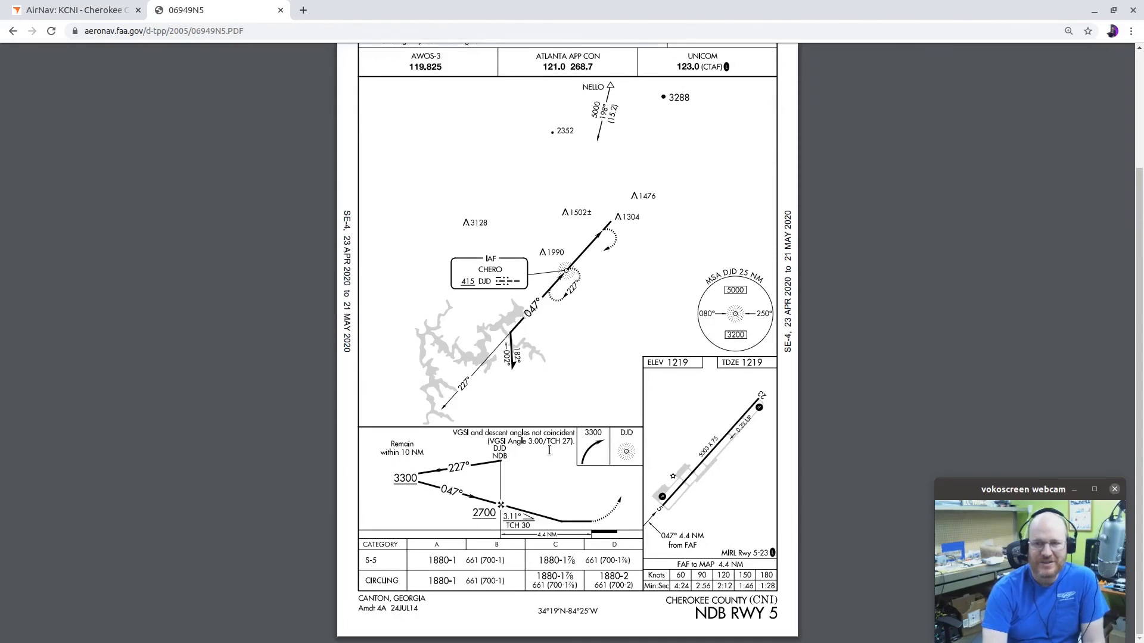
{"action": "mouse_move", "coordinate": [588, 407]}
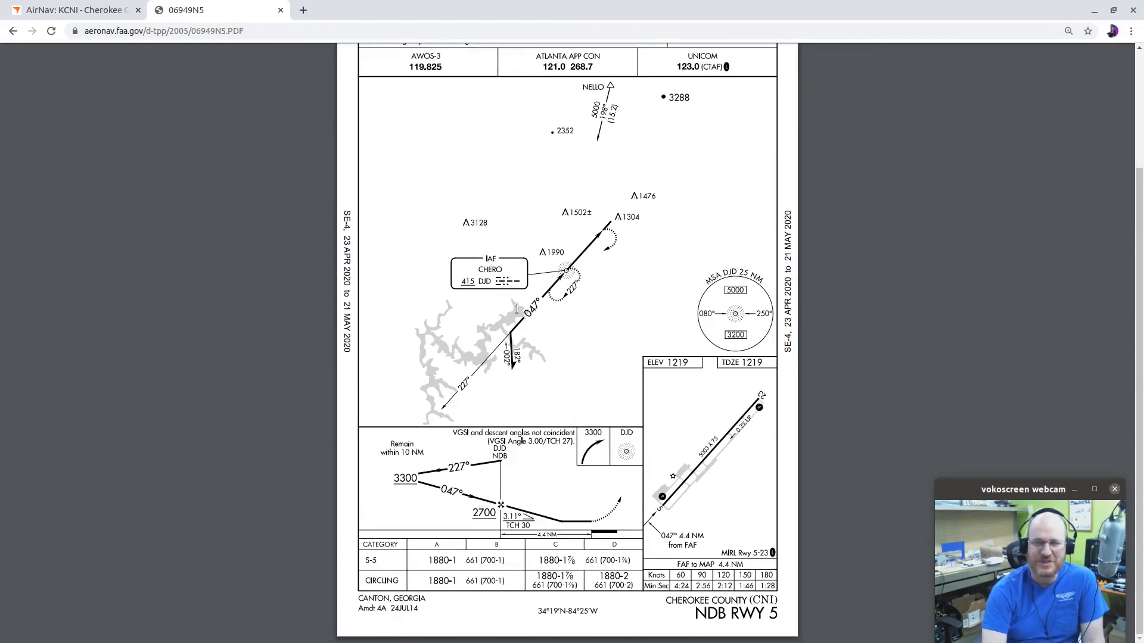
{"action": "mouse_move", "coordinate": [591, 264]}
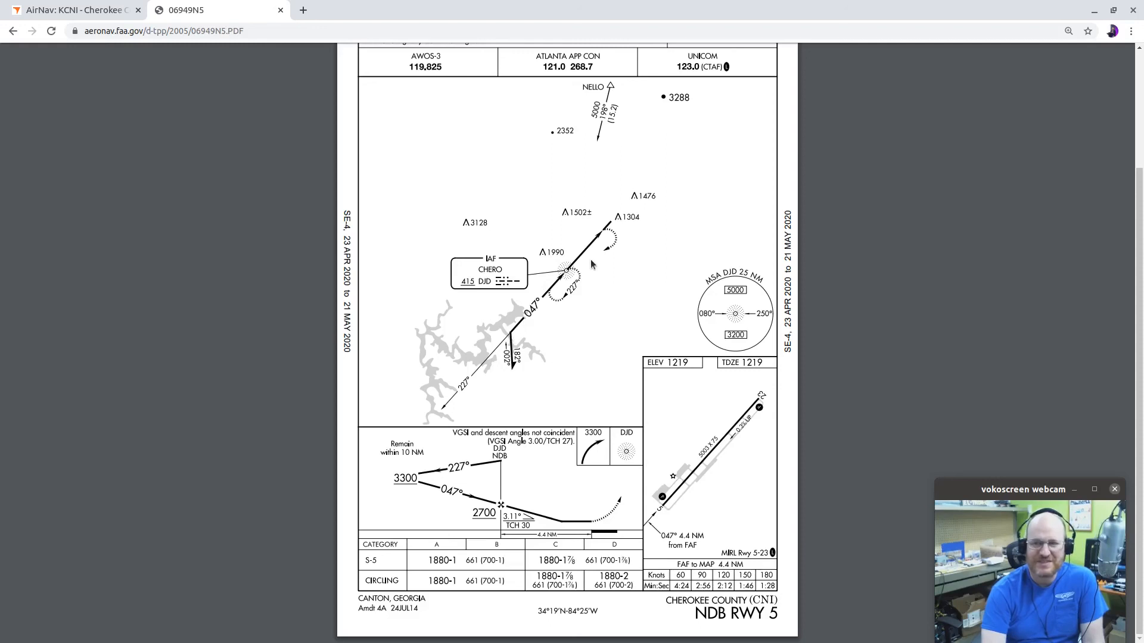
{"action": "mouse_move", "coordinate": [560, 287]}
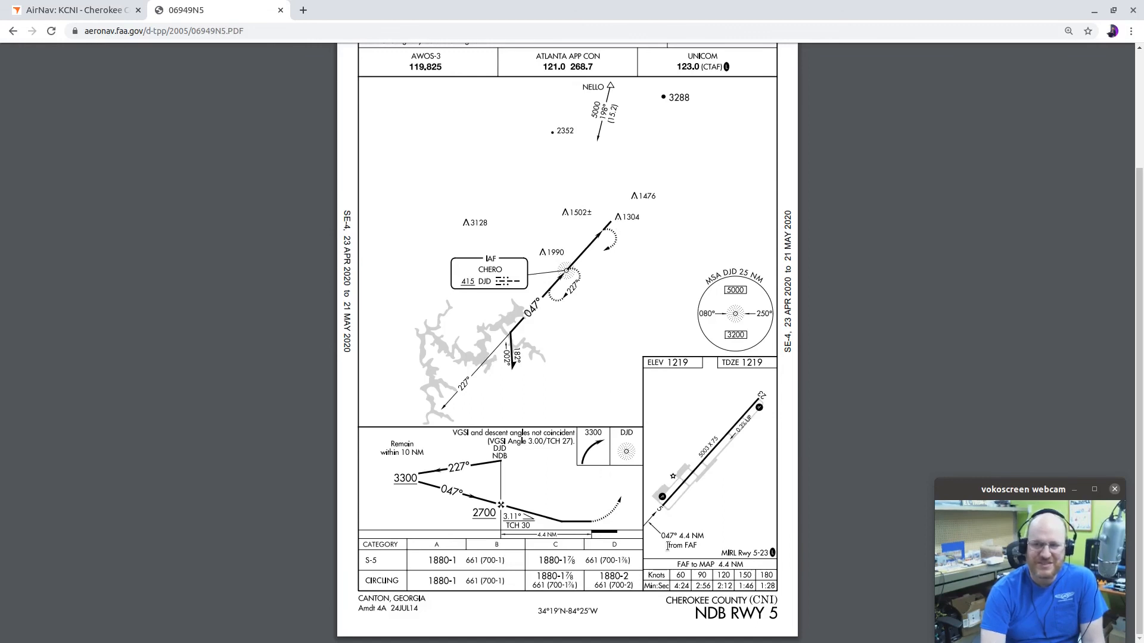
{"action": "mouse_move", "coordinate": [588, 516]}
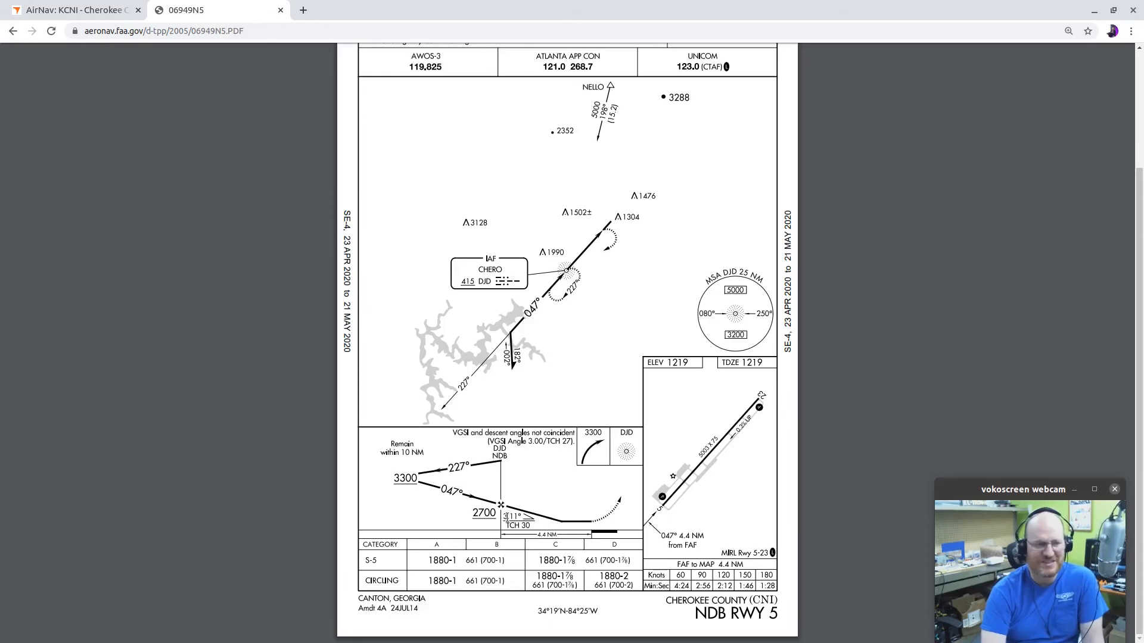
{"action": "mouse_move", "coordinate": [587, 531]}
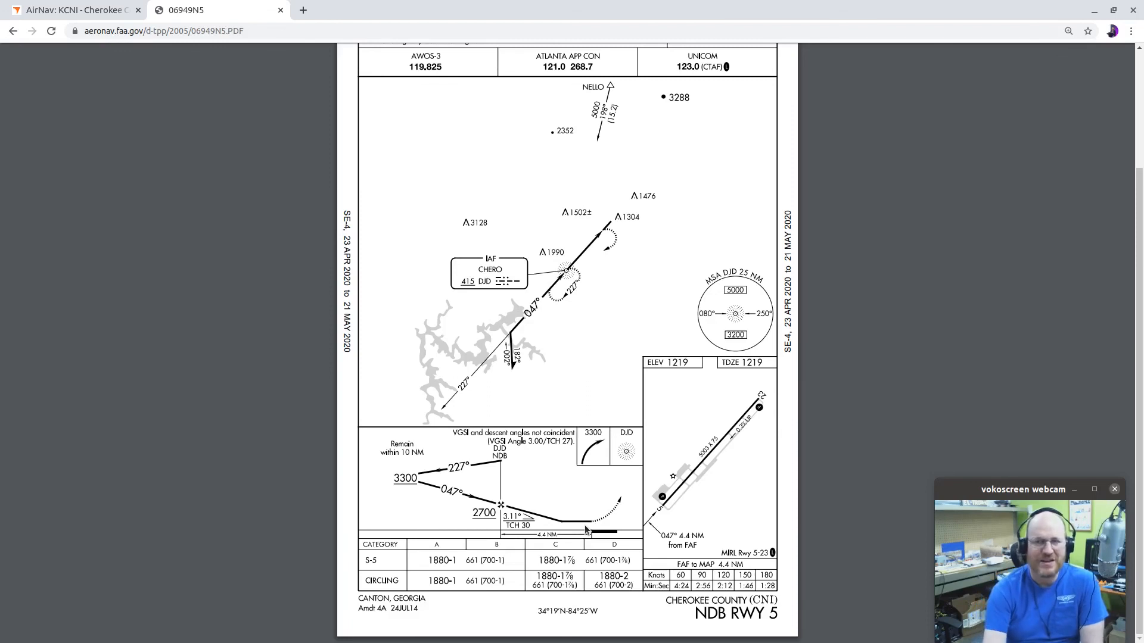
{"action": "mouse_move", "coordinate": [602, 280]}
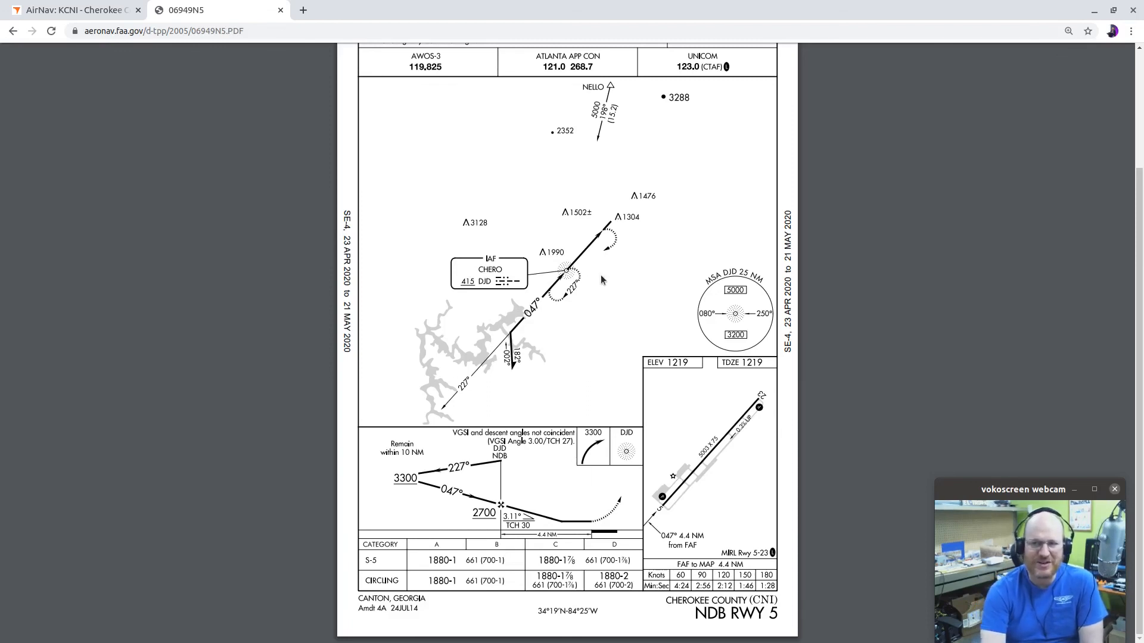
{"action": "mouse_move", "coordinate": [573, 299]}
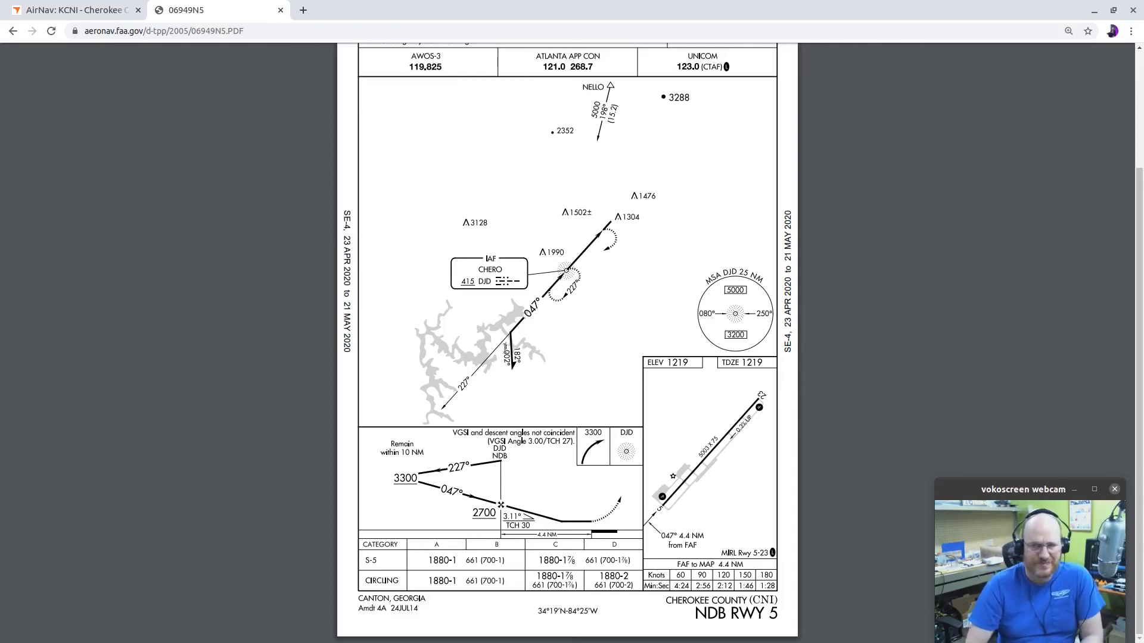
{"action": "mouse_move", "coordinate": [488, 344]}
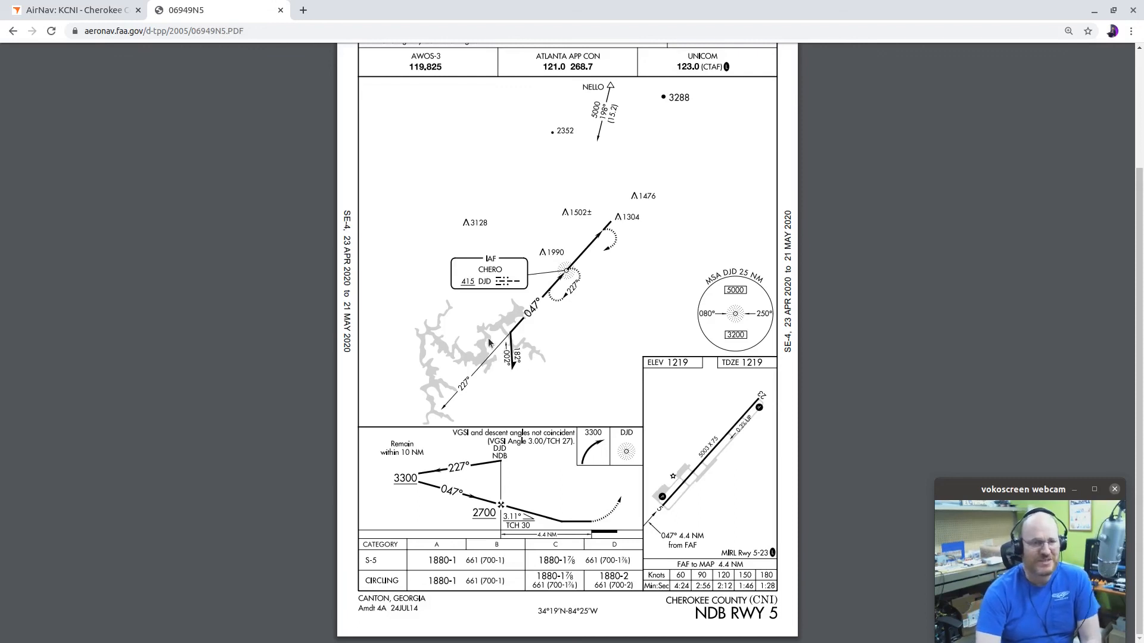
{"action": "mouse_move", "coordinate": [518, 343]}
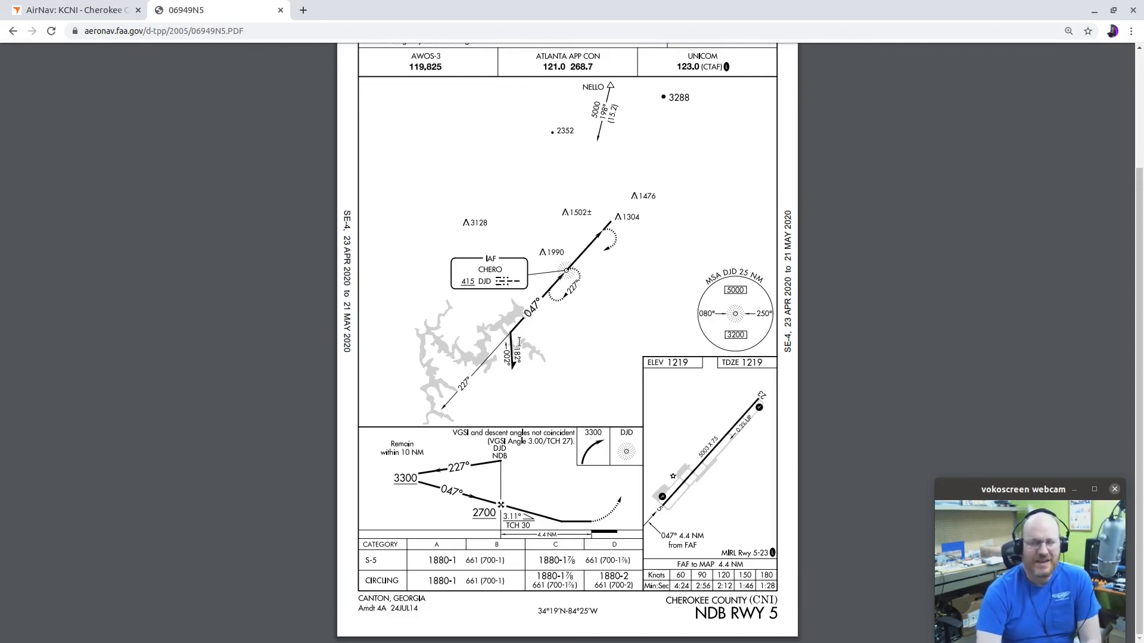
{"action": "mouse_move", "coordinate": [561, 354]}
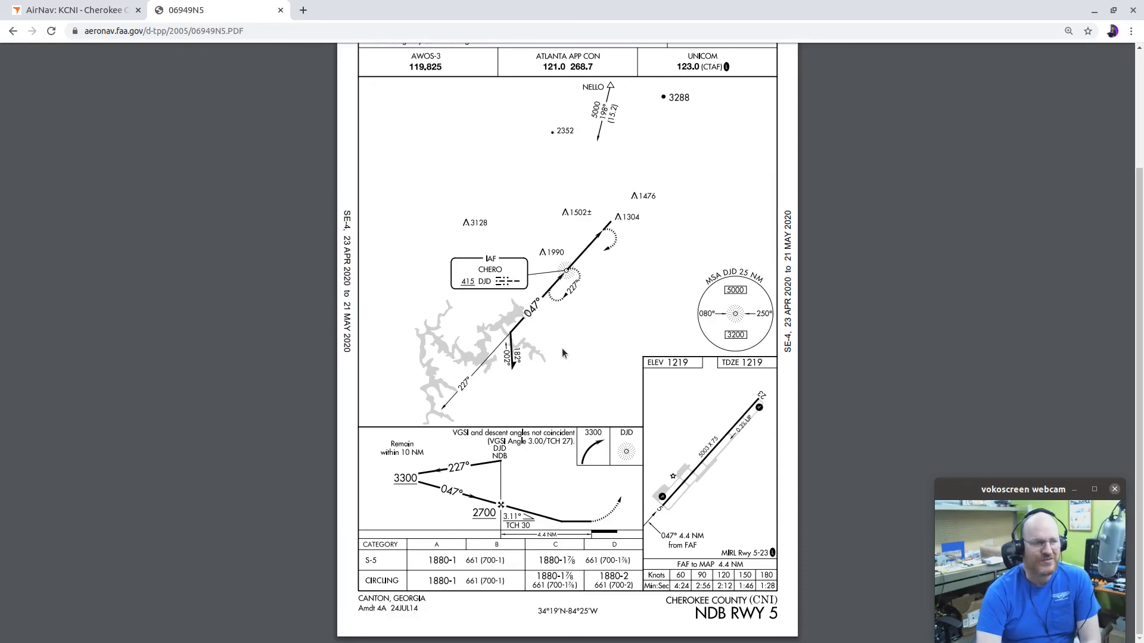
{"action": "mouse_move", "coordinate": [540, 350]}
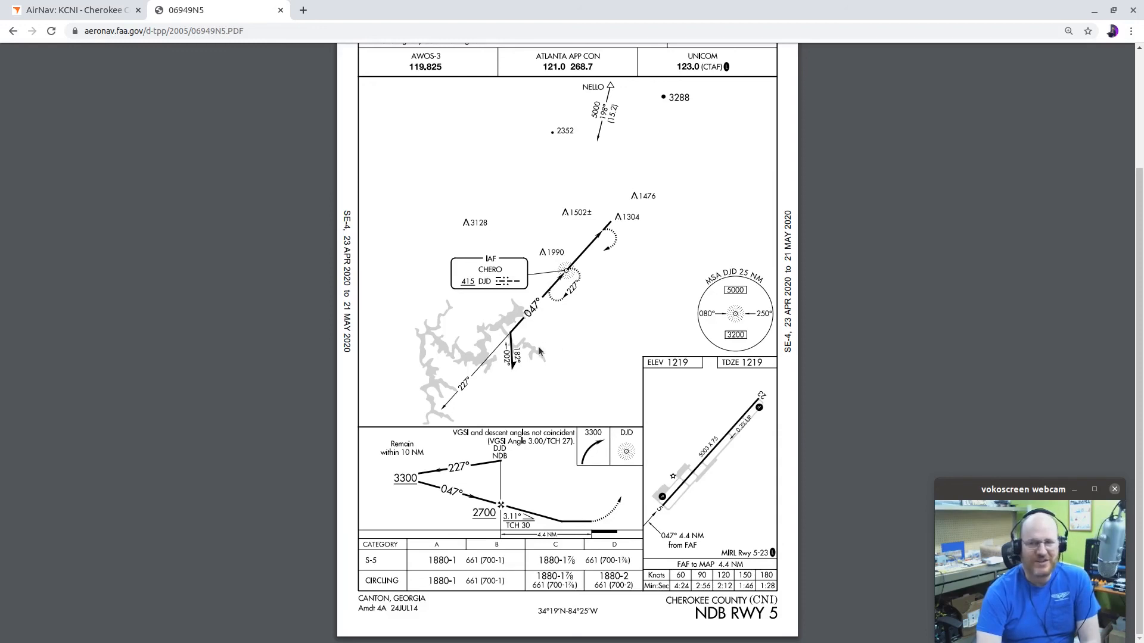
{"action": "mouse_move", "coordinate": [526, 351]}
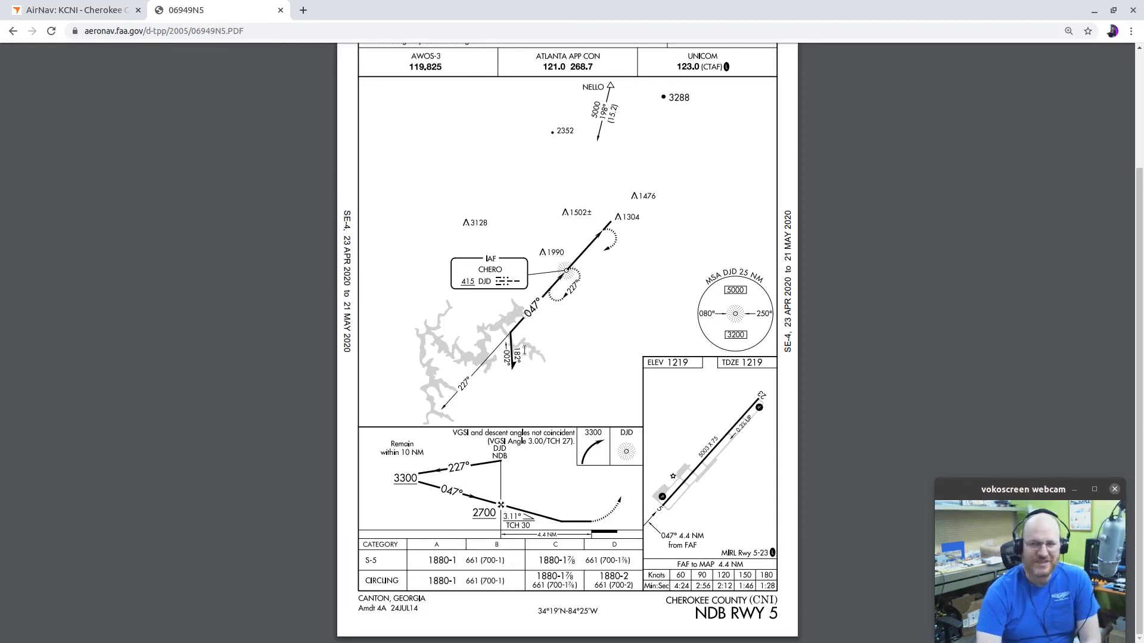
{"action": "mouse_move", "coordinate": [550, 342]}
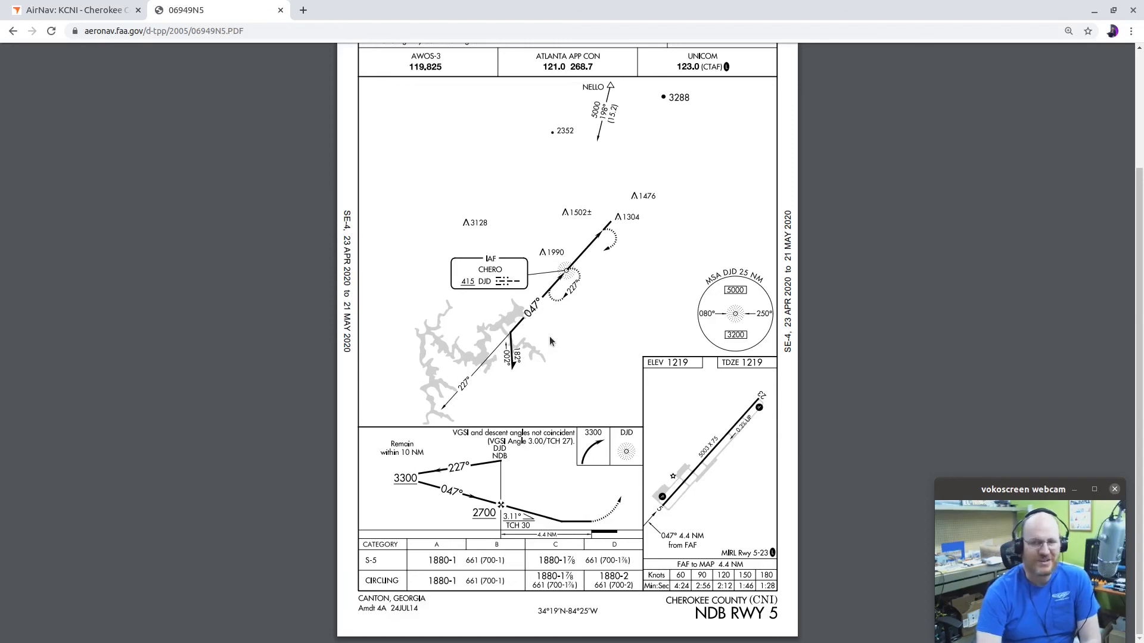
{"action": "mouse_move", "coordinate": [516, 324]}
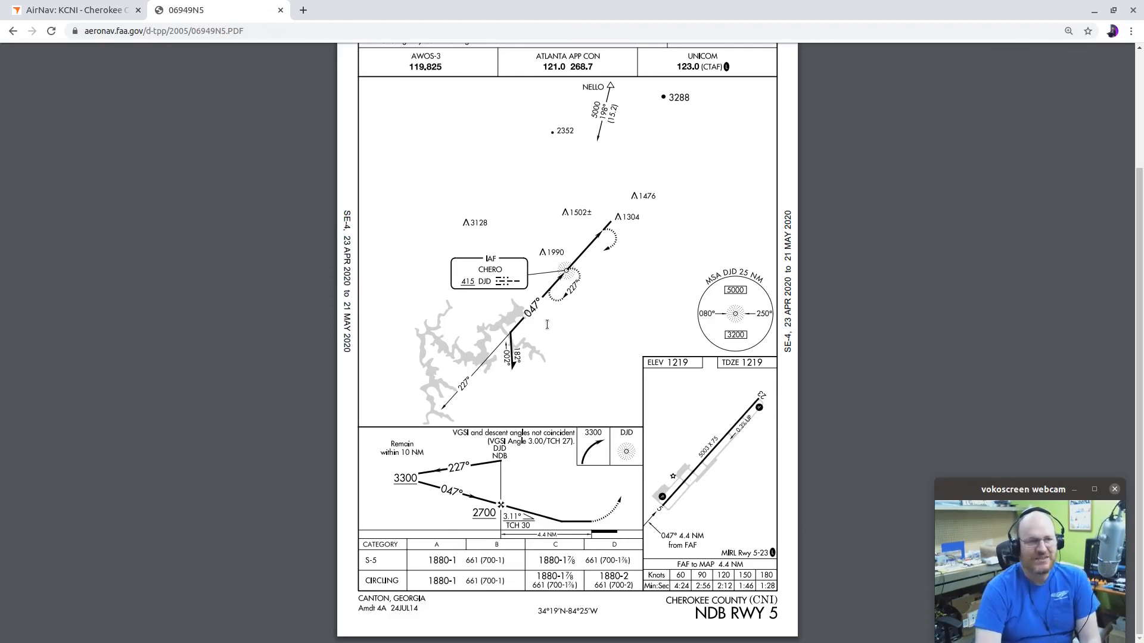
{"action": "mouse_move", "coordinate": [519, 349]}
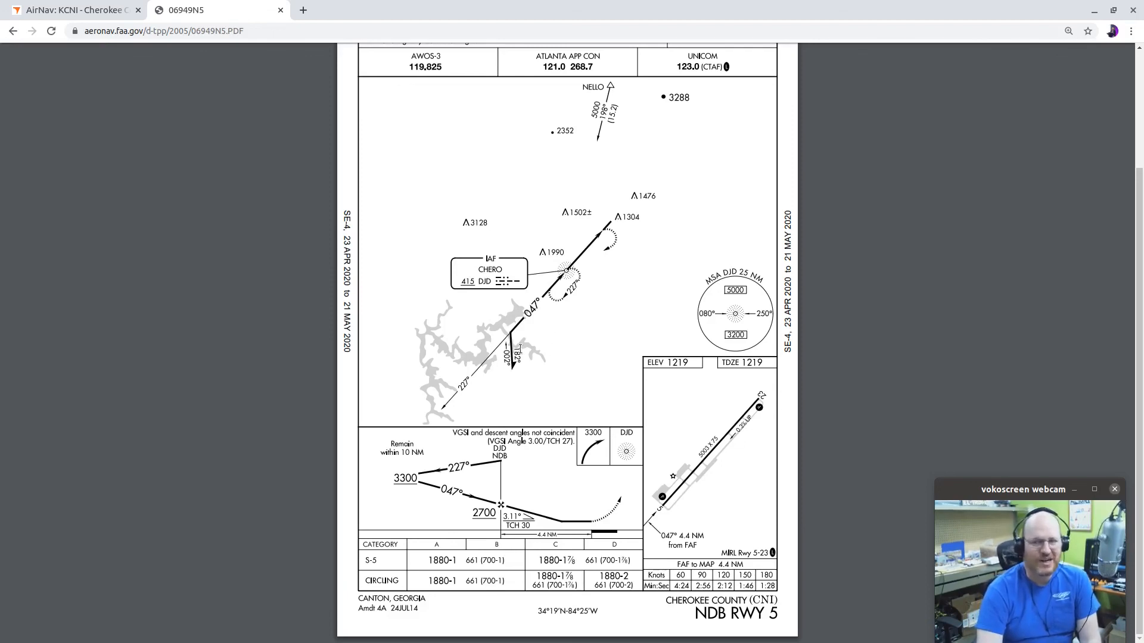
{"action": "mouse_move", "coordinate": [501, 409]}
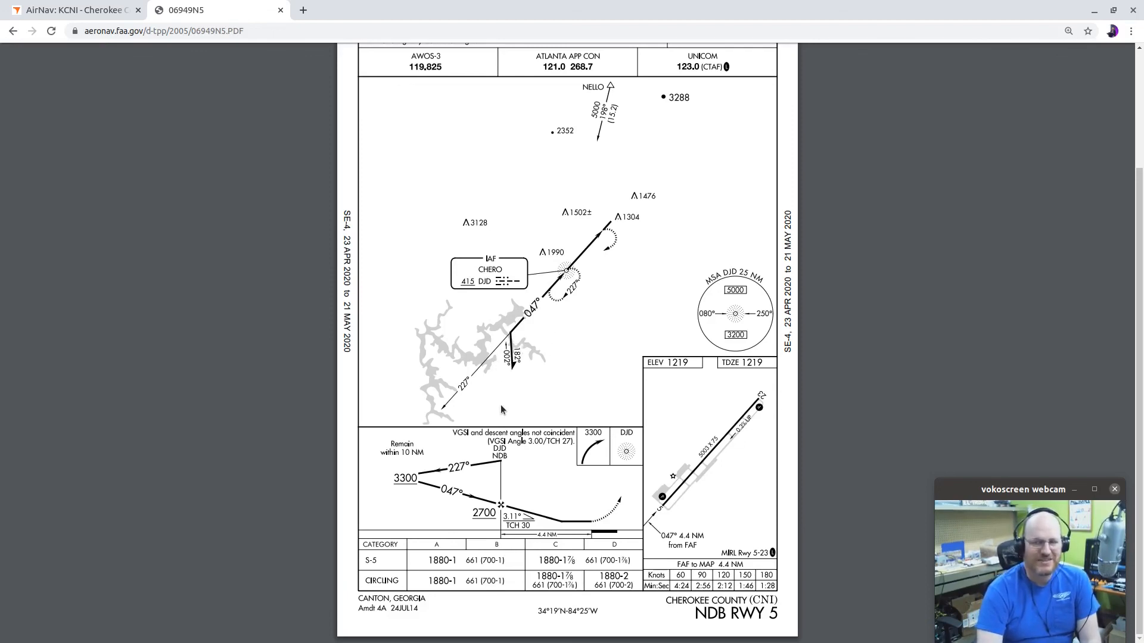
{"action": "mouse_move", "coordinate": [516, 337]}
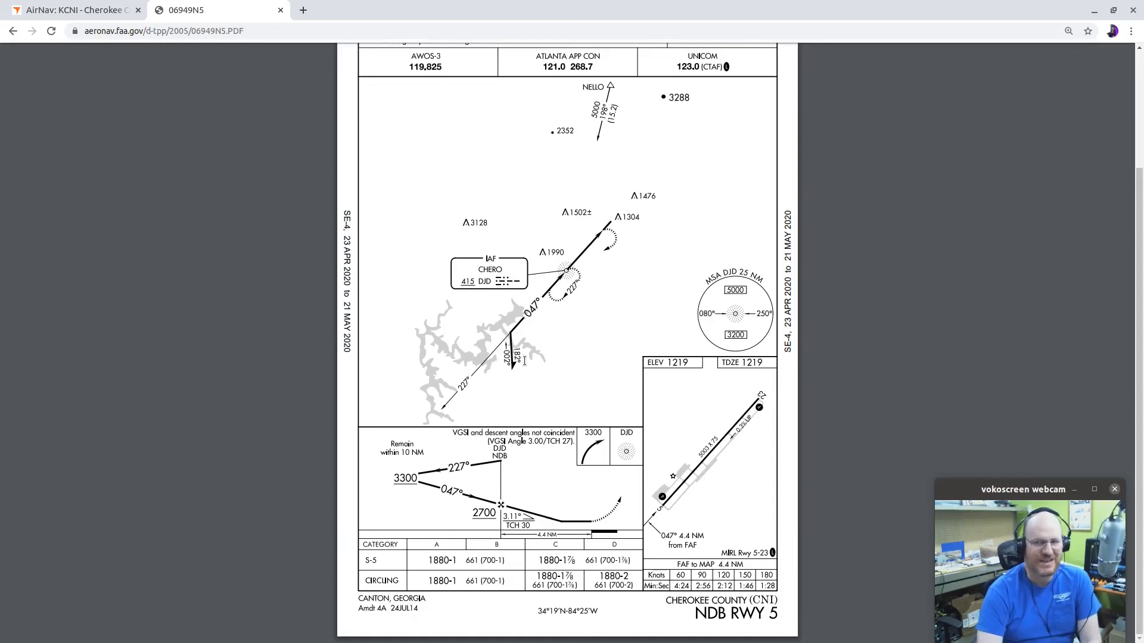
{"action": "mouse_move", "coordinate": [491, 330]}
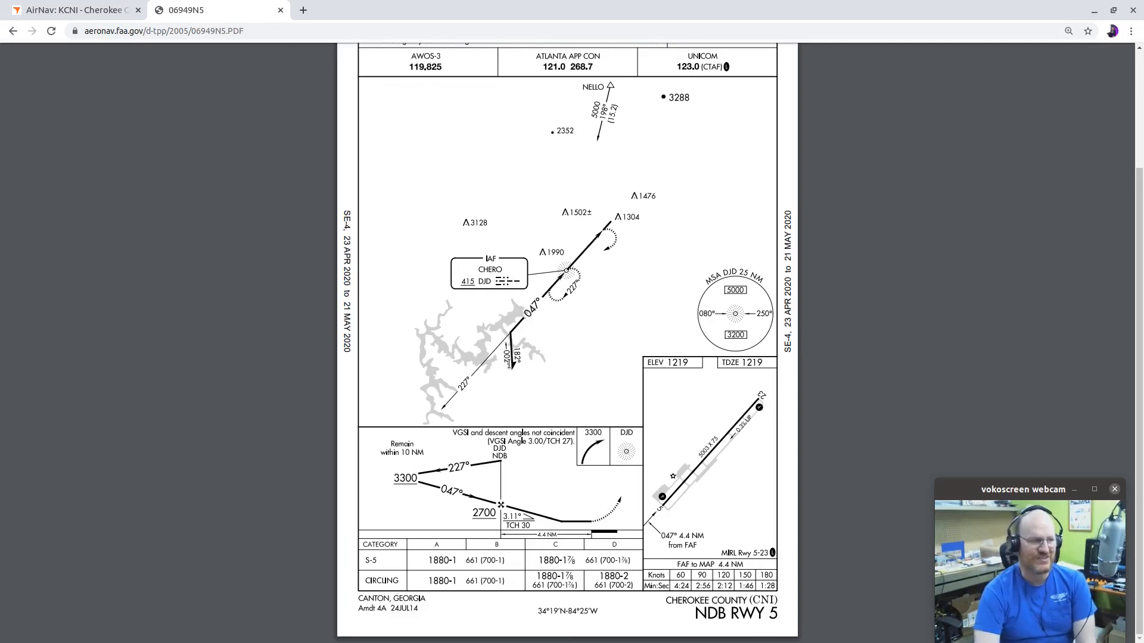
{"action": "mouse_move", "coordinate": [536, 334]}
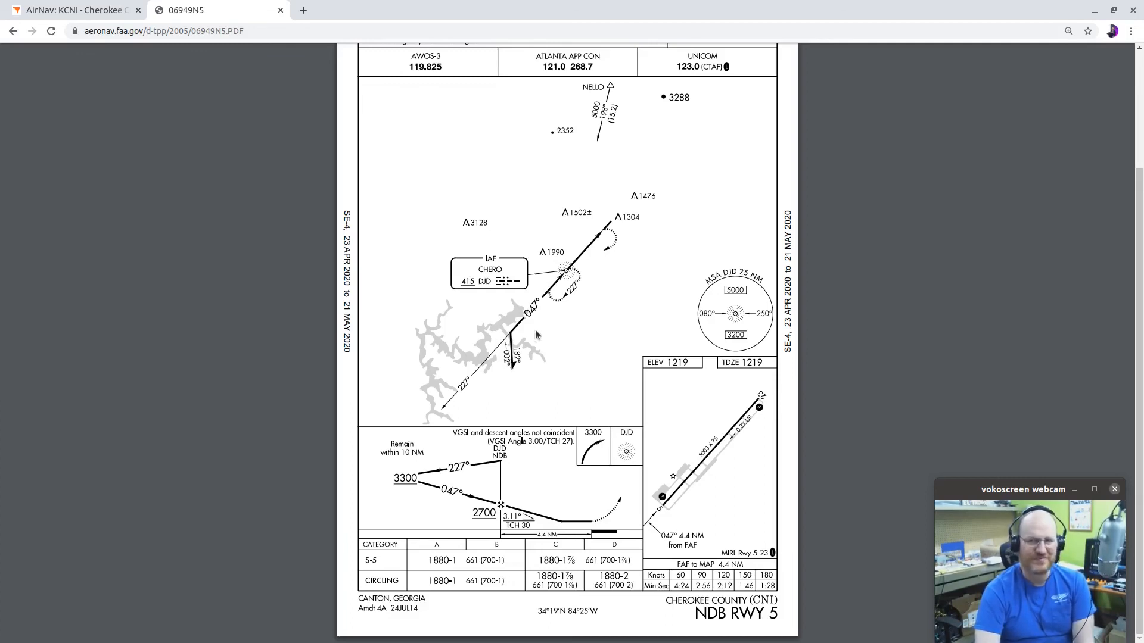
{"action": "mouse_move", "coordinate": [550, 309]}
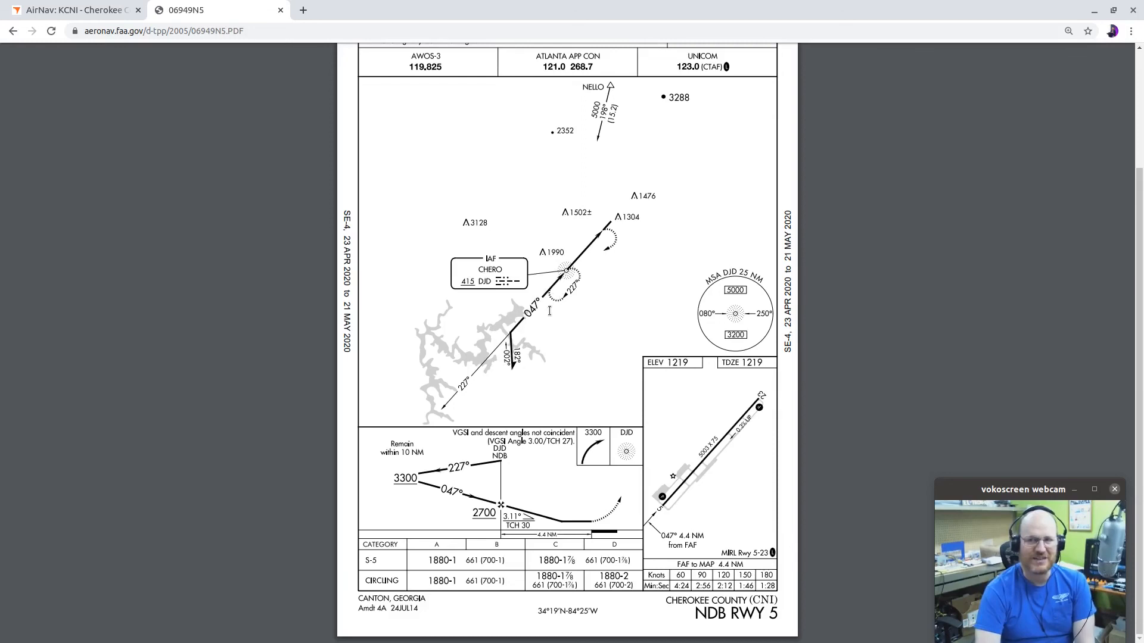
{"action": "mouse_move", "coordinate": [552, 302]}
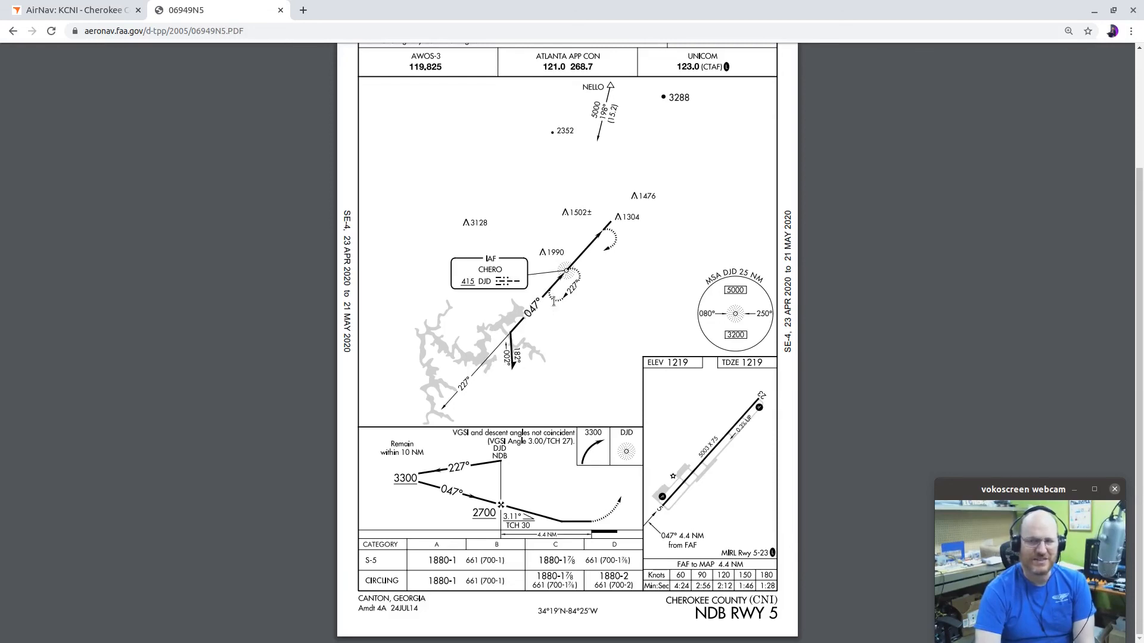
{"action": "mouse_move", "coordinate": [556, 291]}
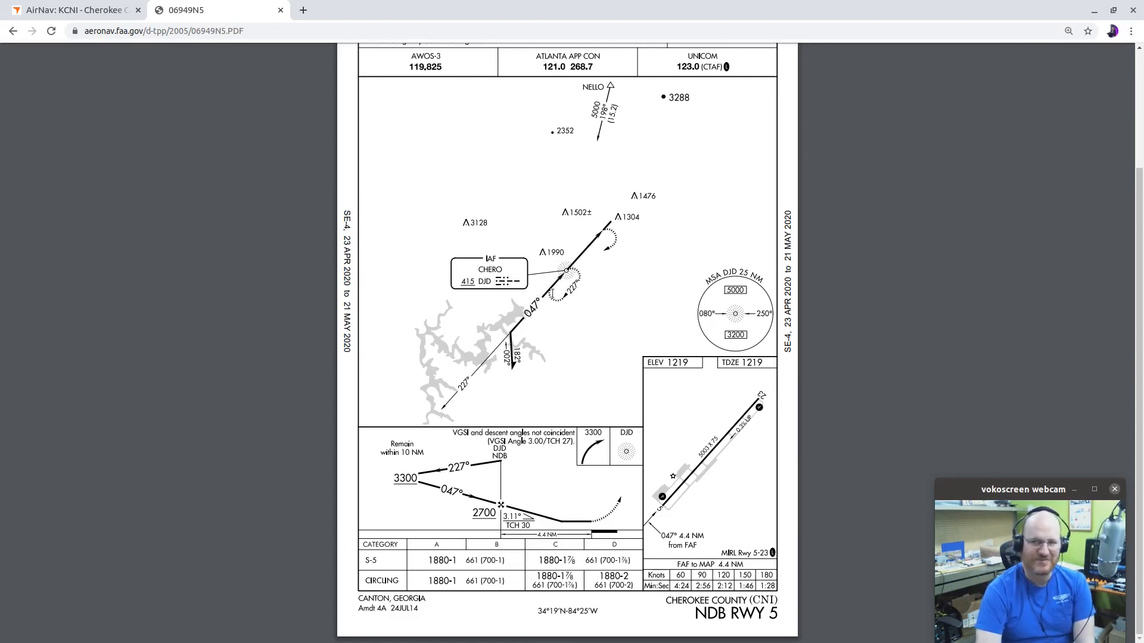
{"action": "mouse_move", "coordinate": [522, 322]}
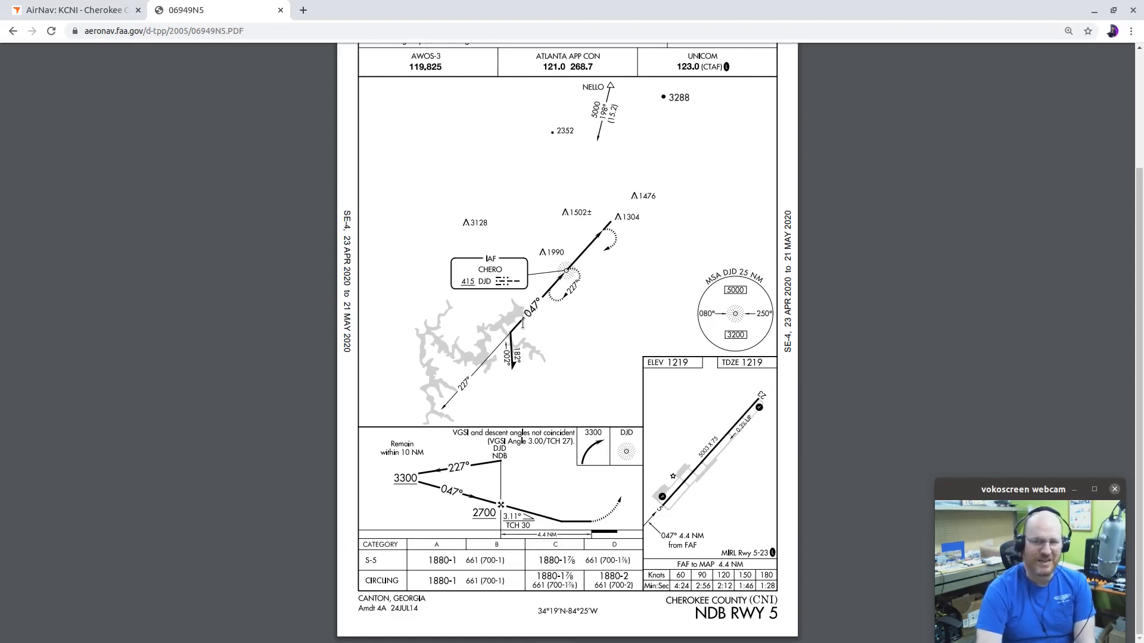
{"action": "mouse_move", "coordinate": [515, 336]}
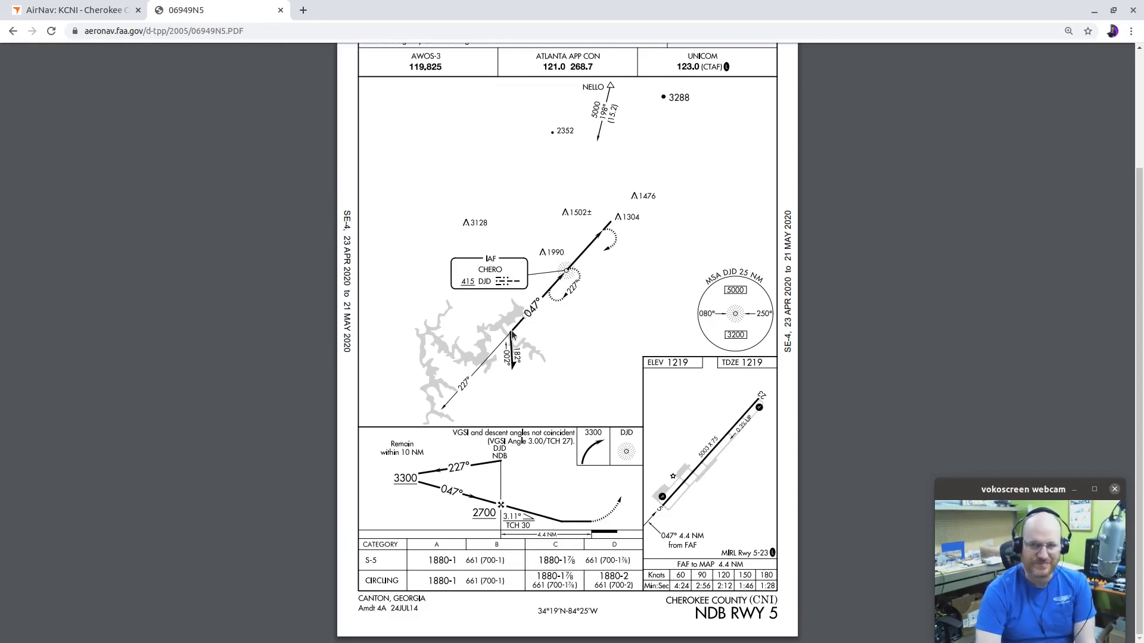
{"action": "mouse_move", "coordinate": [505, 373]}
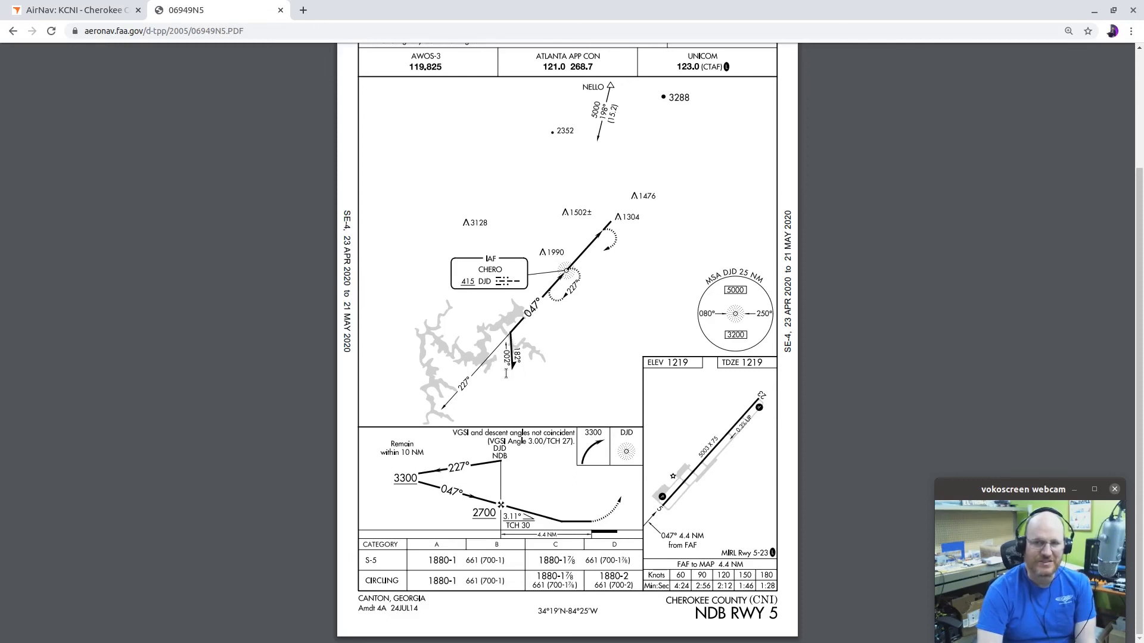
{"action": "mouse_move", "coordinate": [518, 364]}
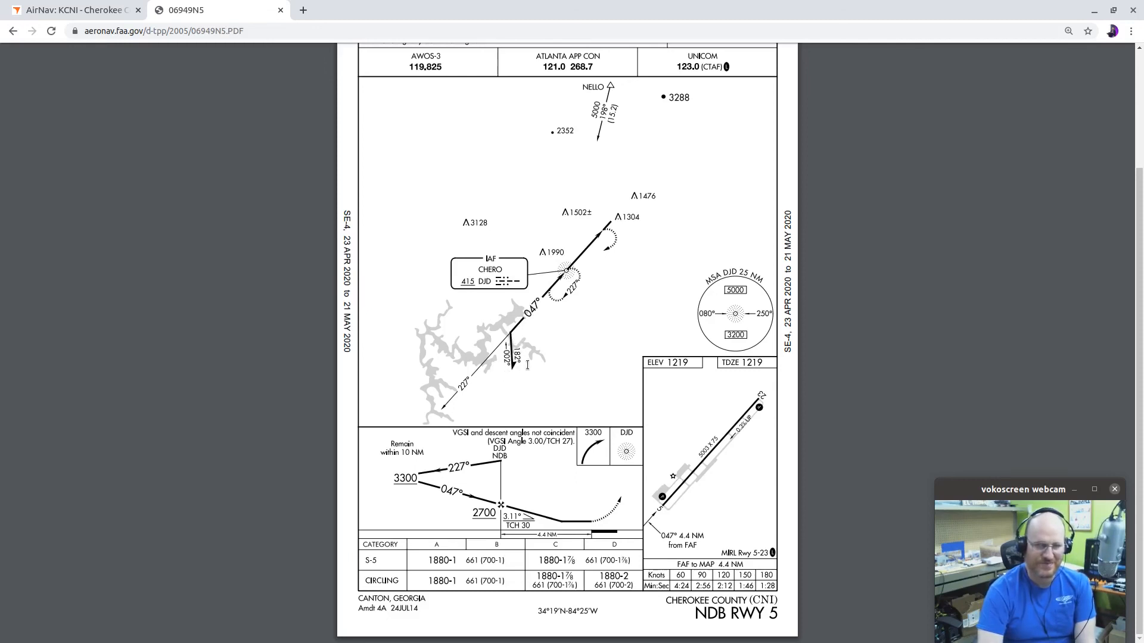
{"action": "mouse_move", "coordinate": [511, 388]}
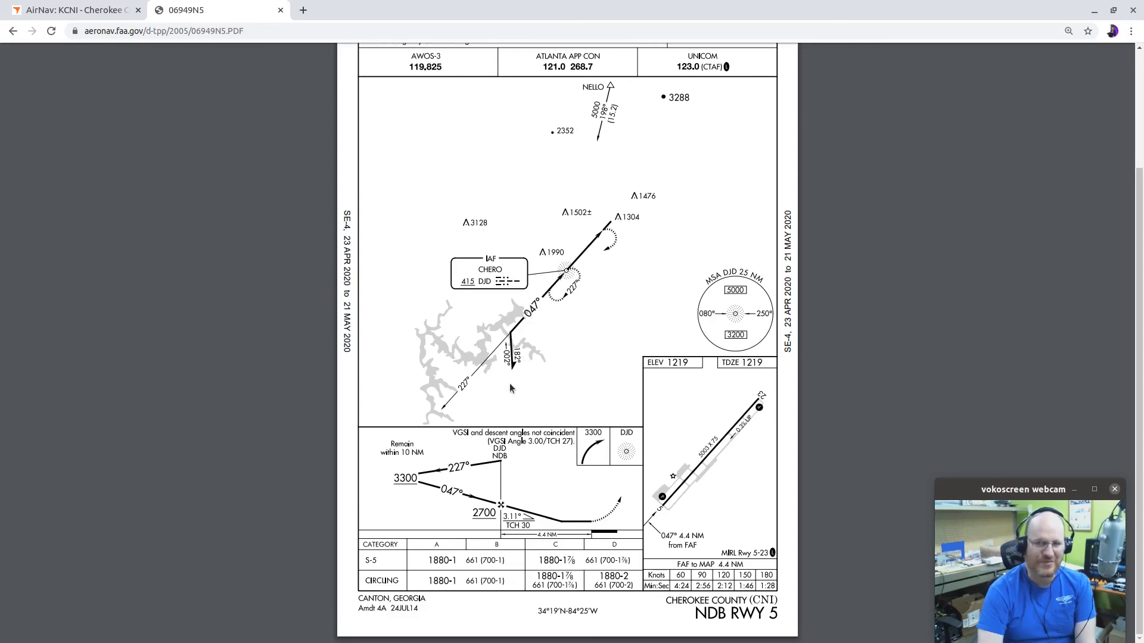
{"action": "mouse_move", "coordinate": [516, 390]}
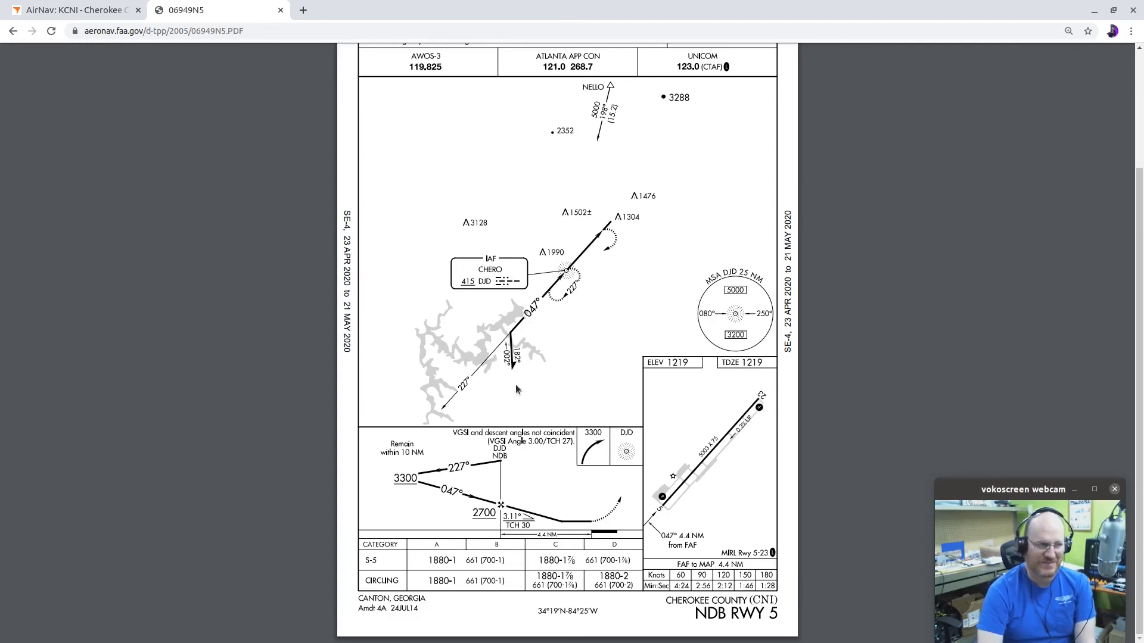
{"action": "mouse_move", "coordinate": [507, 399]}
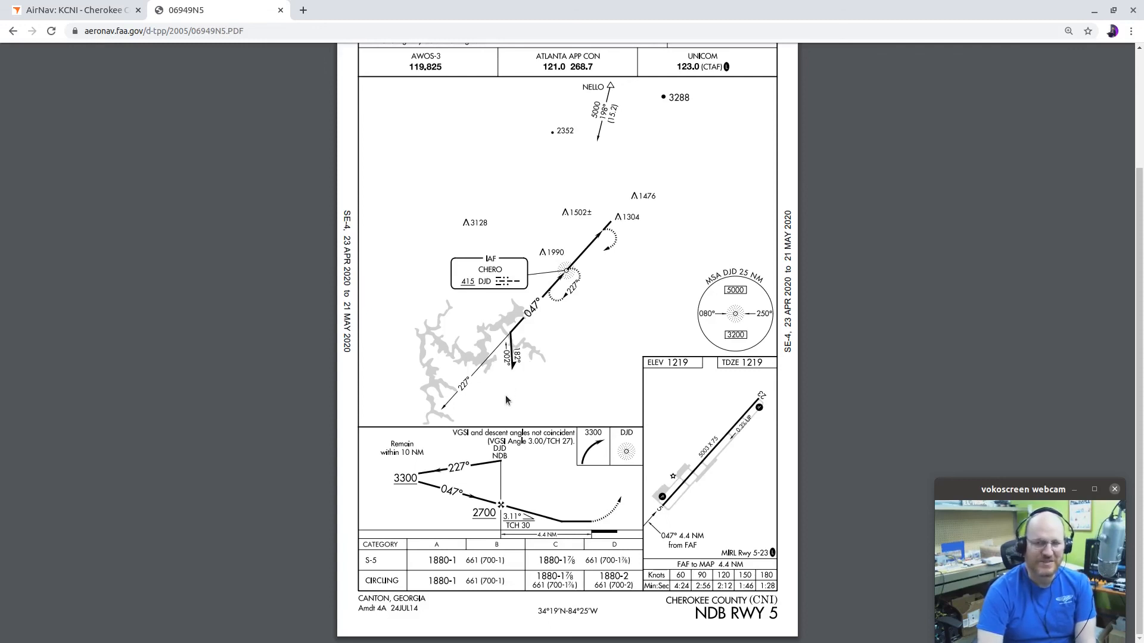
{"action": "mouse_move", "coordinate": [486, 374]}
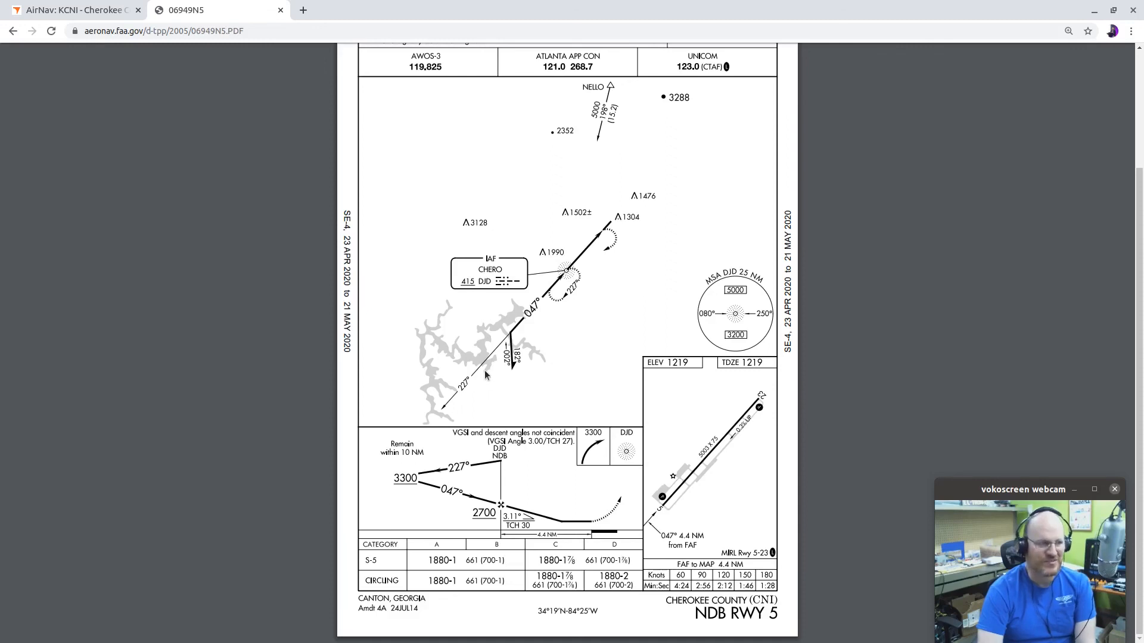
{"action": "mouse_move", "coordinate": [511, 328]}
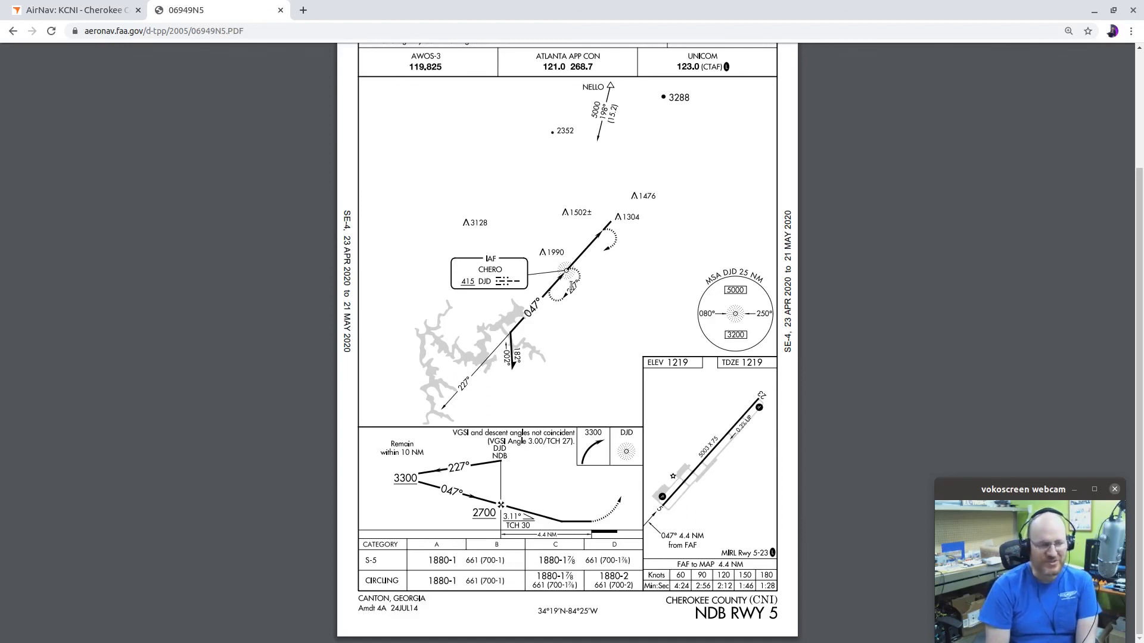
{"action": "mouse_move", "coordinate": [505, 324]}
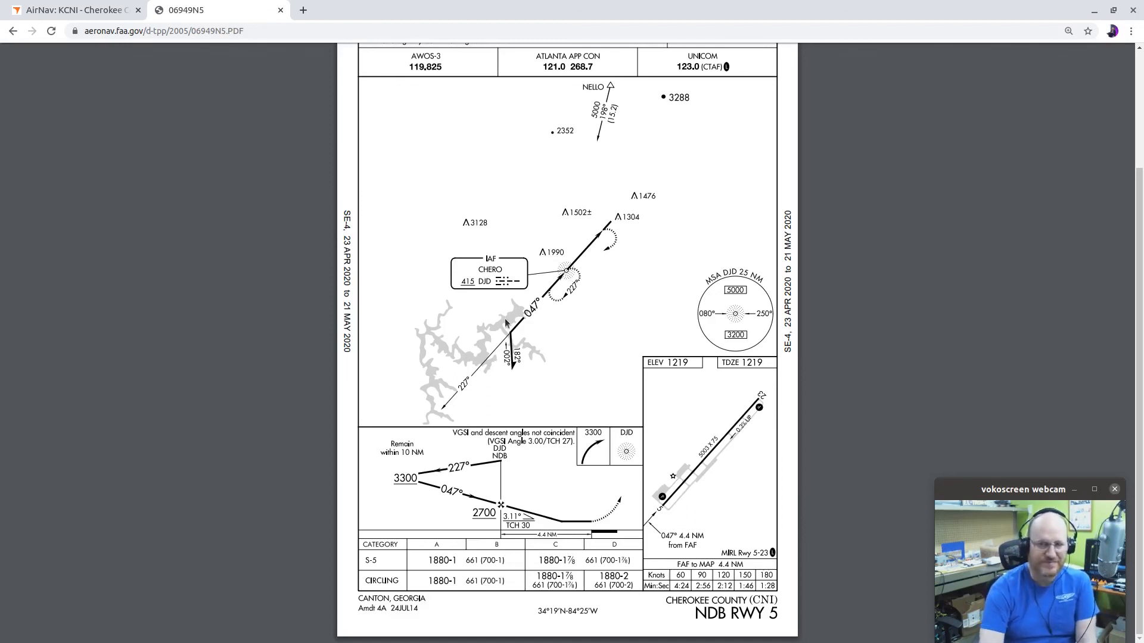
{"action": "mouse_move", "coordinate": [444, 454]}
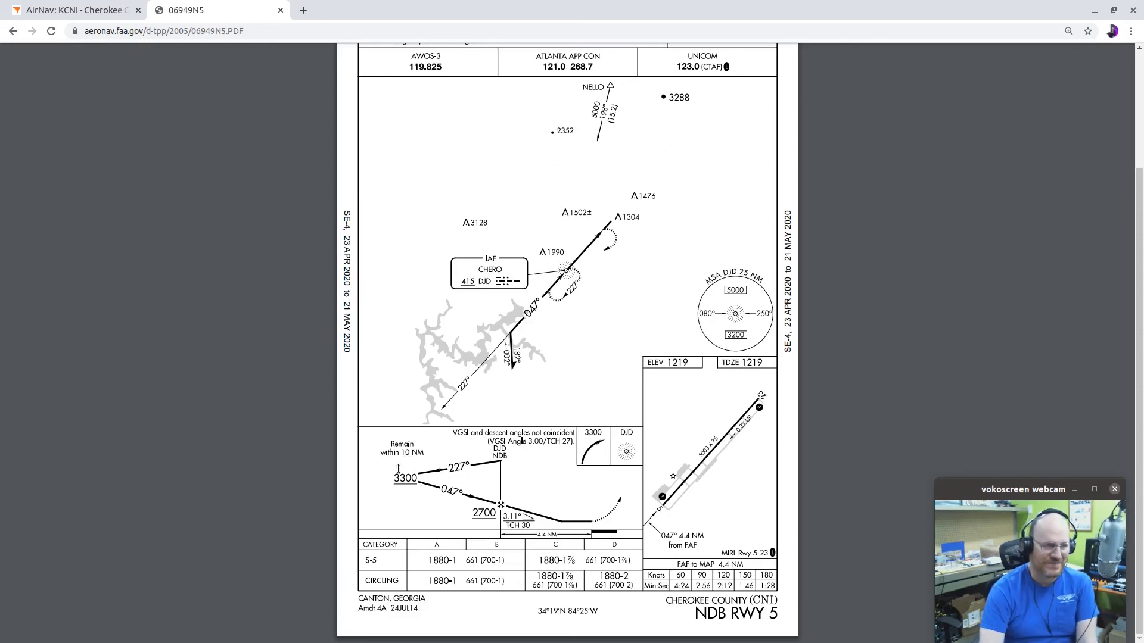
{"action": "mouse_move", "coordinate": [521, 424]}
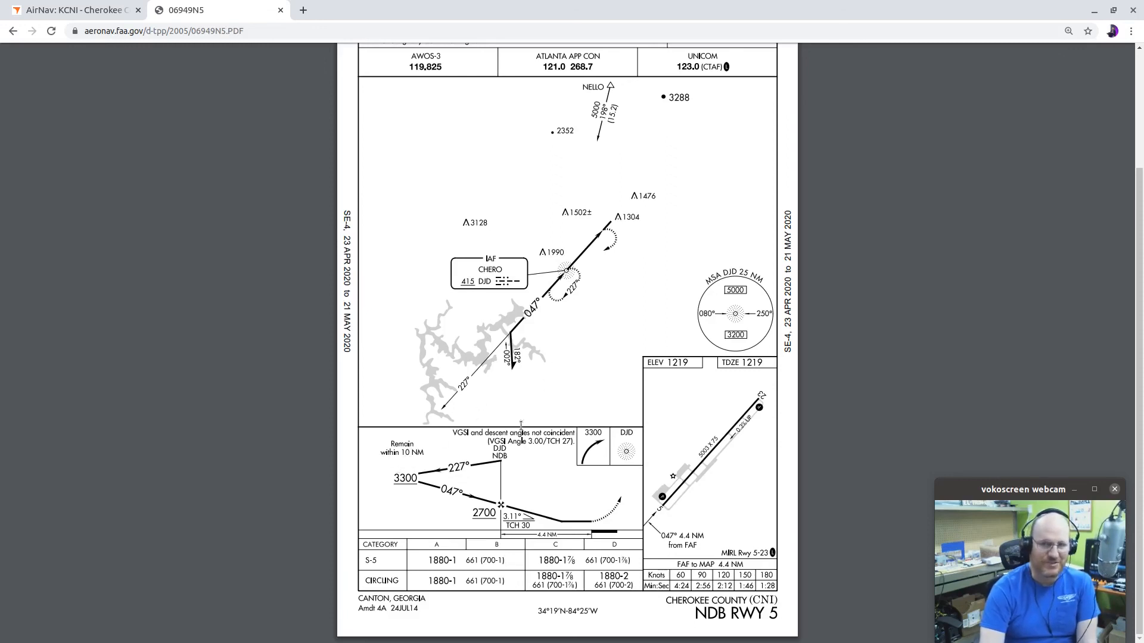
{"action": "mouse_move", "coordinate": [498, 354]}
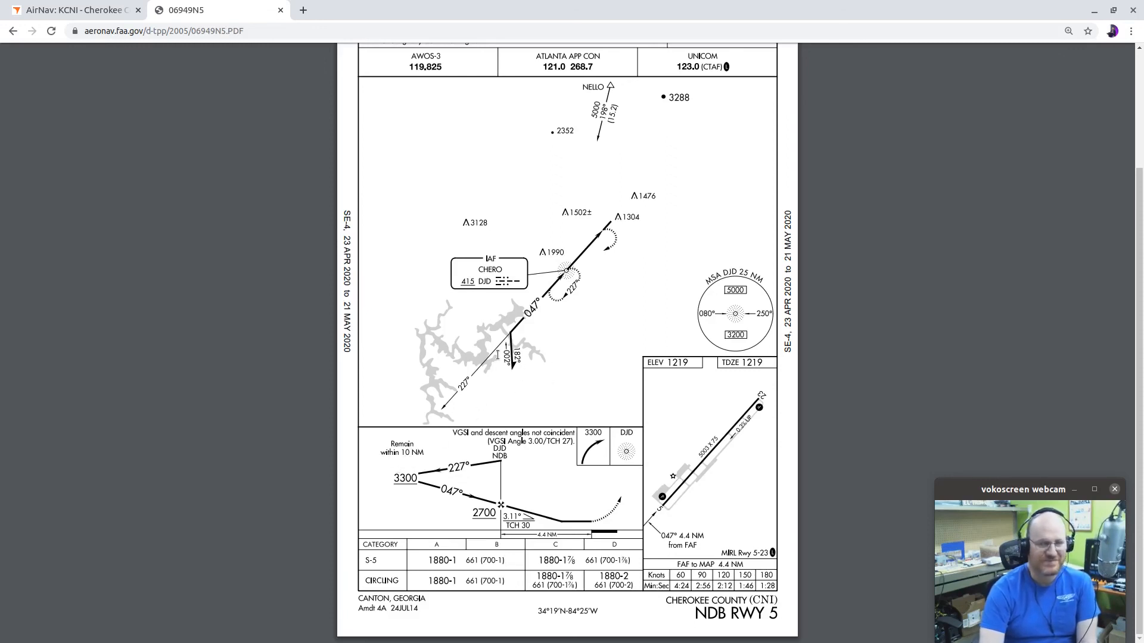
{"action": "mouse_move", "coordinate": [466, 343]}
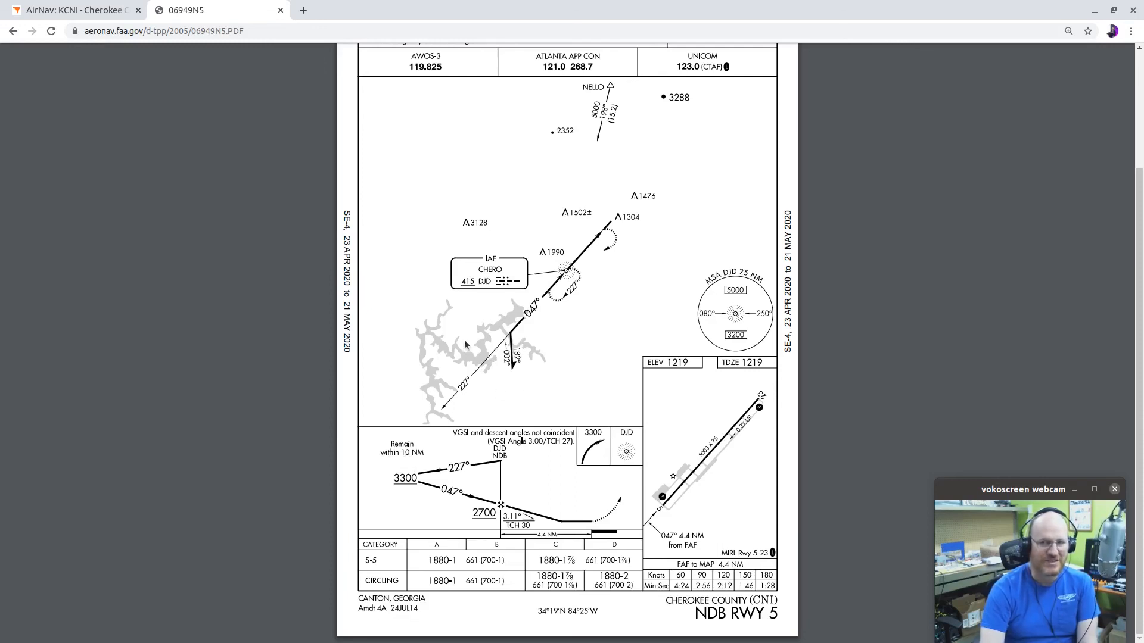
{"action": "mouse_move", "coordinate": [514, 392]}
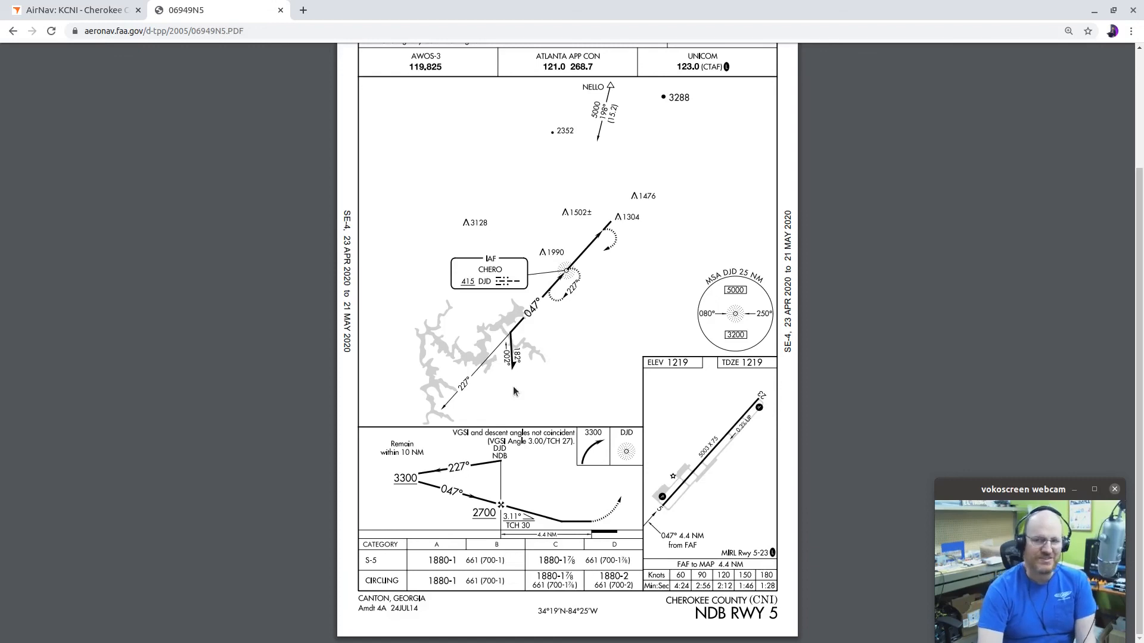
{"action": "mouse_move", "coordinate": [480, 370]}
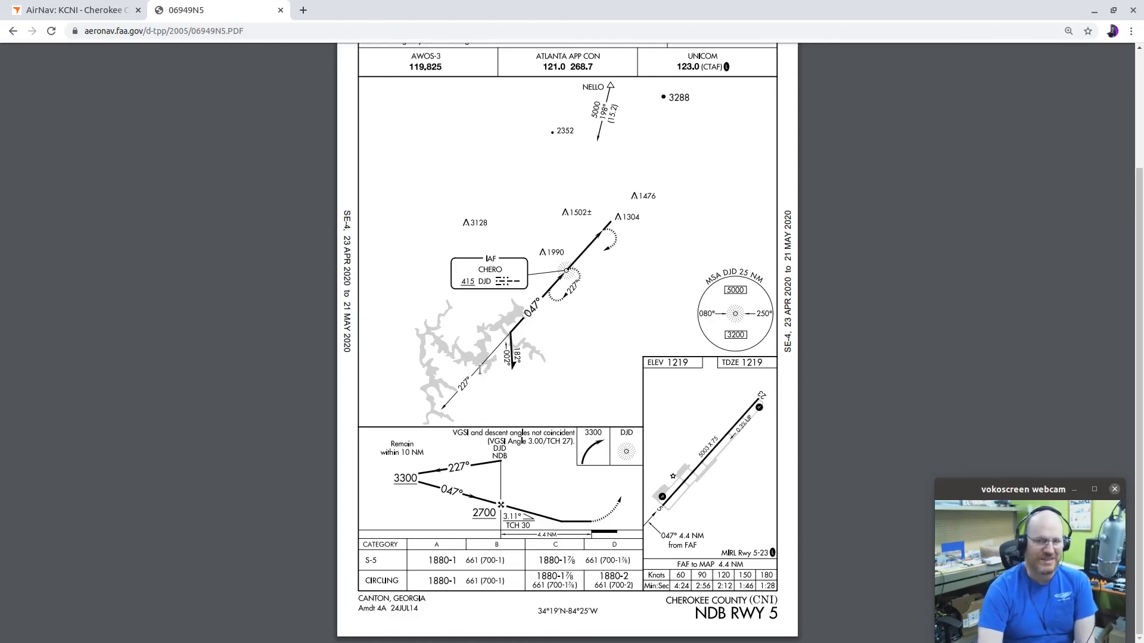
{"action": "mouse_move", "coordinate": [490, 397]}
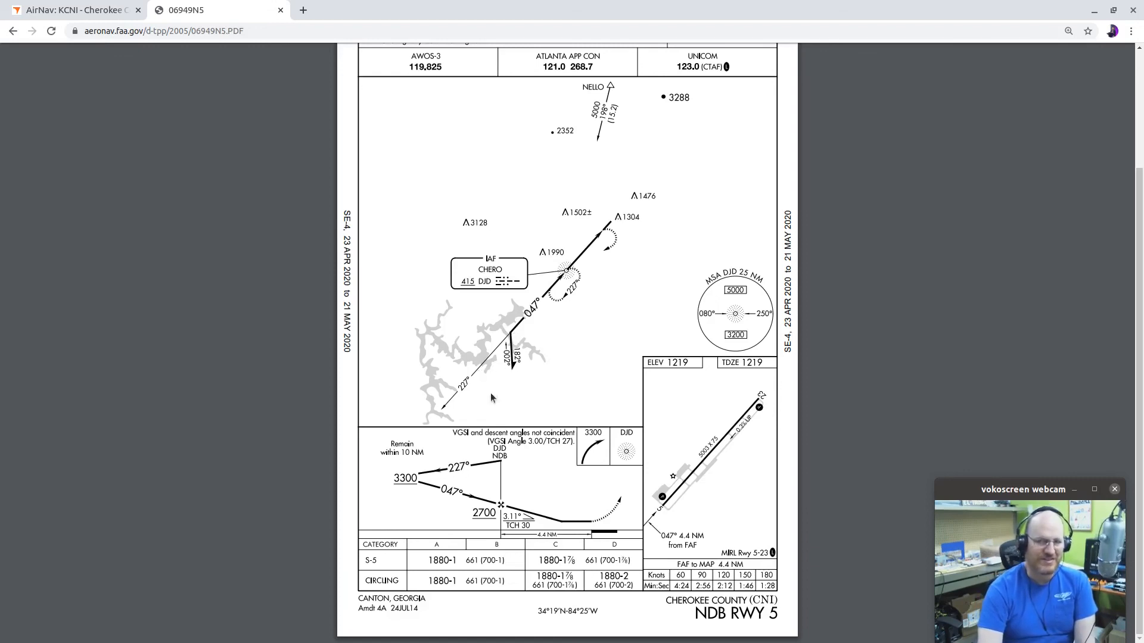
{"action": "mouse_move", "coordinate": [542, 348]}
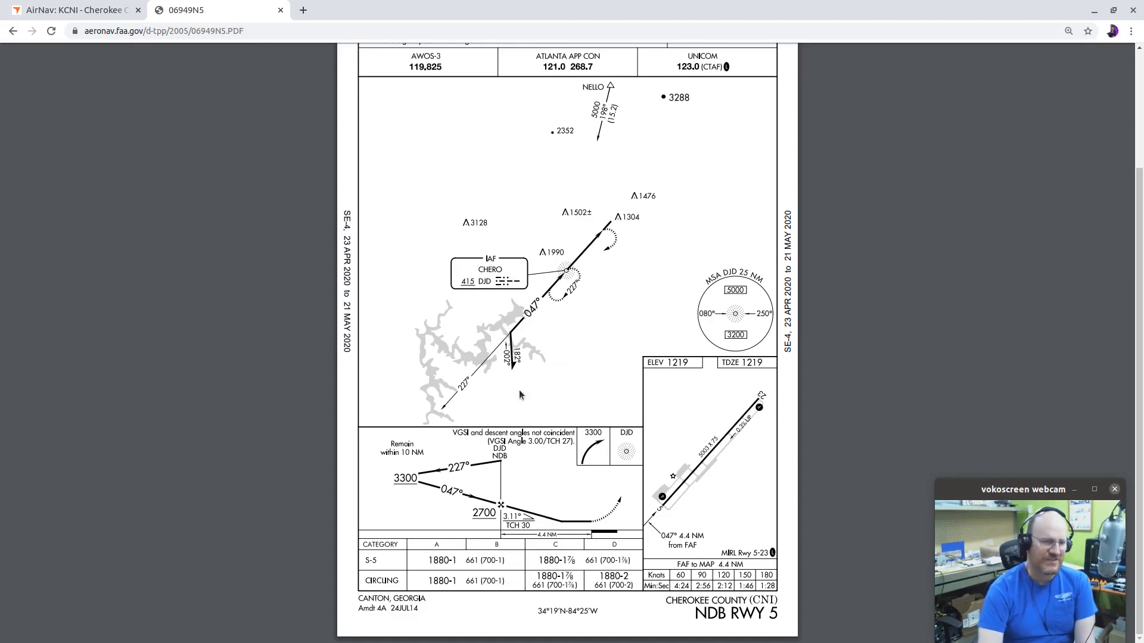
{"action": "mouse_move", "coordinate": [488, 353]}
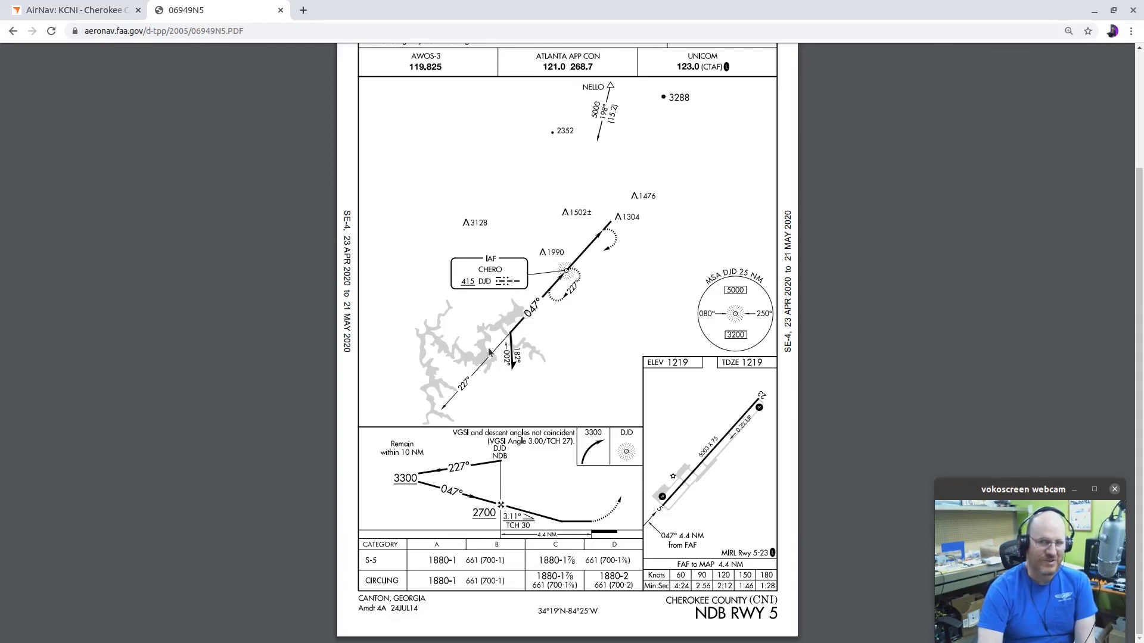
{"action": "mouse_move", "coordinate": [521, 349]}
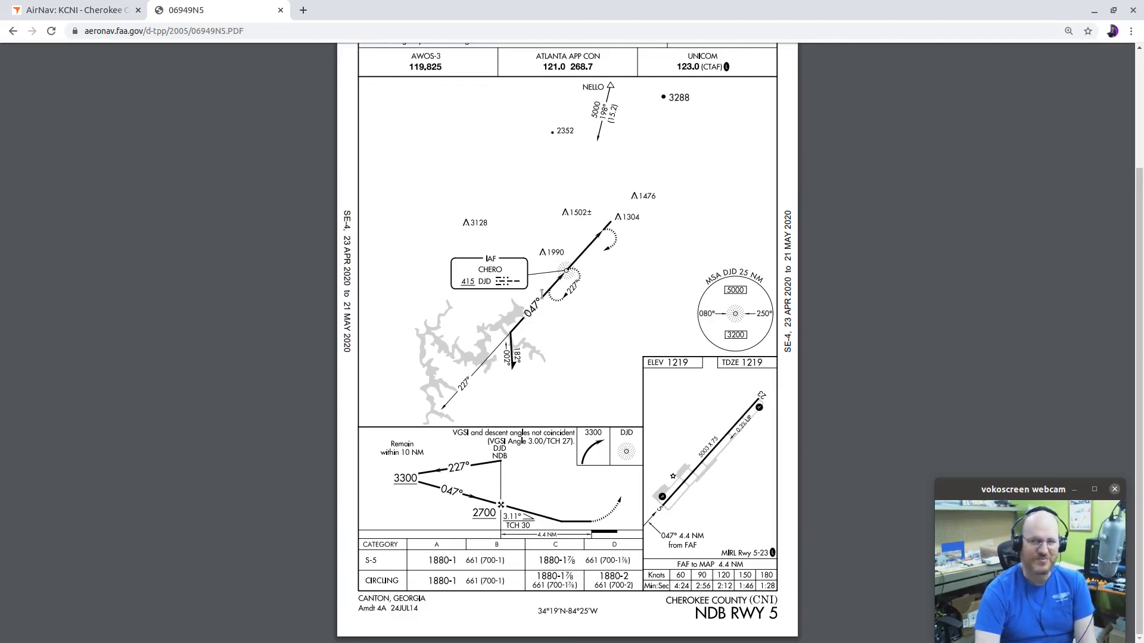
{"action": "mouse_move", "coordinate": [543, 281]}
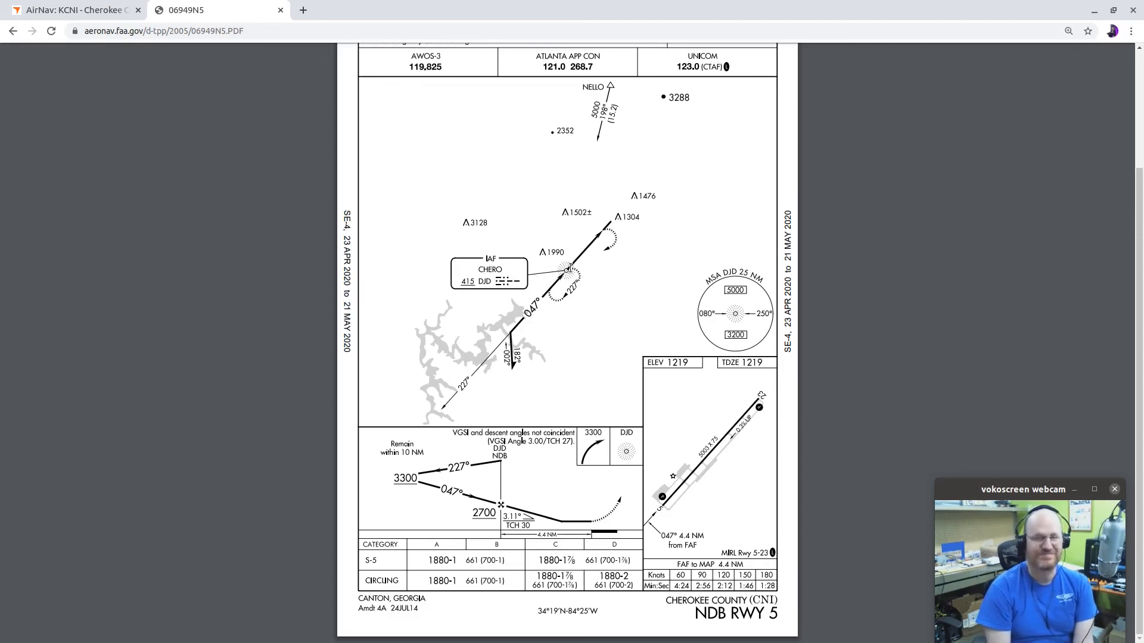
{"action": "scroll", "scroll_direction": "up", "scroll_amount": 3}
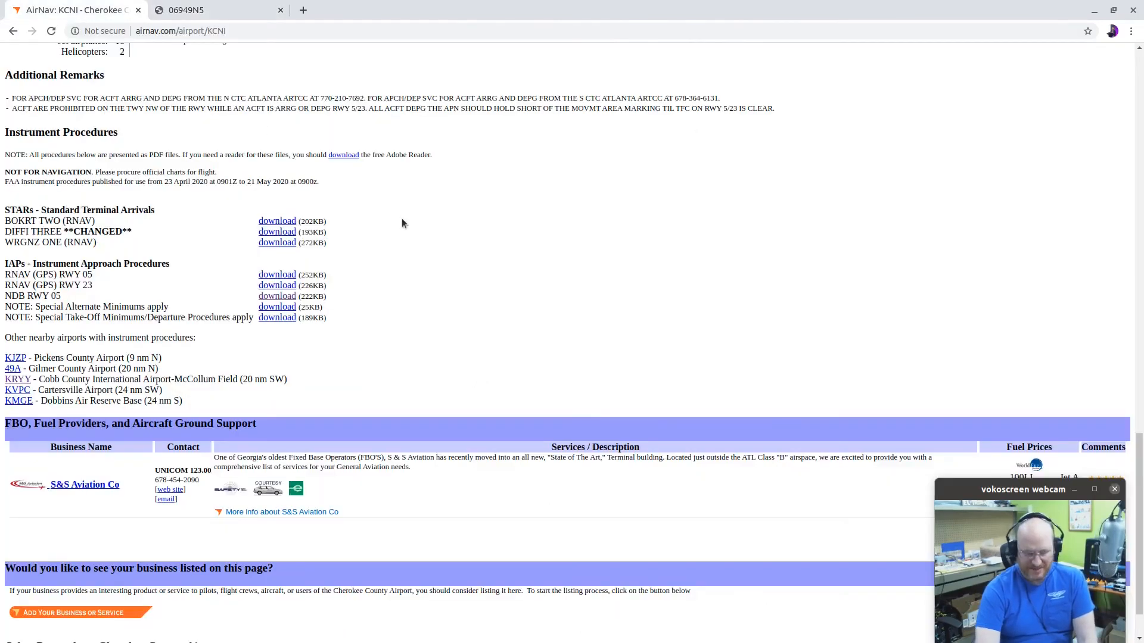
{"action": "mouse_move", "coordinate": [454, 220]}
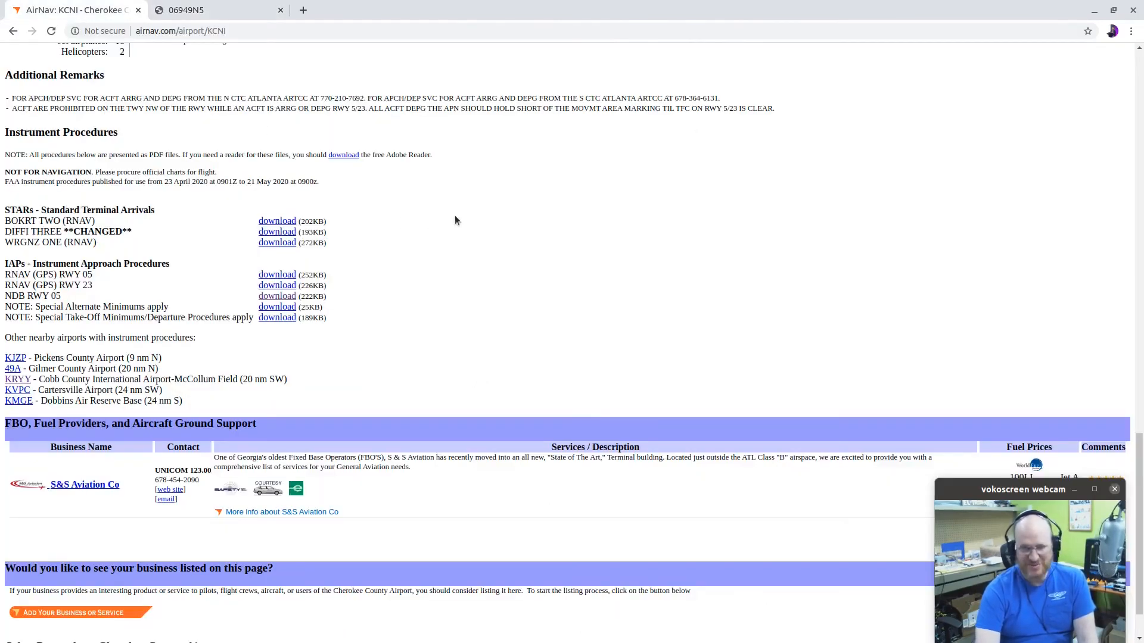
Look up Dothan Regional by entering 'dhn' on the AirNav airport lookup page
{"action": "scroll", "scroll_direction": "up", "scroll_amount": 3}
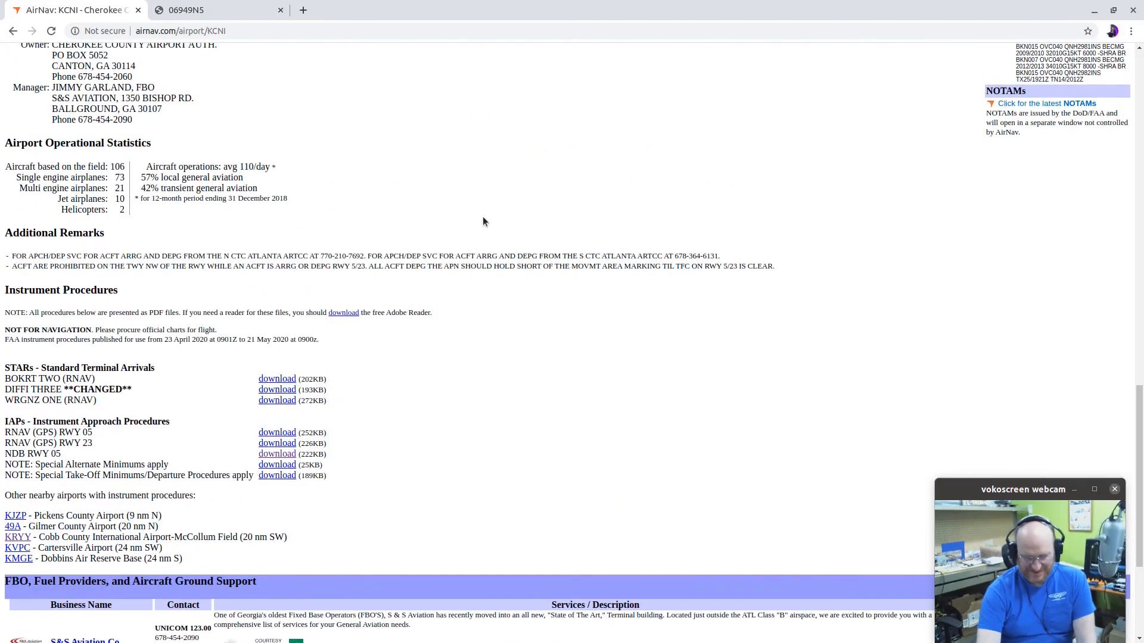
{"action": "scroll", "scroll_direction": "up", "scroll_amount": 3}
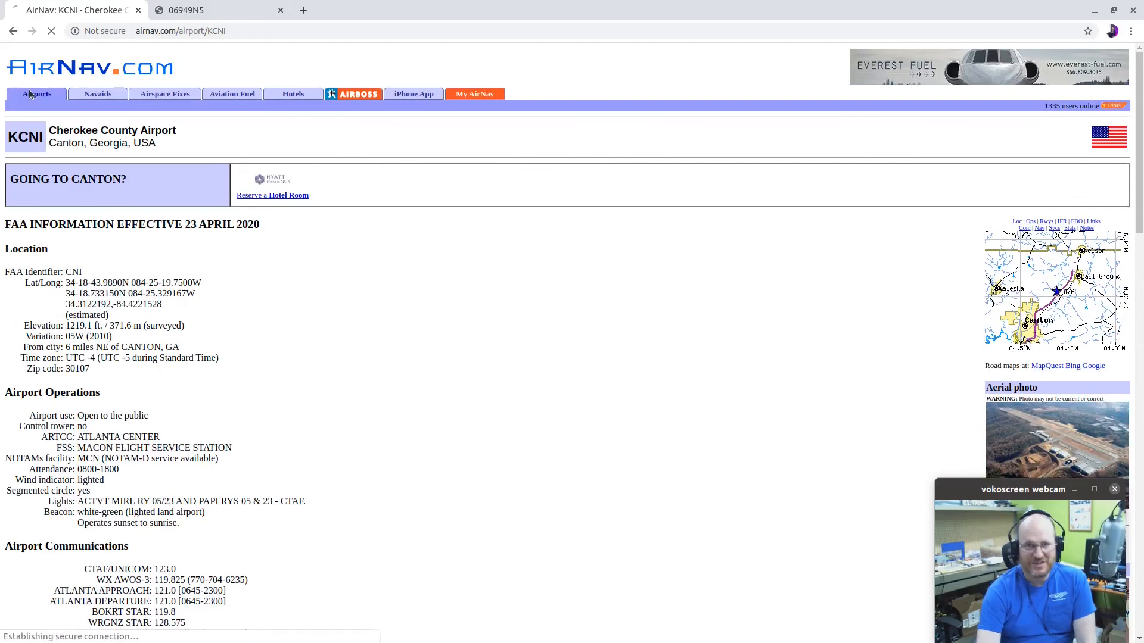
{"action": "left_click", "coordinate": [36, 93]}
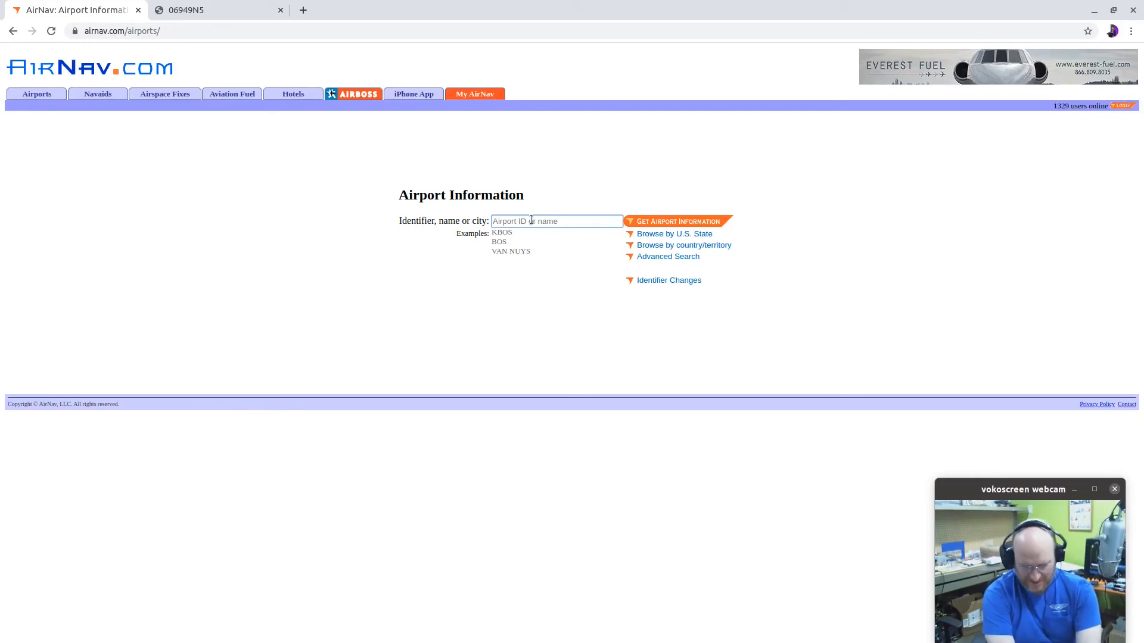
{"action": "type", "text": "dhn"}
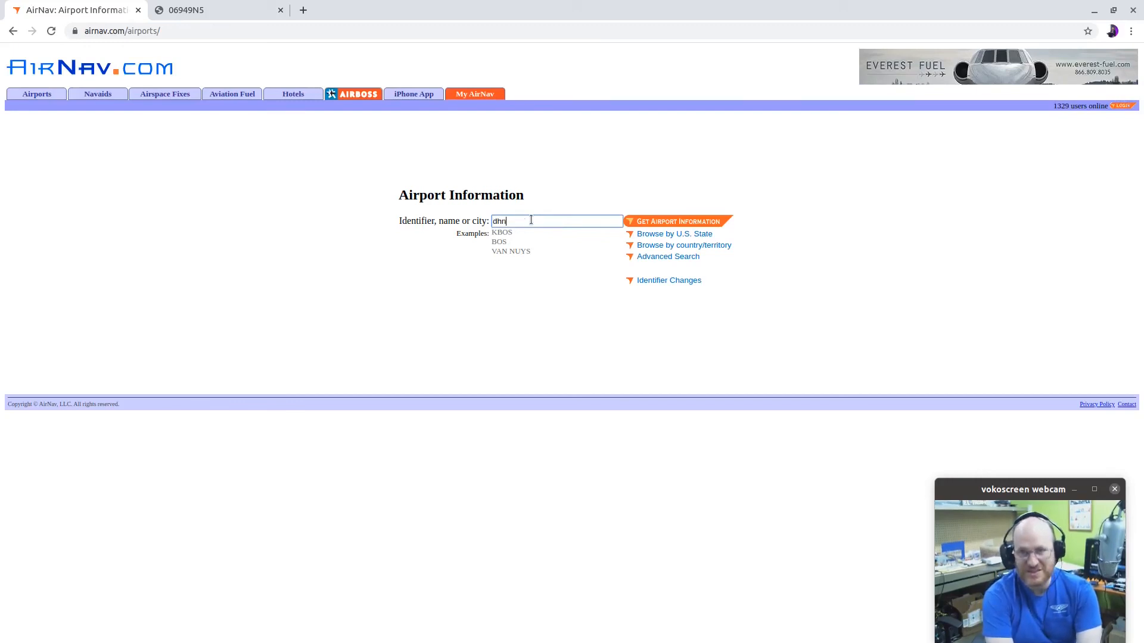
{"action": "left_click", "coordinate": [675, 221]}
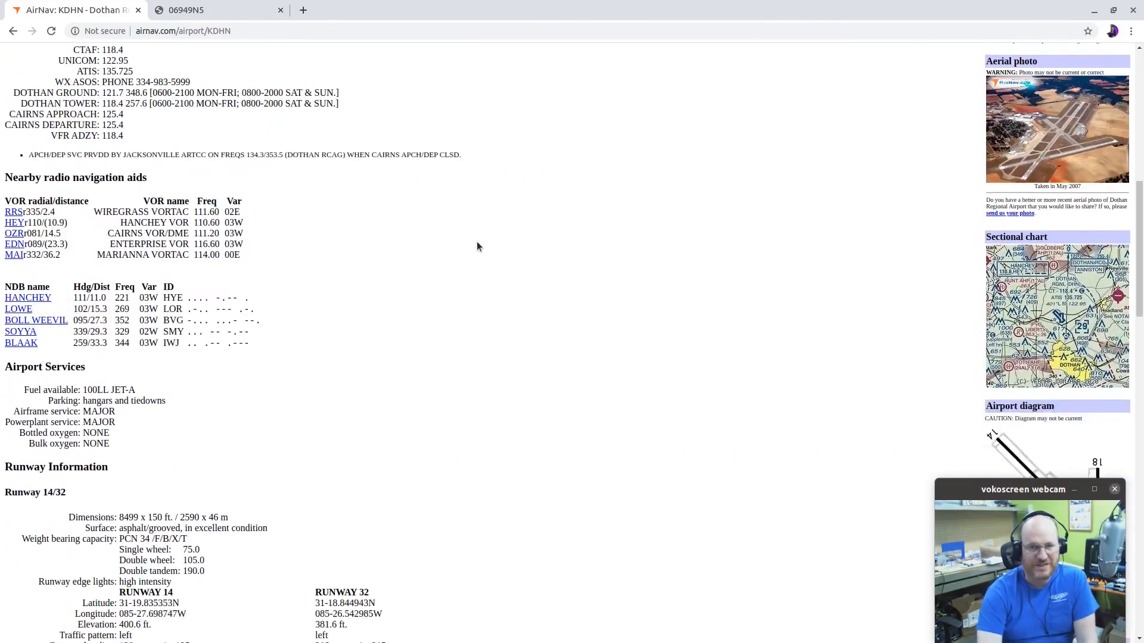
Scroll to KDHN's instrument procedures and open the ILS or LOC RWY 32 chart
{"action": "scroll", "scroll_direction": "down", "scroll_amount": 3}
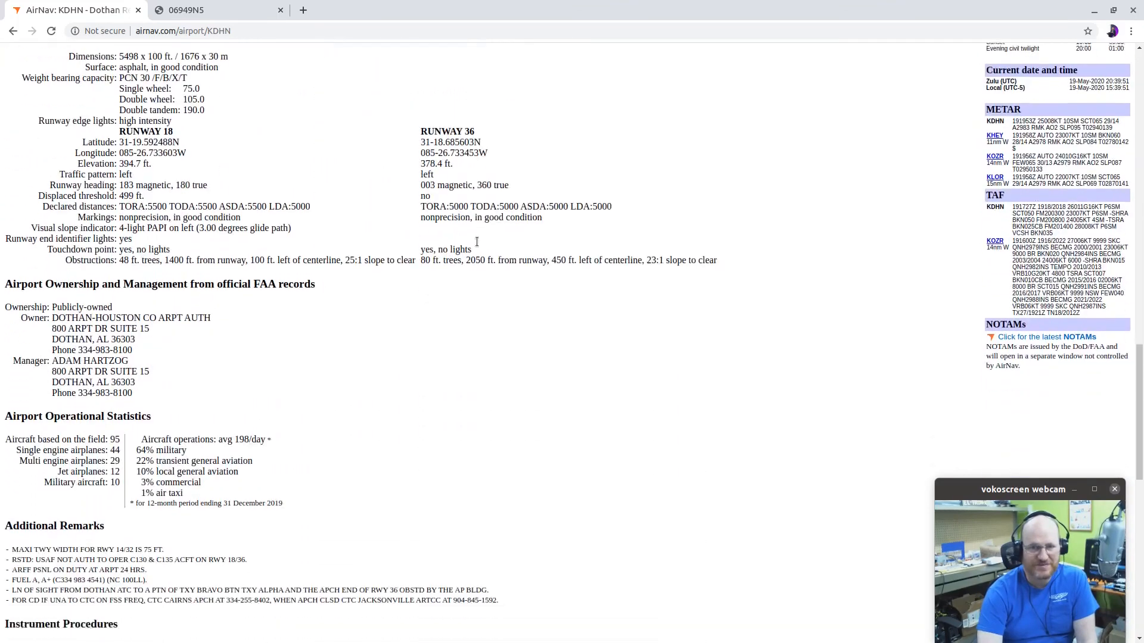
{"action": "left_click", "coordinate": [185, 9]}
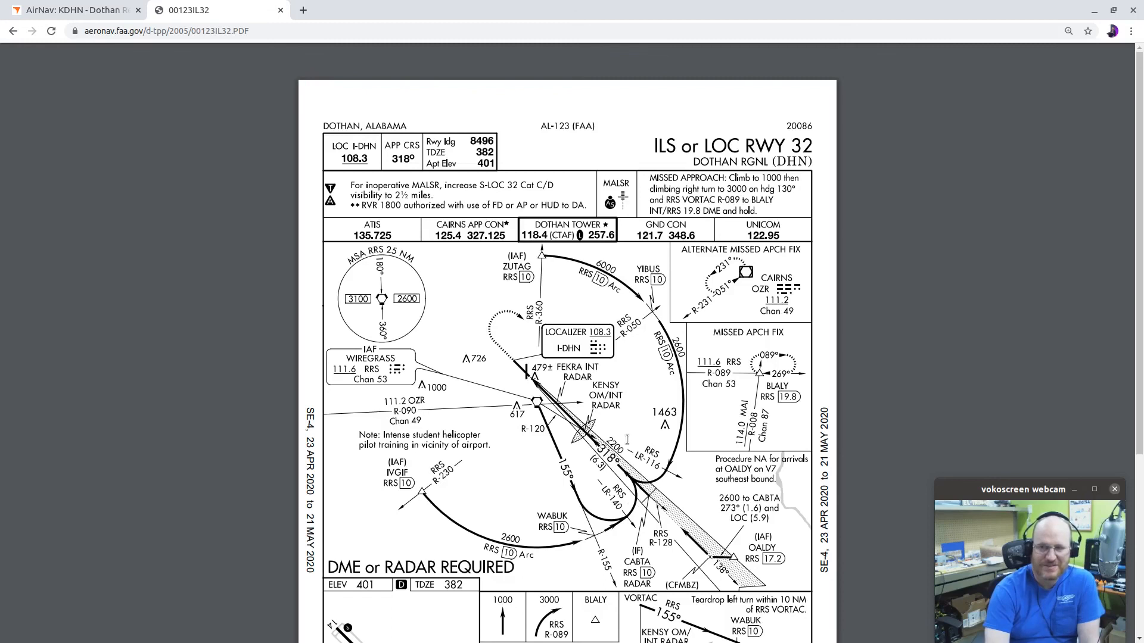
{"action": "mouse_move", "coordinate": [498, 363]}
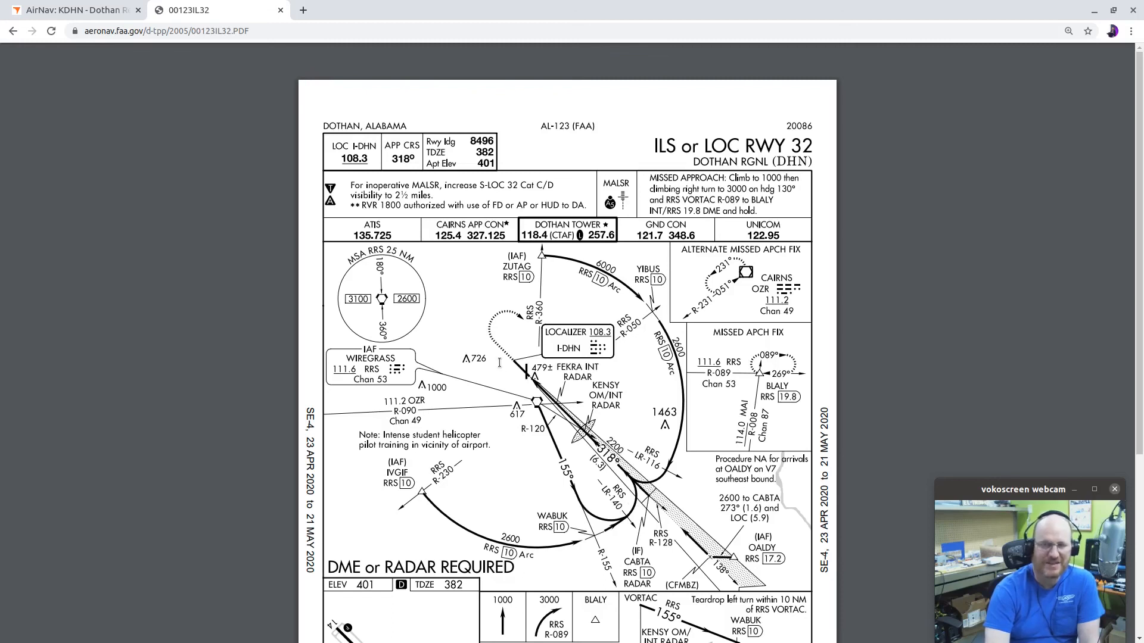
{"action": "scroll", "scroll_direction": "down", "scroll_amount": 3}
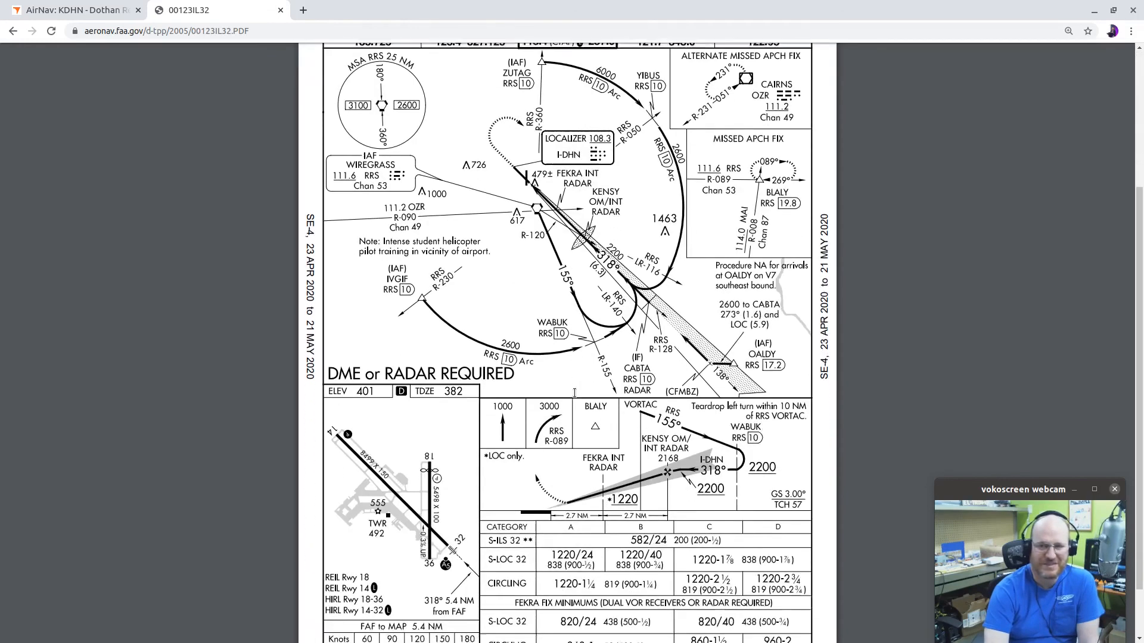
{"action": "scroll", "scroll_direction": "down", "scroll_amount": 3}
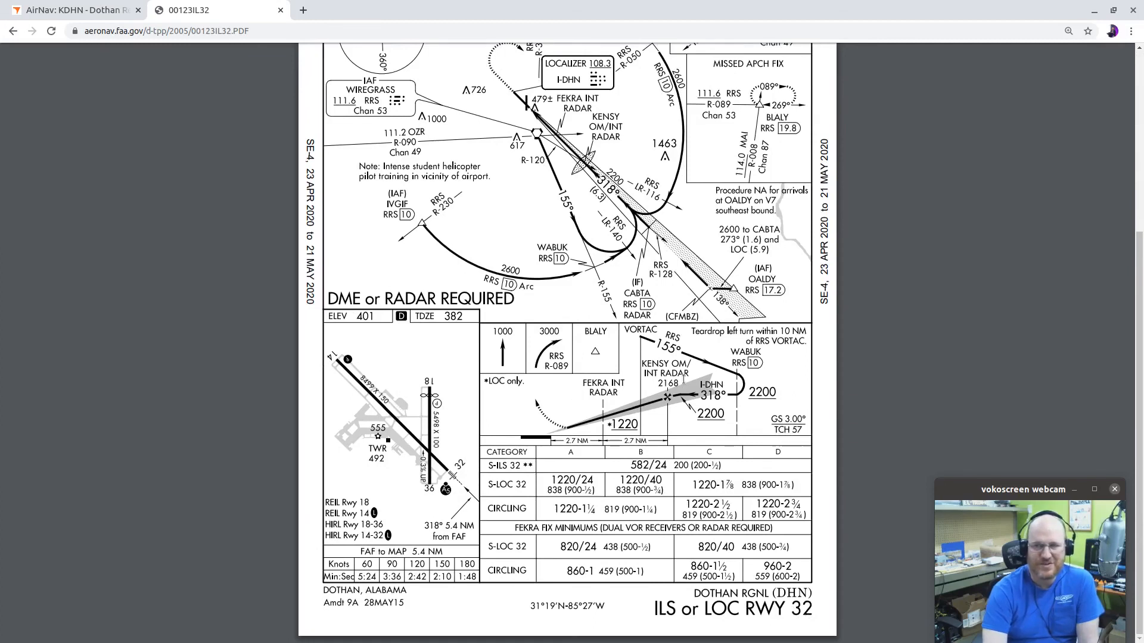
{"action": "scroll", "scroll_direction": "up", "scroll_amount": 3}
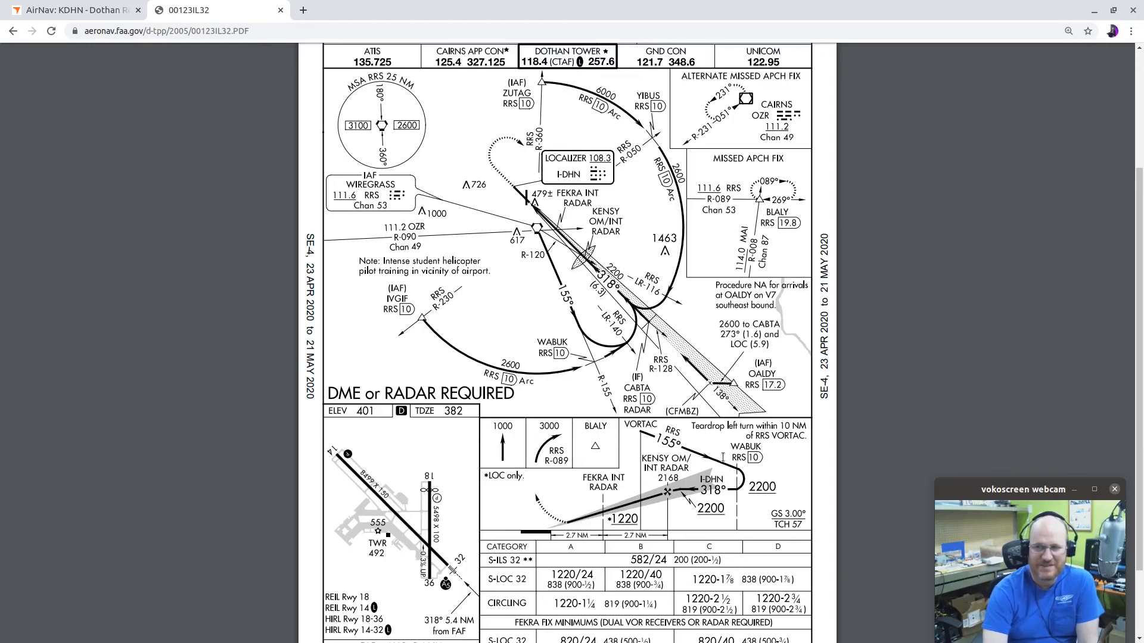
{"action": "mouse_move", "coordinate": [766, 461]}
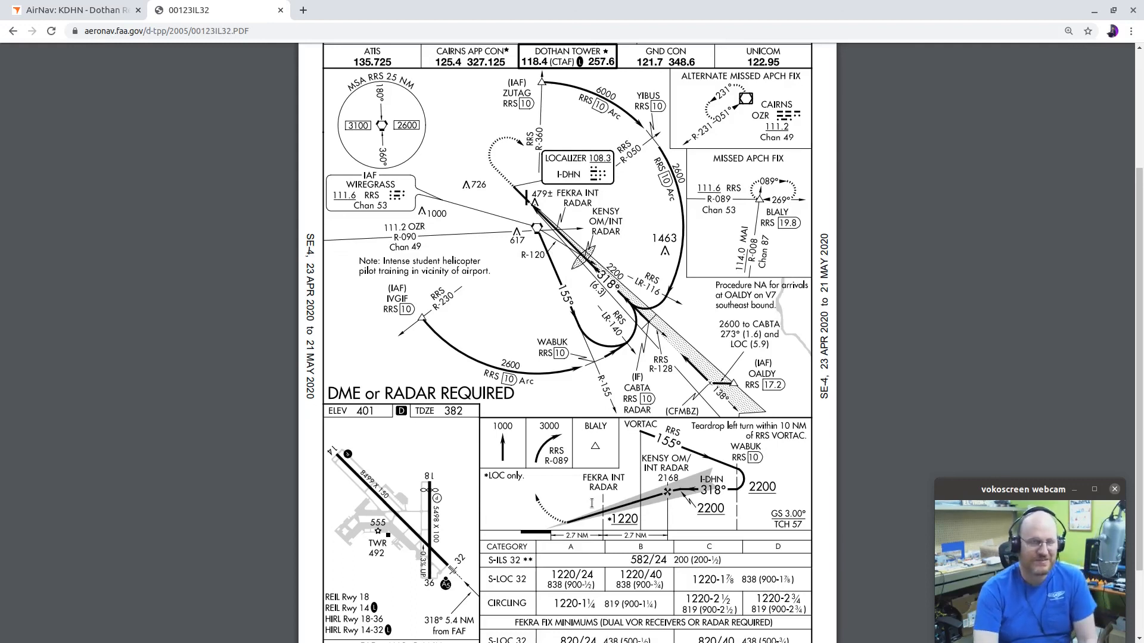
{"action": "mouse_move", "coordinate": [524, 257]}
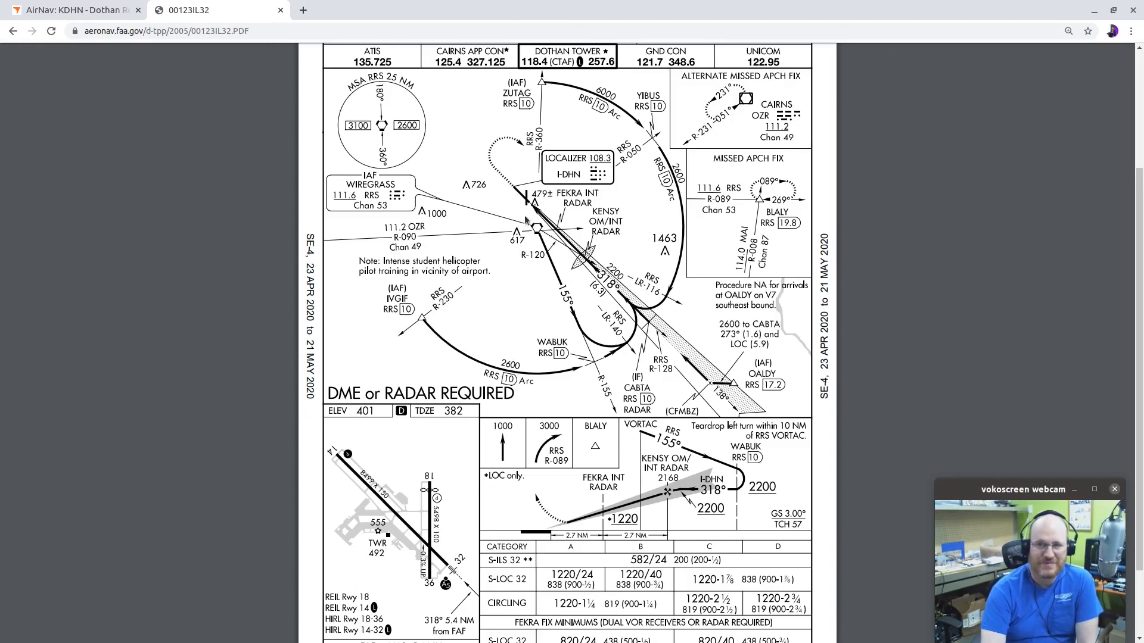
{"action": "mouse_move", "coordinate": [543, 233]}
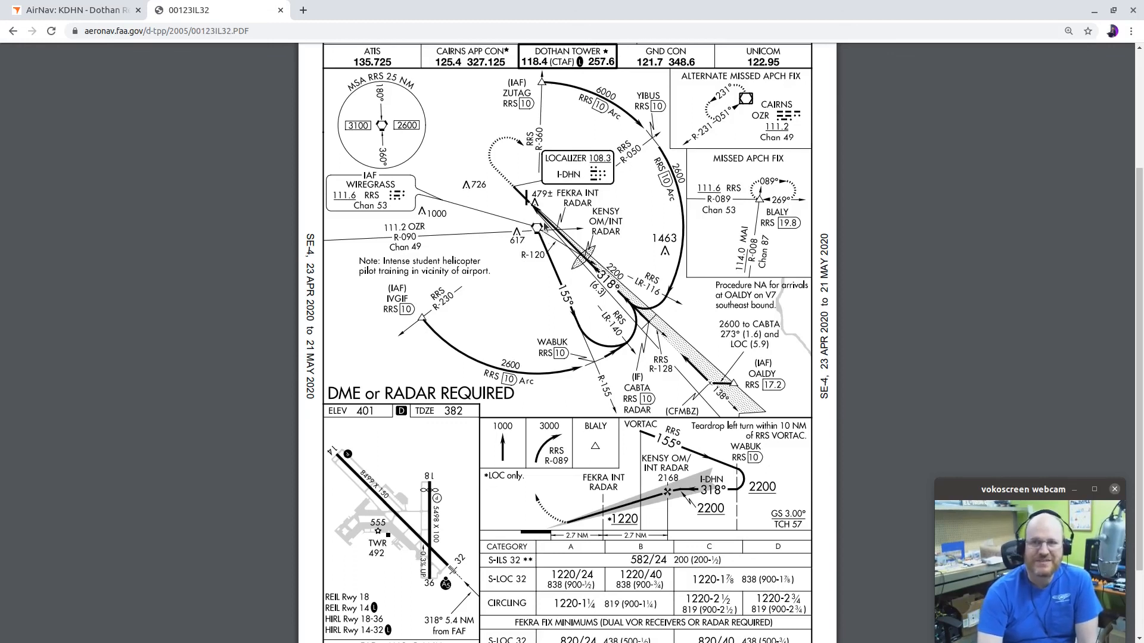
{"action": "mouse_move", "coordinate": [544, 234]}
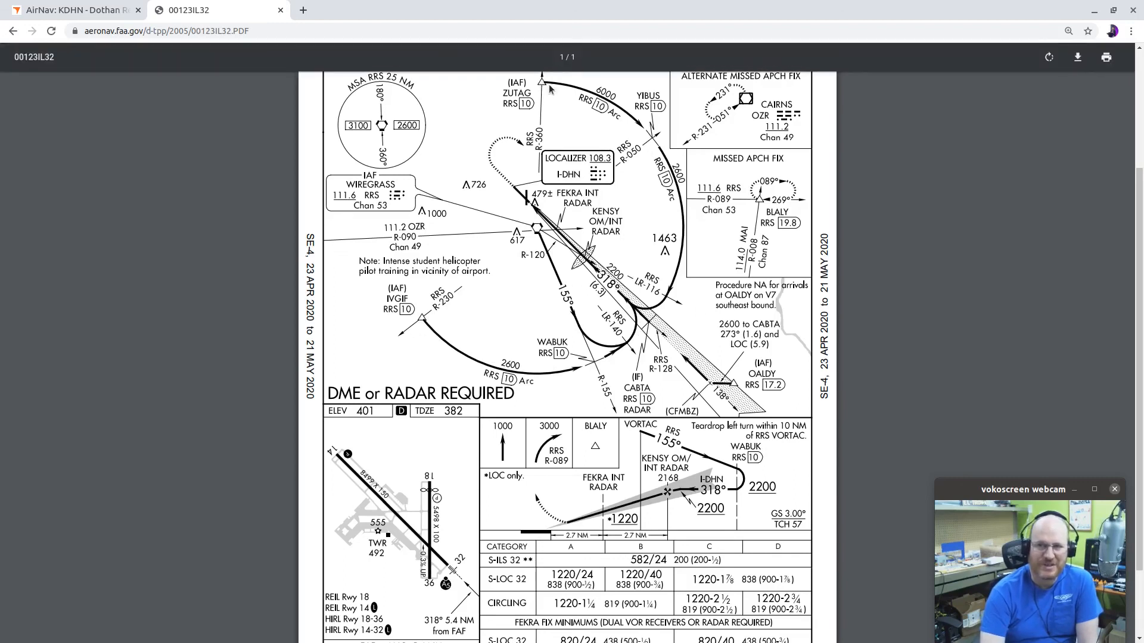
{"action": "mouse_move", "coordinate": [537, 330]}
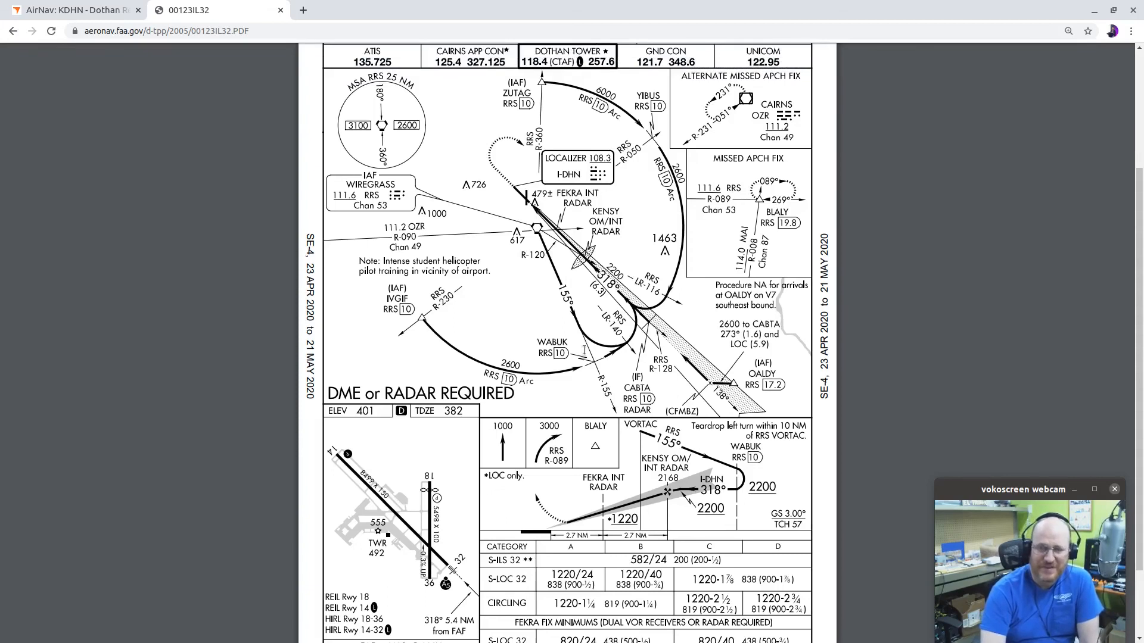
{"action": "mouse_move", "coordinate": [619, 358]}
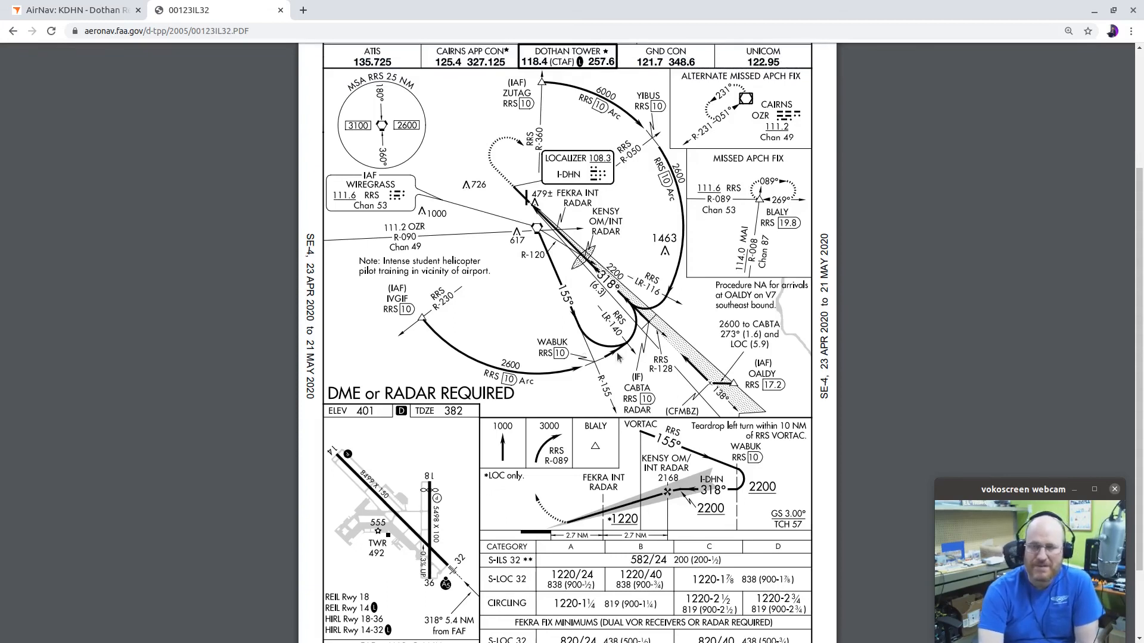
{"action": "mouse_move", "coordinate": [557, 388]}
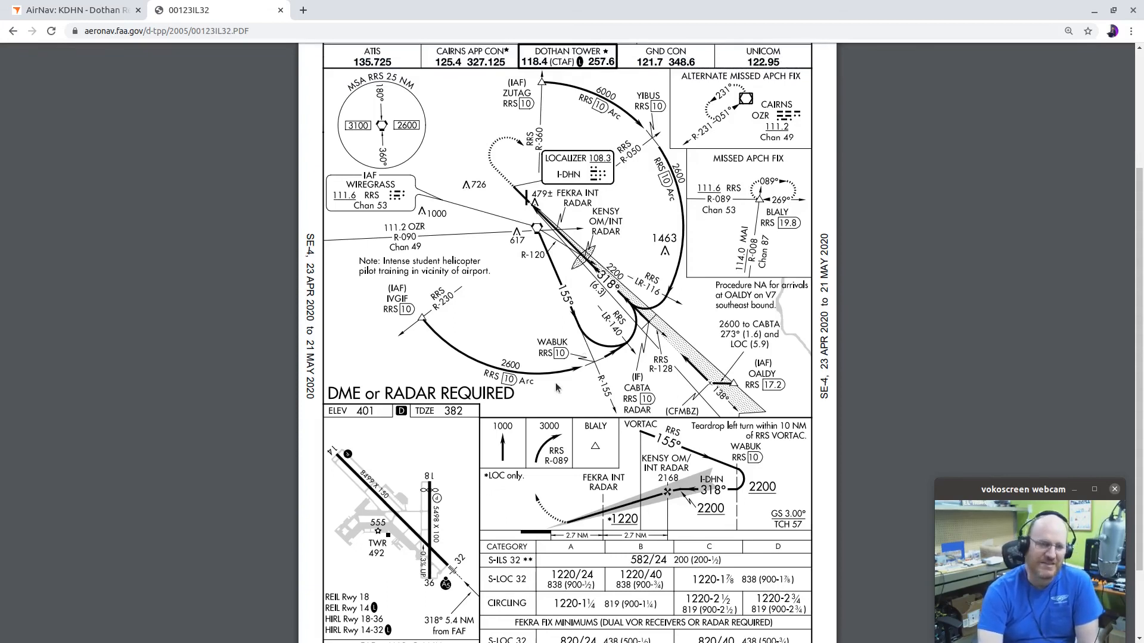
{"action": "mouse_move", "coordinate": [547, 300]}
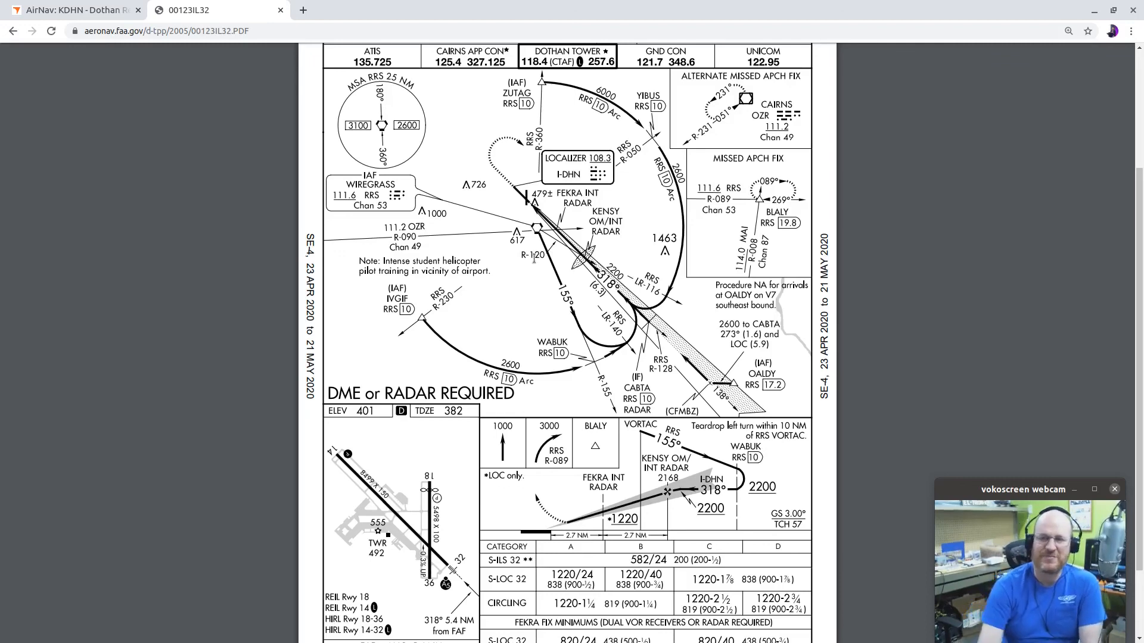
{"action": "mouse_move", "coordinate": [597, 324]}
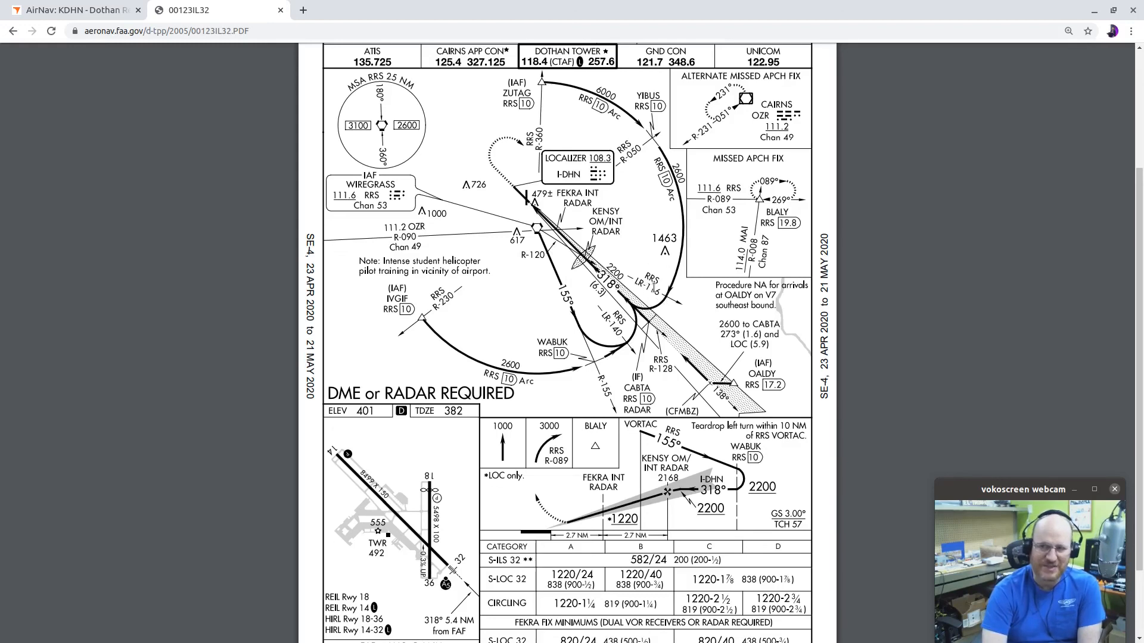
{"action": "mouse_move", "coordinate": [676, 309]}
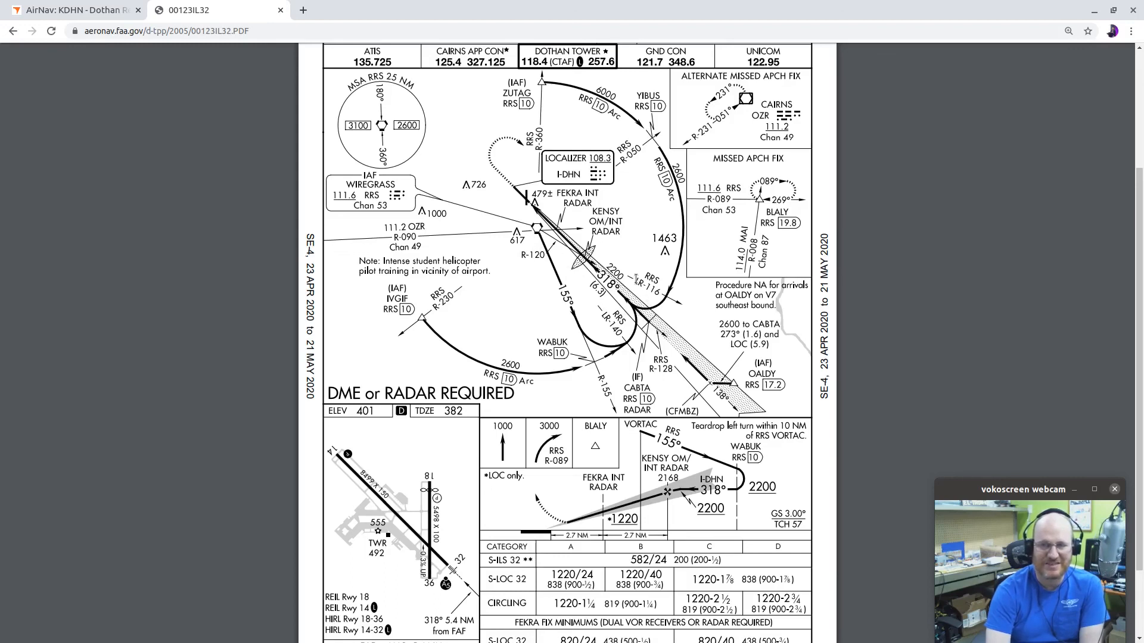
{"action": "mouse_move", "coordinate": [646, 351]}
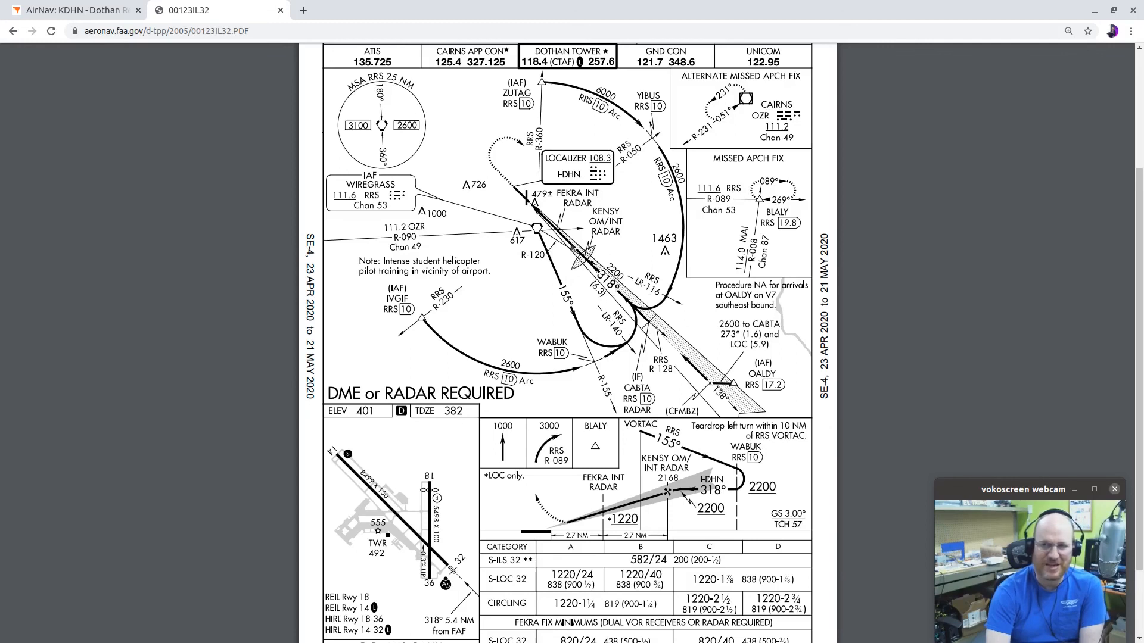
{"action": "mouse_move", "coordinate": [588, 203]}
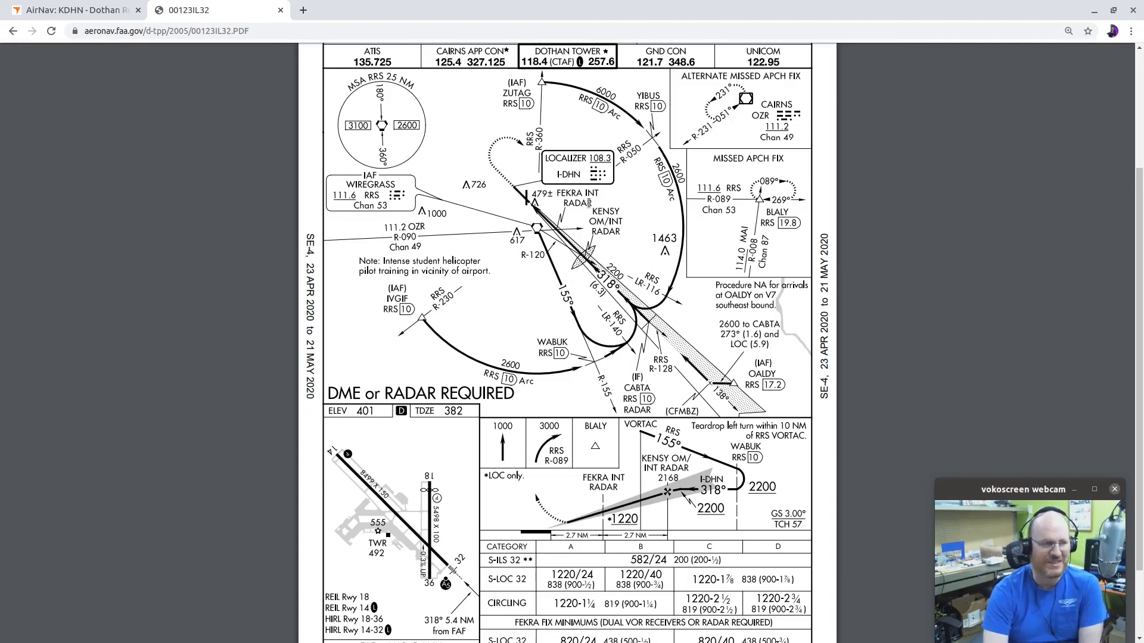
{"action": "mouse_move", "coordinate": [629, 245]}
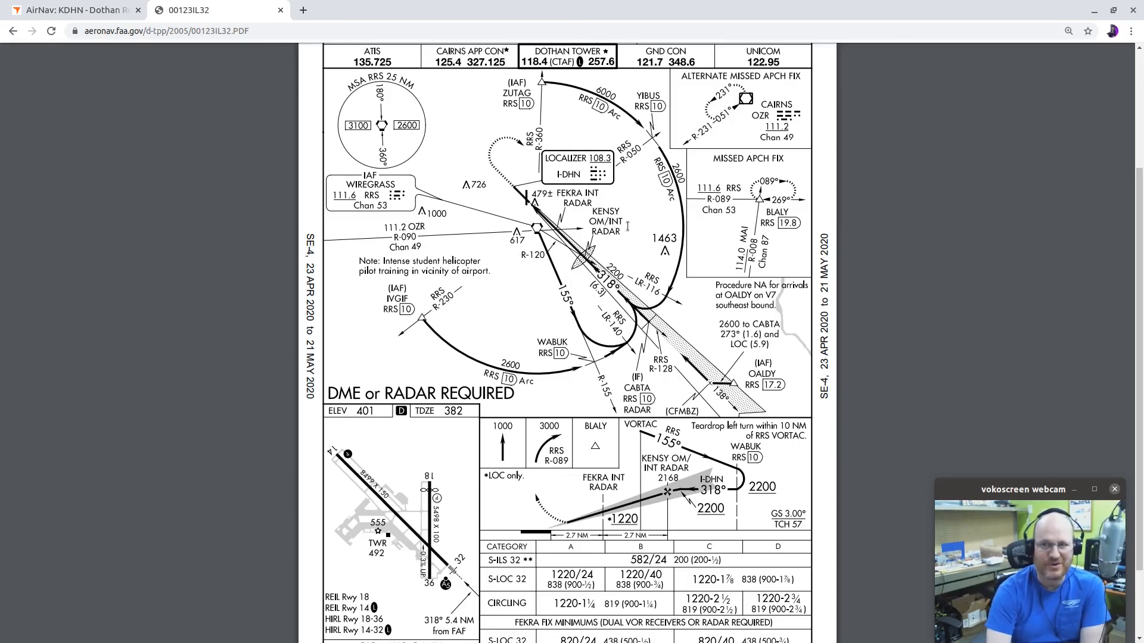
{"action": "scroll", "scroll_direction": "down", "scroll_amount": 3}
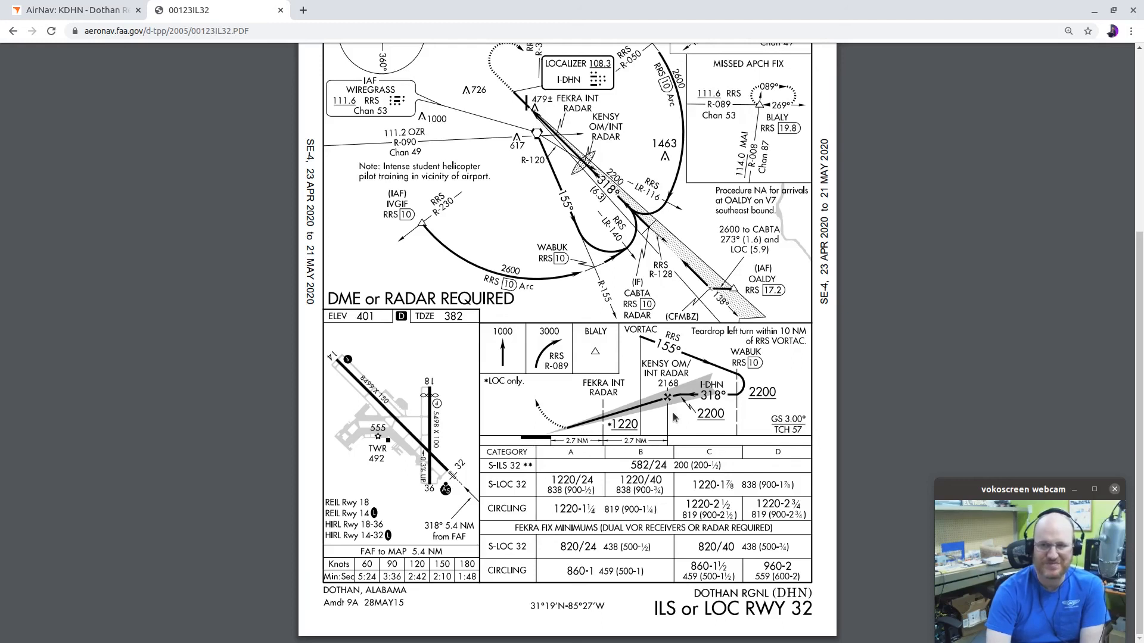
{"action": "scroll", "scroll_direction": "up", "scroll_amount": 3}
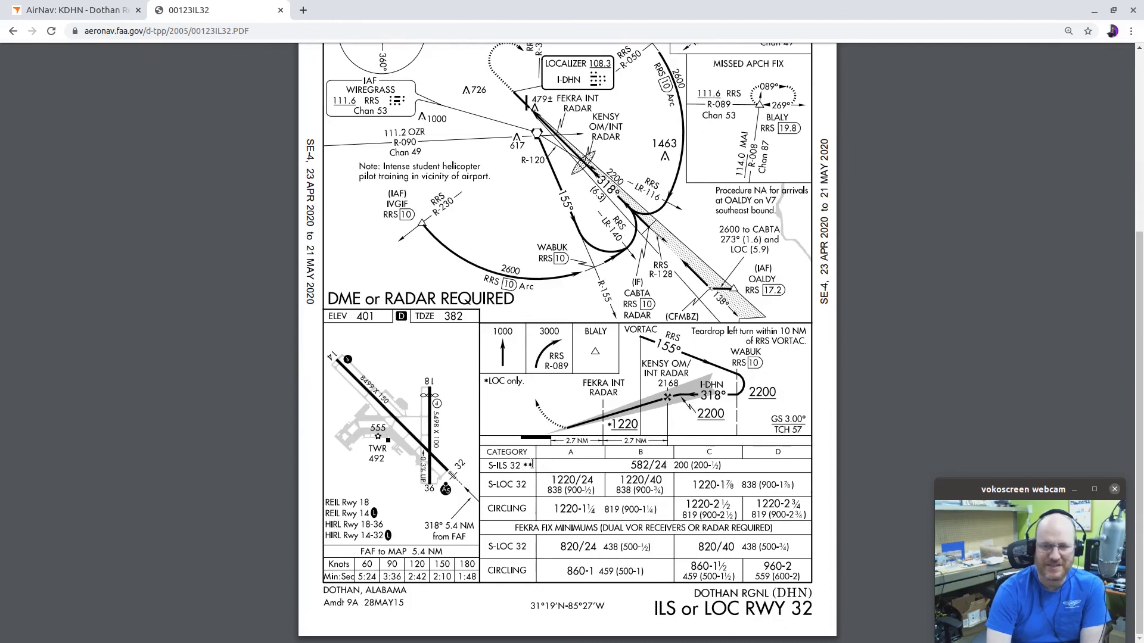
{"action": "scroll", "scroll_direction": "up", "scroll_amount": 3}
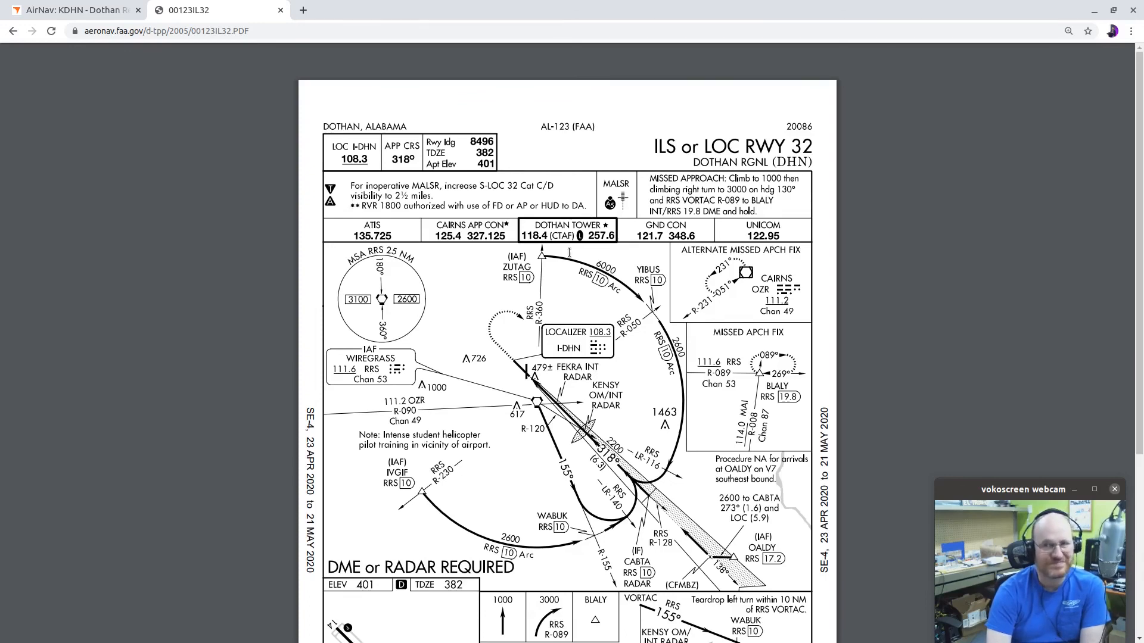
{"action": "scroll", "scroll_direction": "down", "scroll_amount": 3}
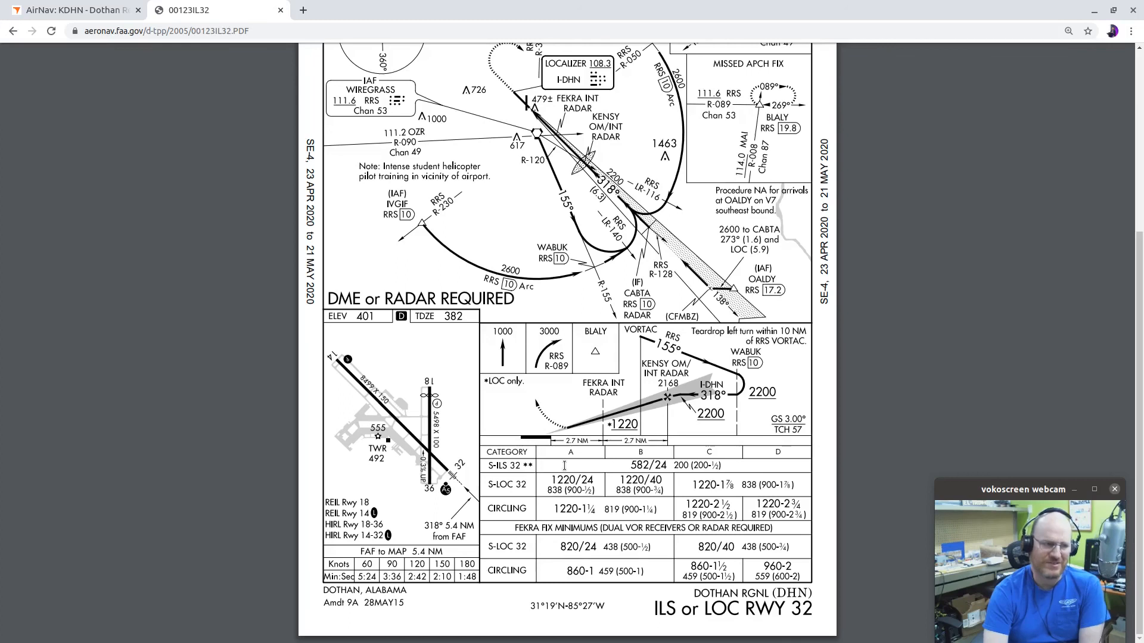
{"action": "scroll", "scroll_direction": "up", "scroll_amount": 3}
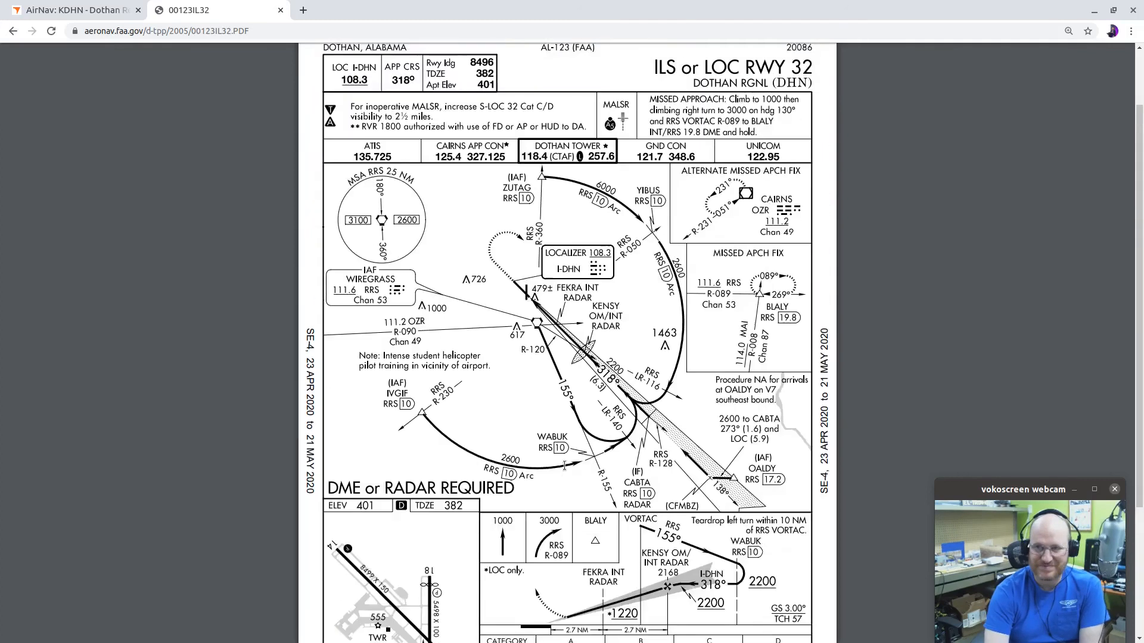